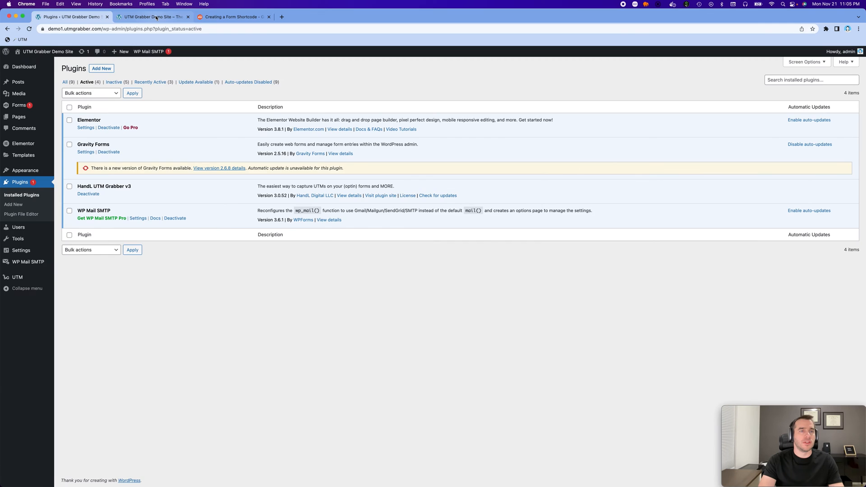
# Switch to the demo site and open its Contact page with the Message us form
pyautogui.click(151, 16)
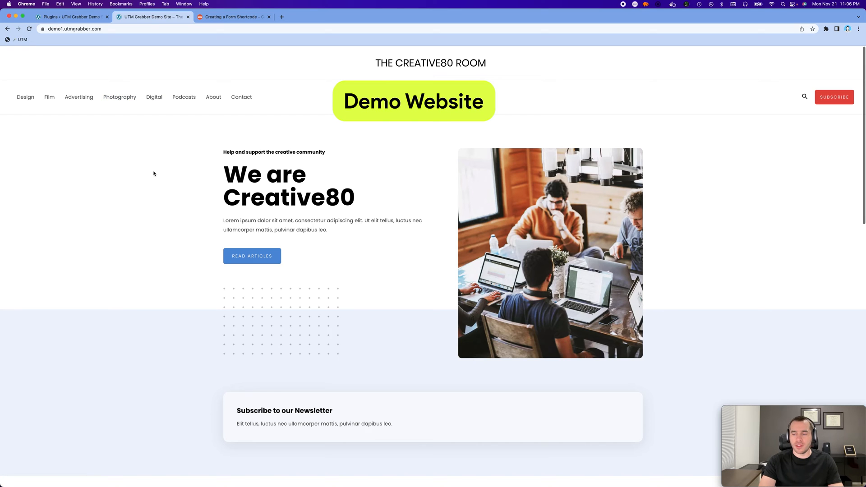
pyautogui.click(242, 98)
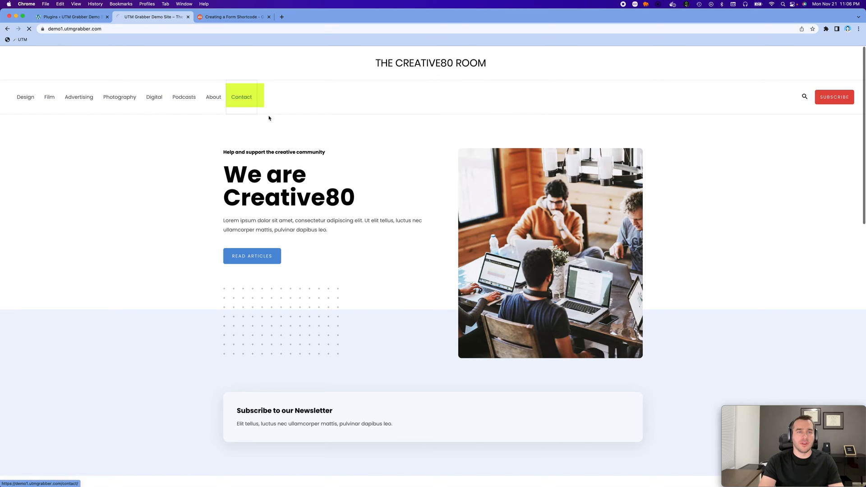
pyautogui.click(242, 96)
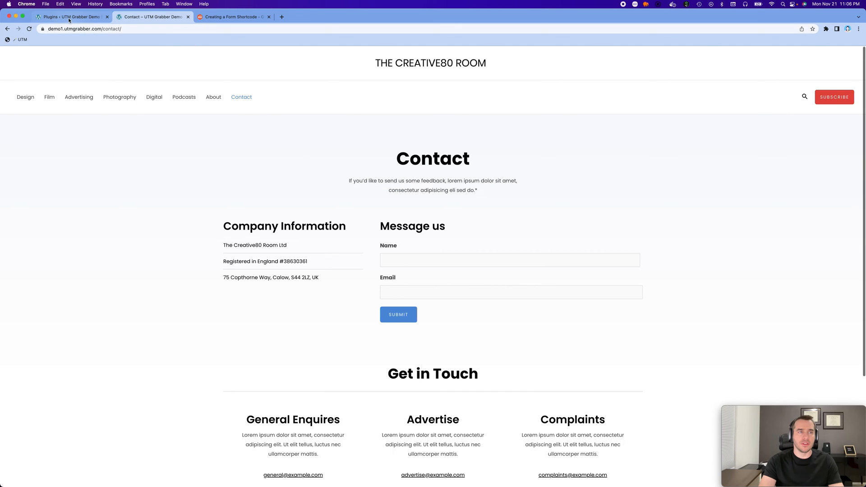
# From the admin Forms list, open the UTM Grabber Demo form in the editor
pyautogui.click(67, 20)
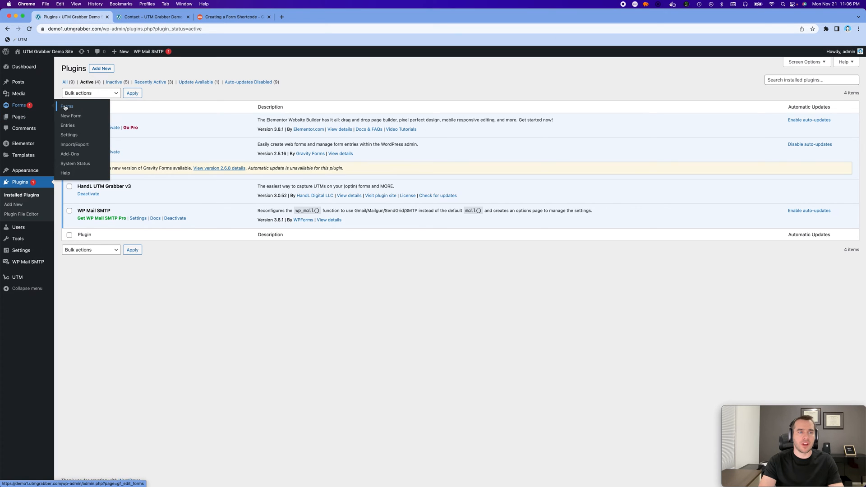
pyautogui.click(65, 107)
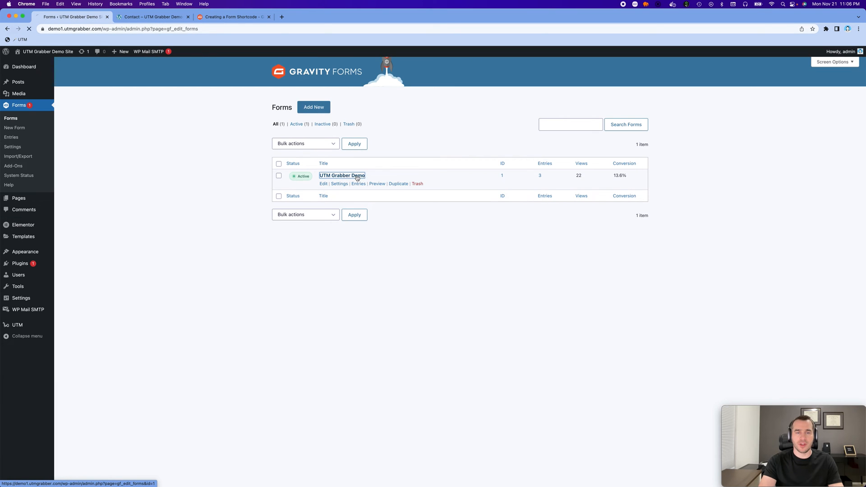
pyautogui.click(341, 175)
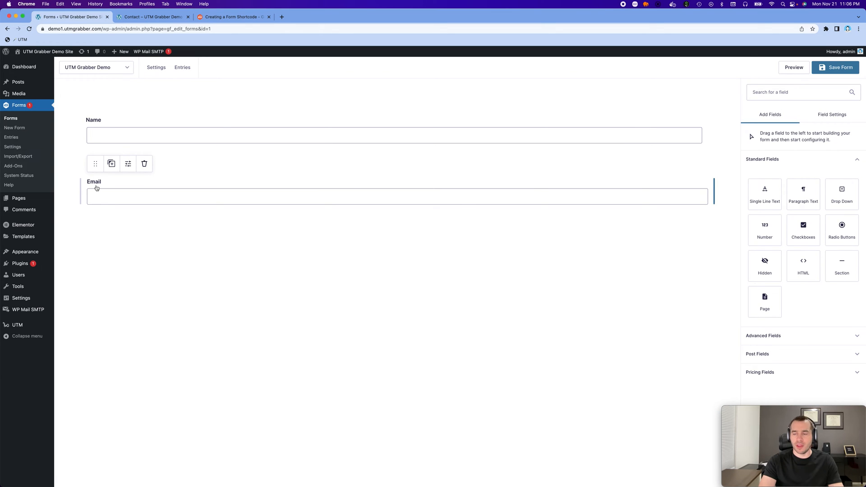
pyautogui.moveTo(11, 121)
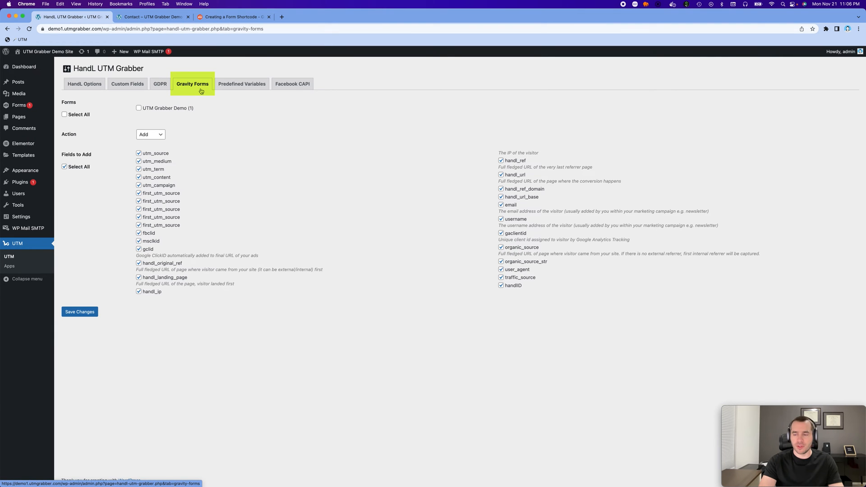
# Tick UTM Grabber Demo, select all tracking fields and save the Gravity Forms settings
pyautogui.click(139, 108)
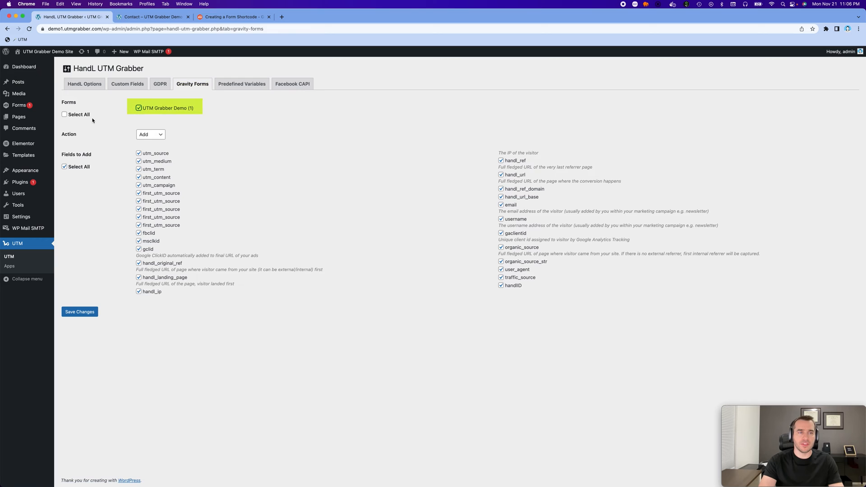
pyautogui.moveTo(137, 124)
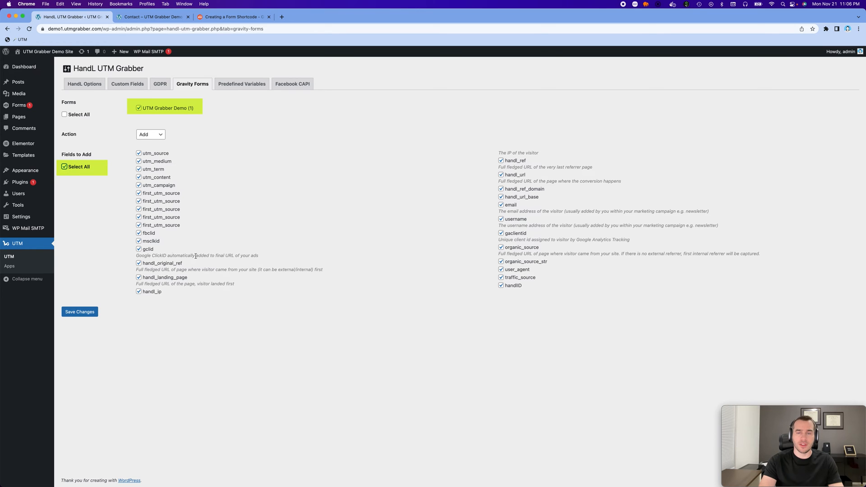
pyautogui.click(79, 311)
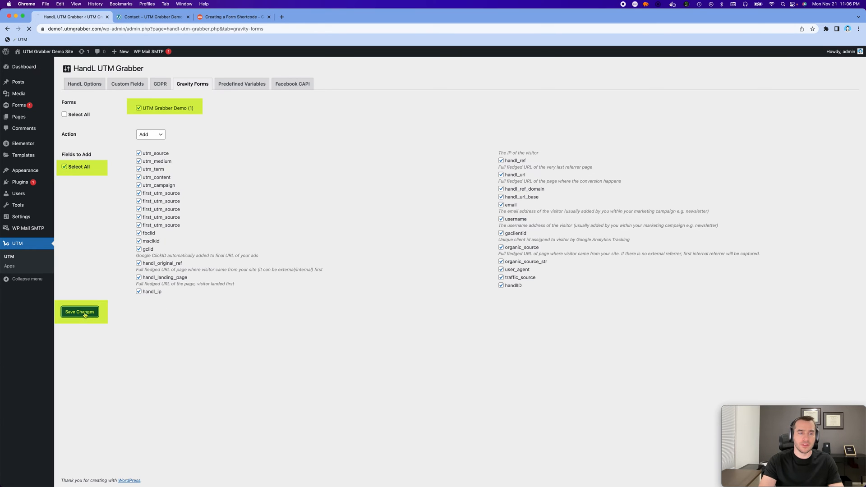
pyautogui.click(80, 311)
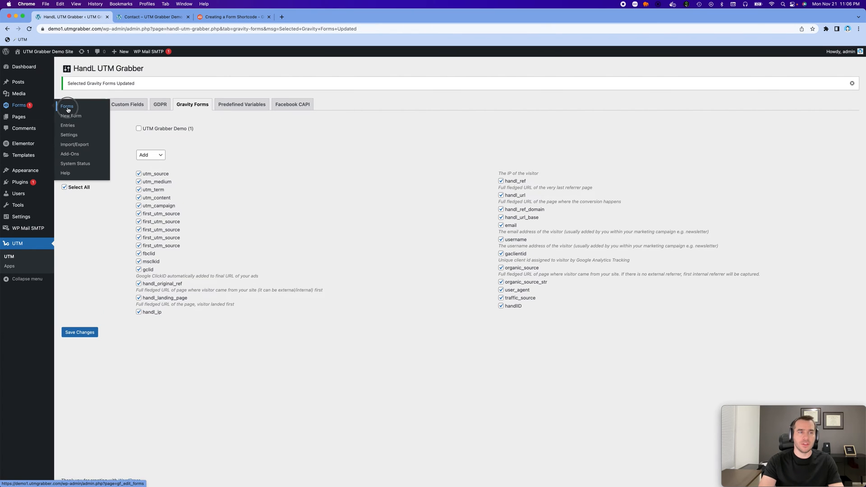
# Reopen the UTM Grabber Demo form and scroll through the added HandL tracking fields
pyautogui.click(67, 107)
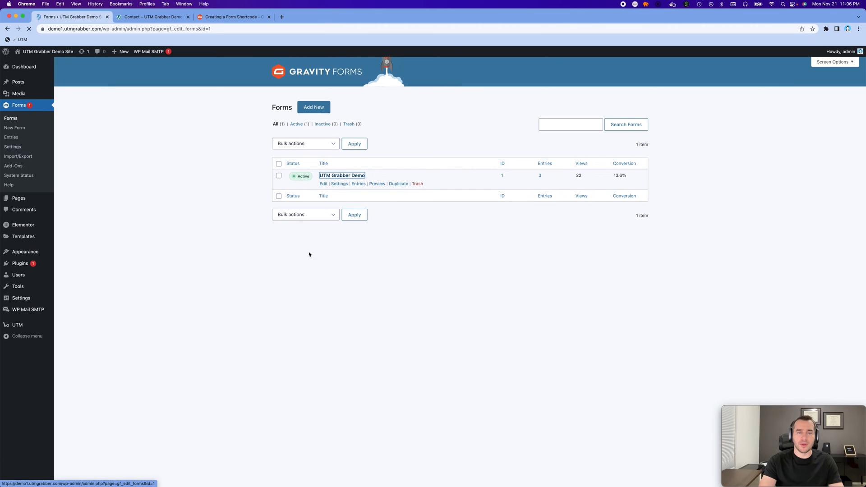
pyautogui.click(341, 175)
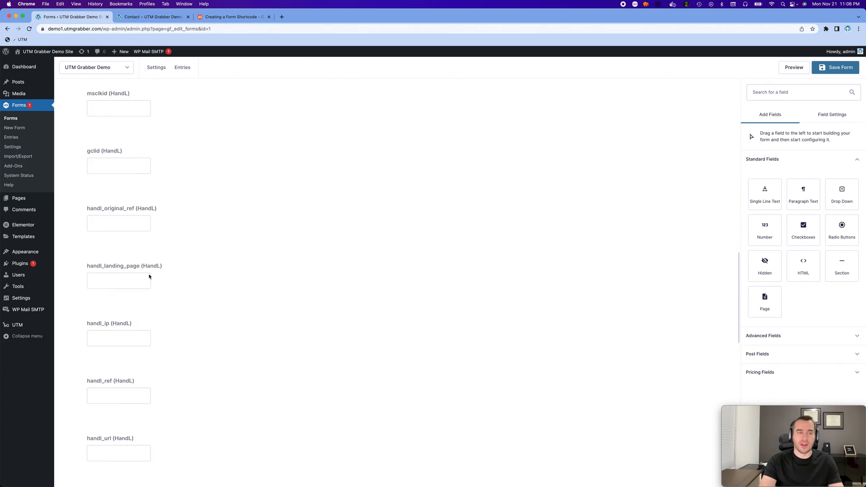
pyautogui.scroll(-3)
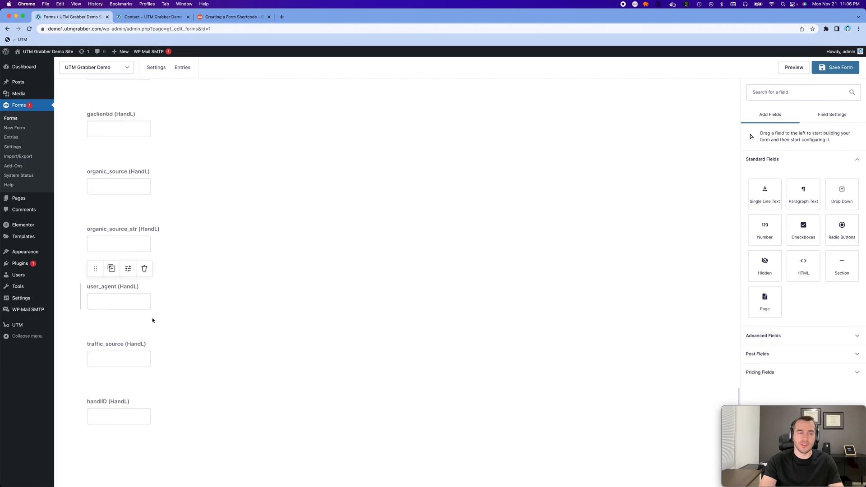
pyautogui.scroll(-3)
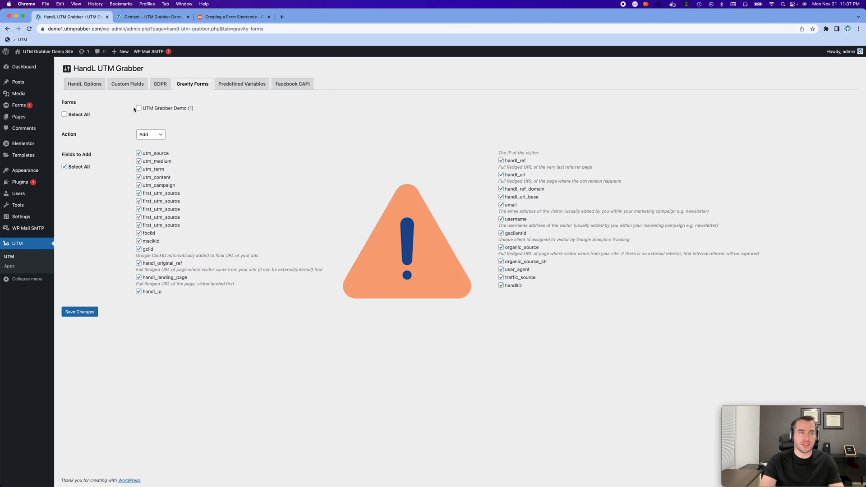
# Tick UTM Grabber Demo, switch Action to Remove to see the warning, then back to Add
pyautogui.click(138, 108)
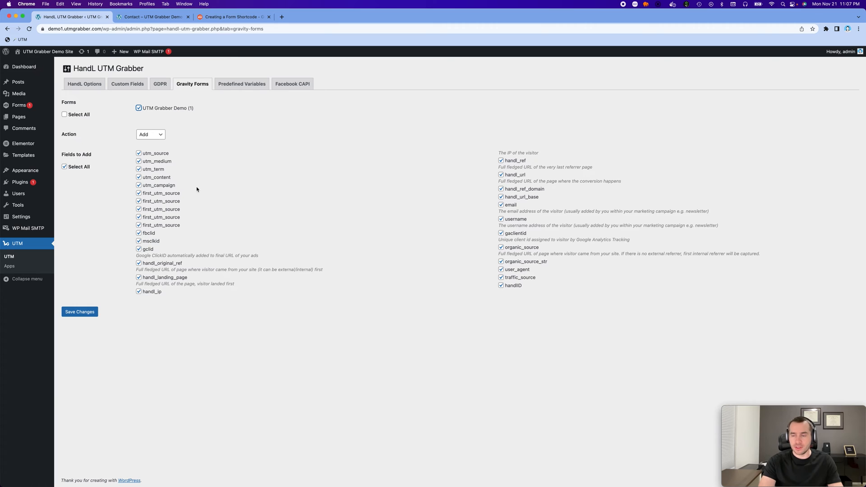
pyautogui.moveTo(184, 205)
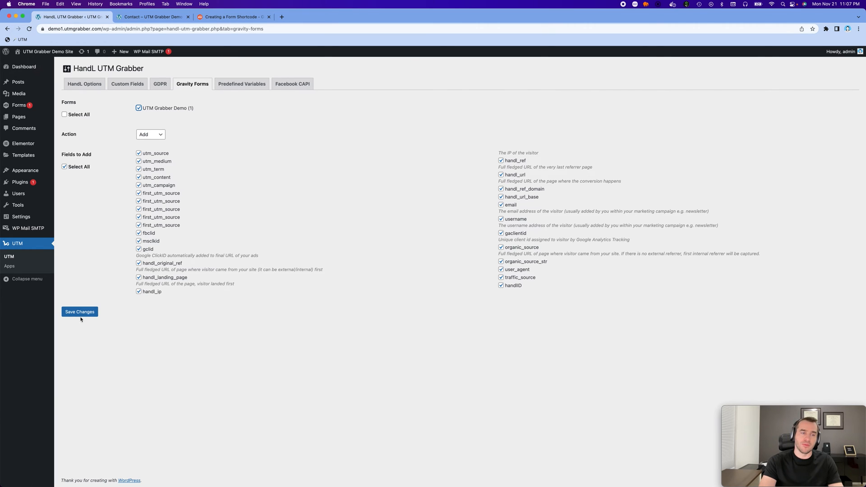
pyautogui.moveTo(114, 230)
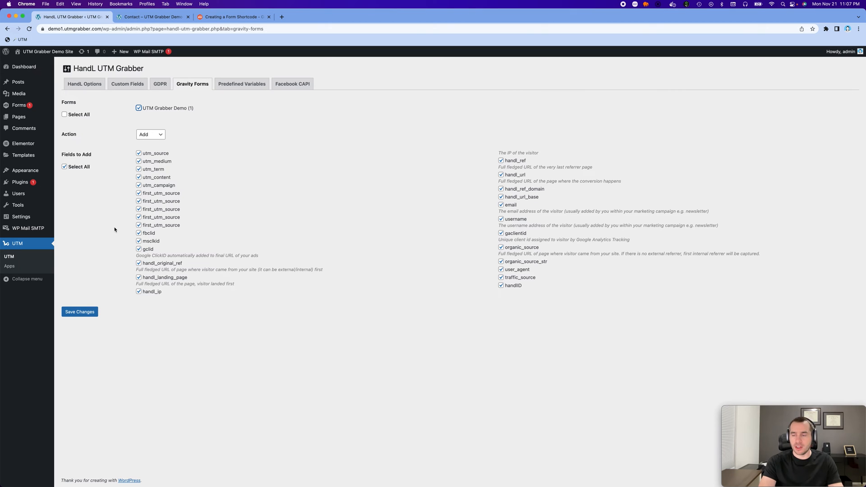
pyautogui.moveTo(191, 212)
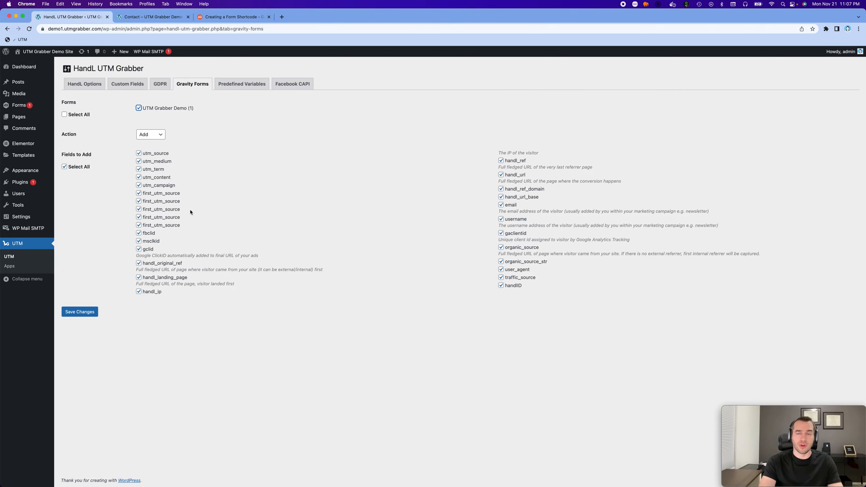
pyautogui.moveTo(198, 188)
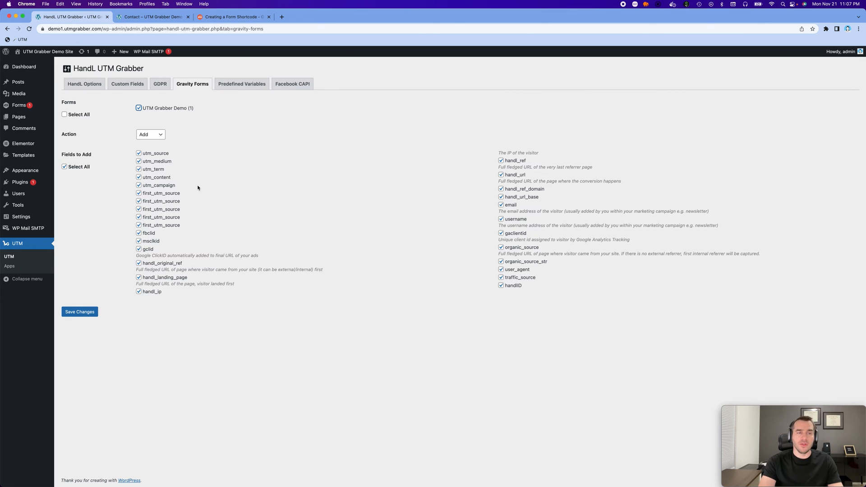
pyautogui.click(139, 108)
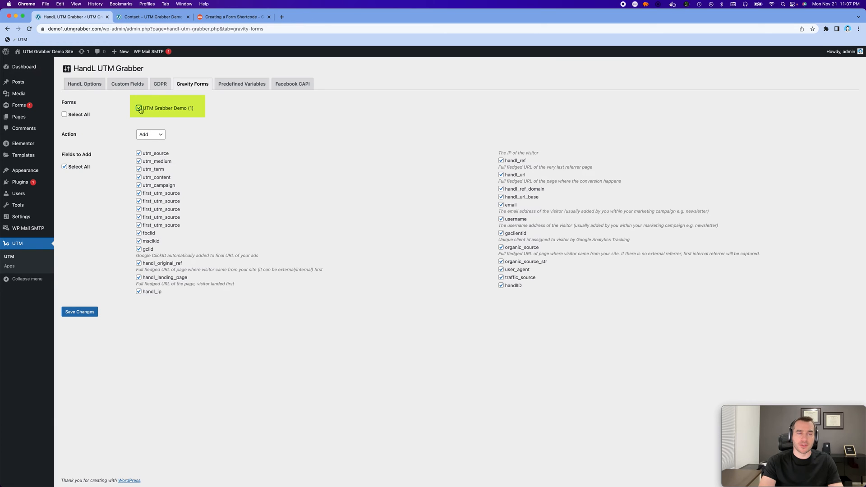
pyautogui.click(150, 135)
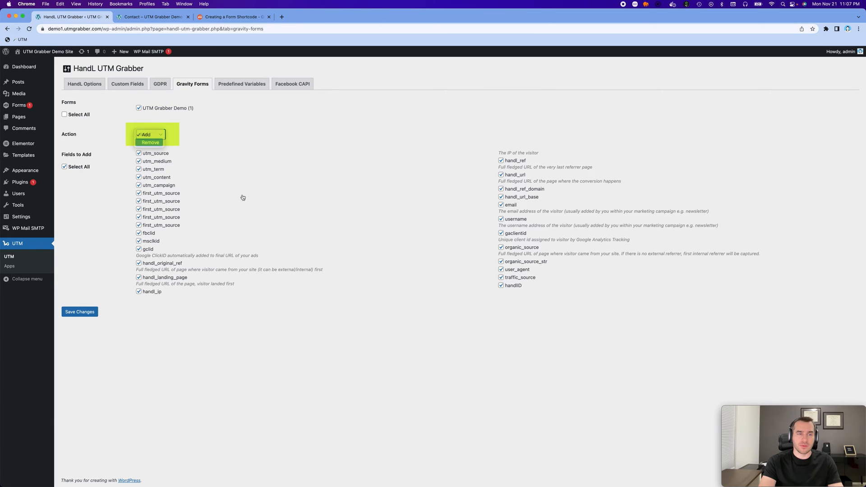
pyautogui.click(149, 143)
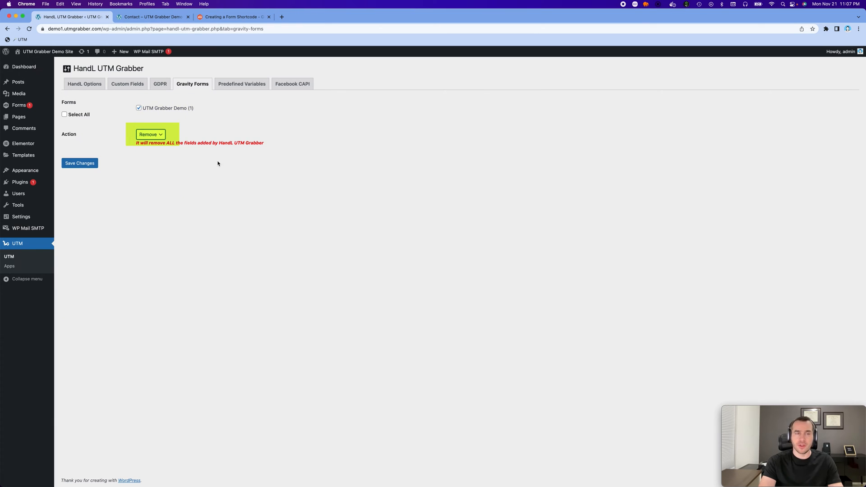
pyautogui.moveTo(172, 124)
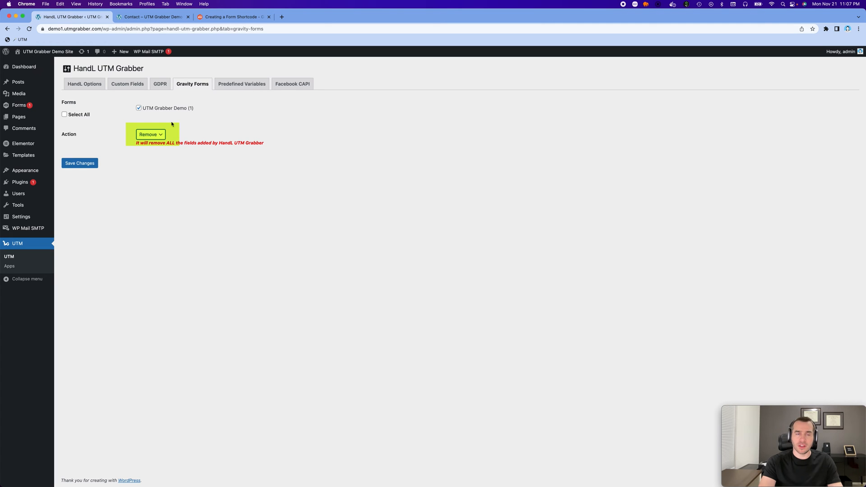
pyautogui.moveTo(170, 148)
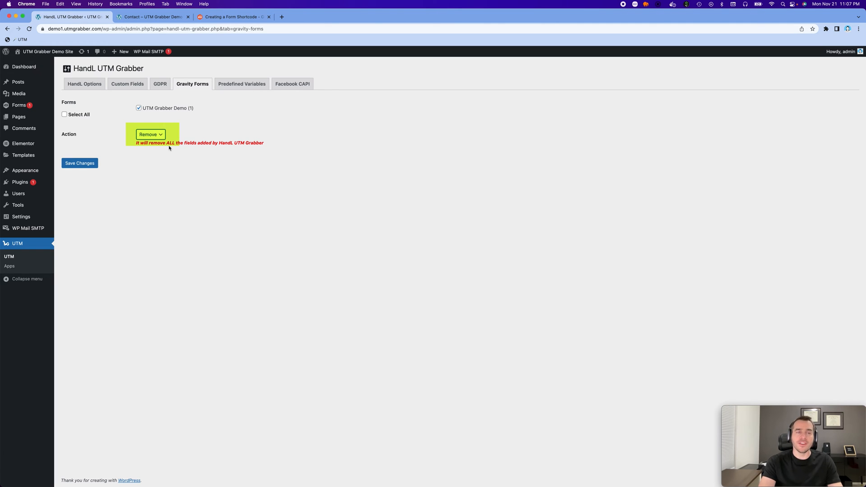
pyautogui.click(151, 135)
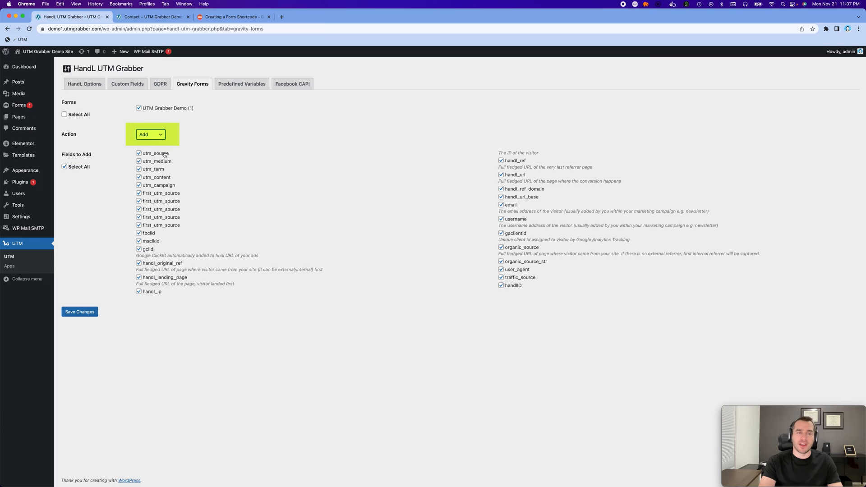
pyautogui.moveTo(74, 129)
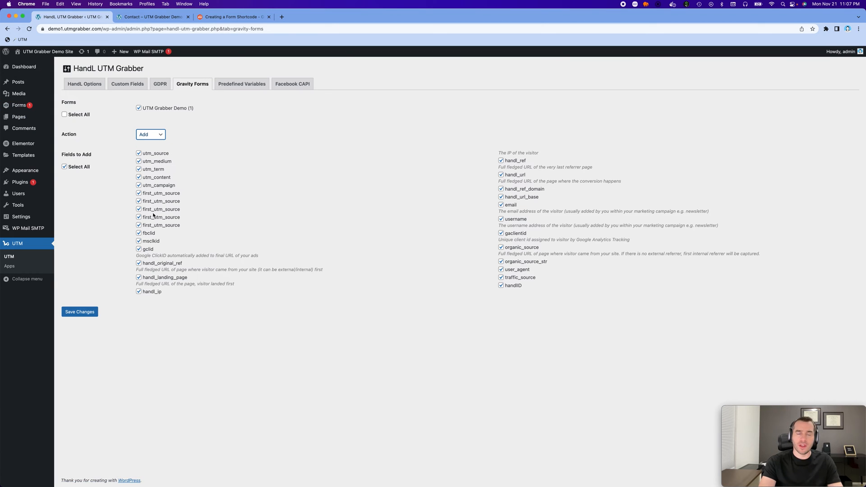
pyautogui.moveTo(178, 216)
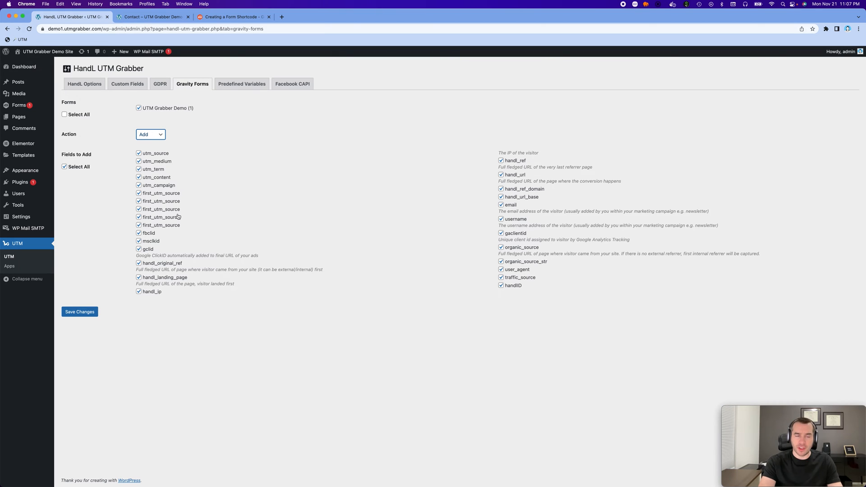
pyautogui.moveTo(98, 152)
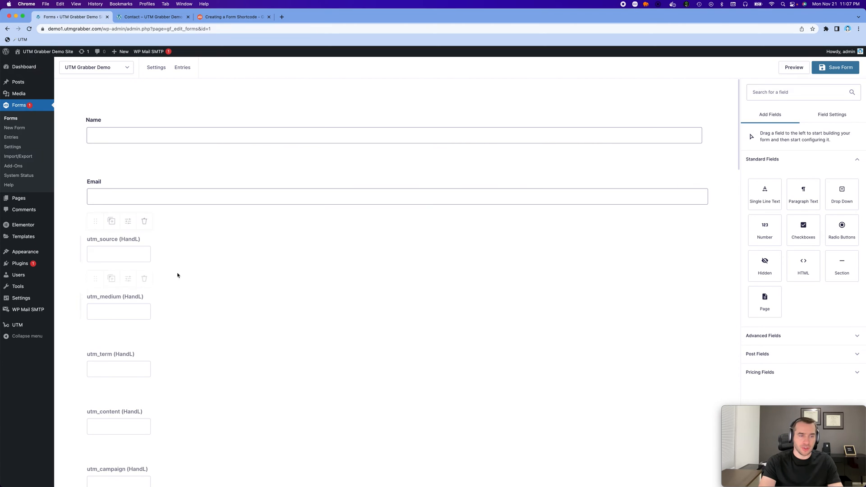
pyautogui.moveTo(31, 128)
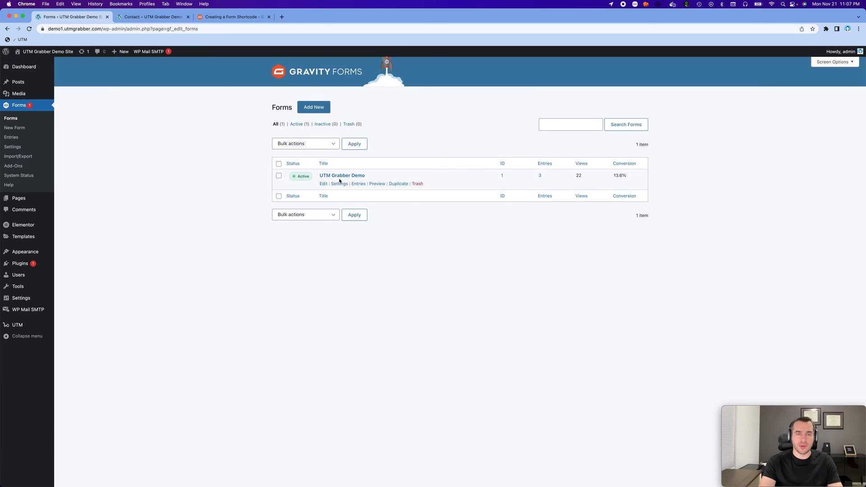
pyautogui.moveTo(196, 138)
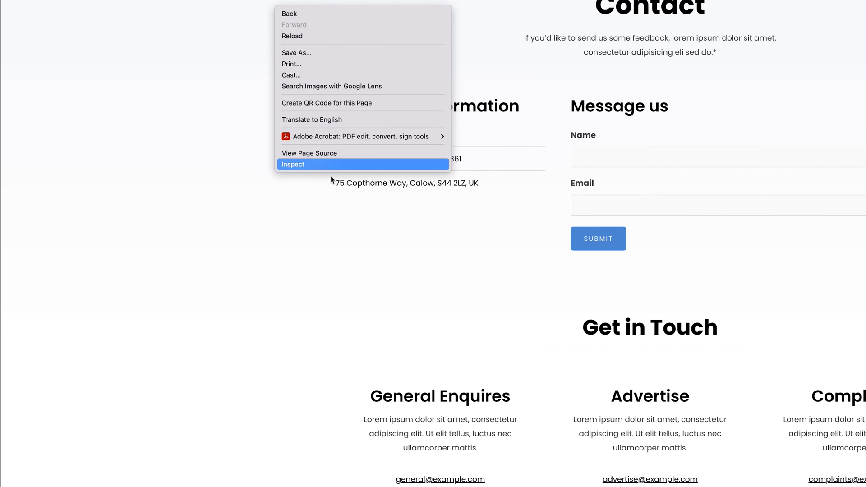
# Open DevTools on the contact page and show the demo site's cookies under Application
pyautogui.click(292, 165)
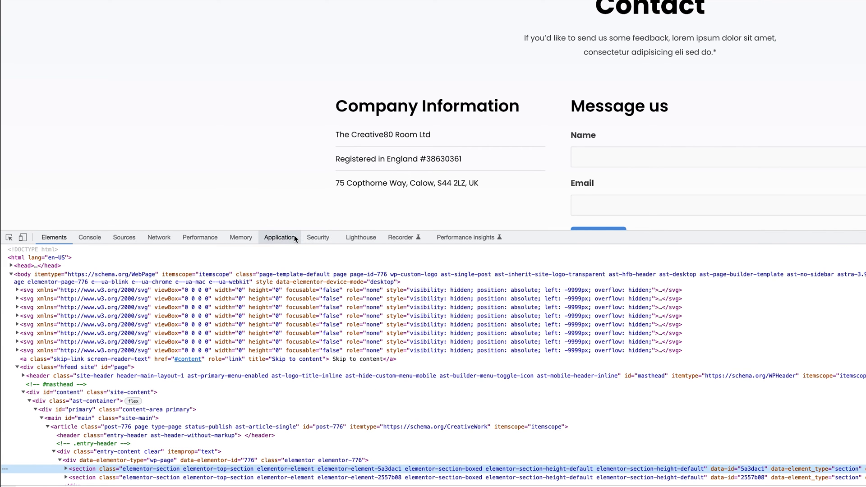
pyautogui.click(280, 237)
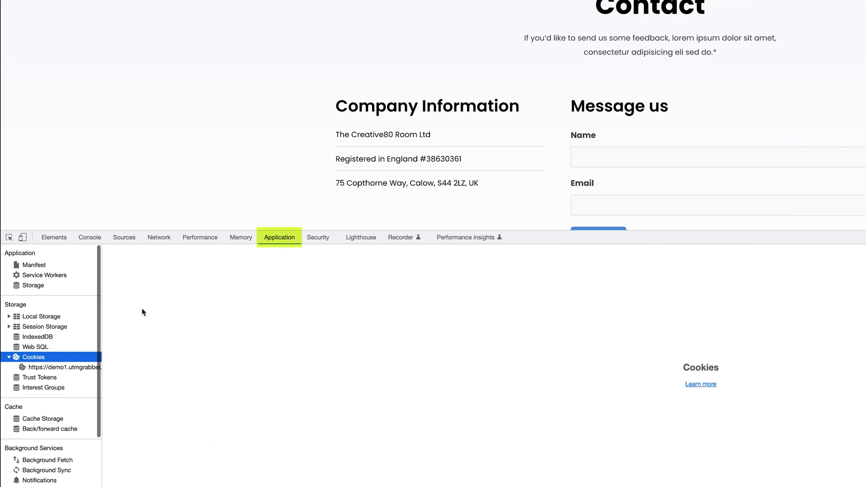
pyautogui.click(63, 367)
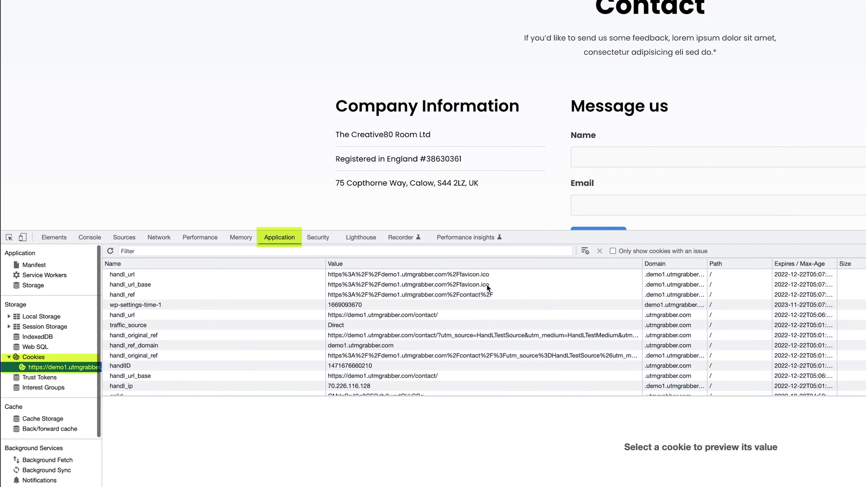
# Filter cookies by utm_ and handl_ and delete all matching tracking cookies
pyautogui.click(170, 251)
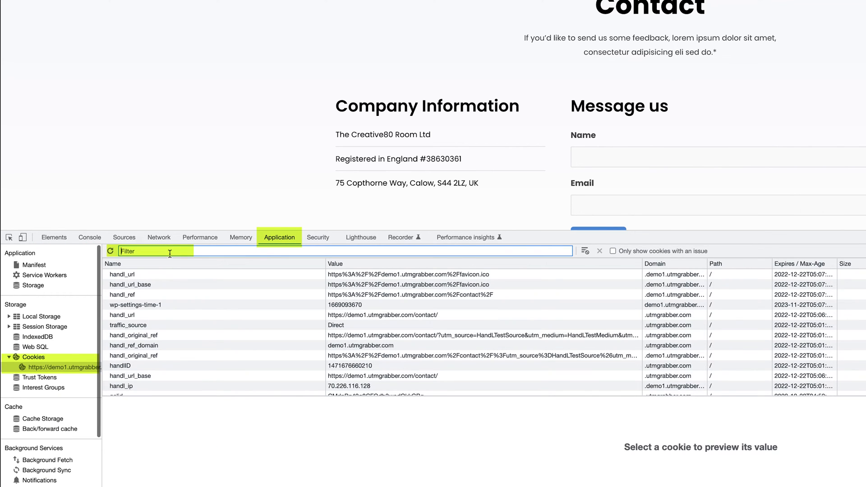
pyautogui.write('utm_')
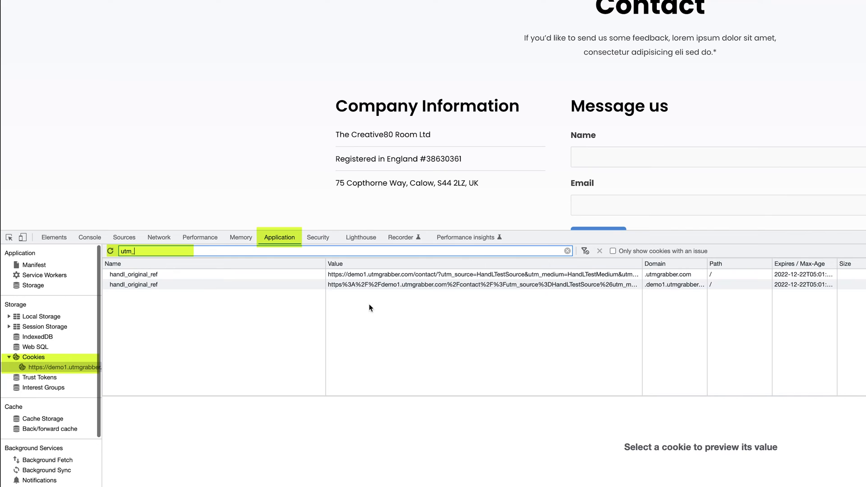
pyautogui.click(134, 274)
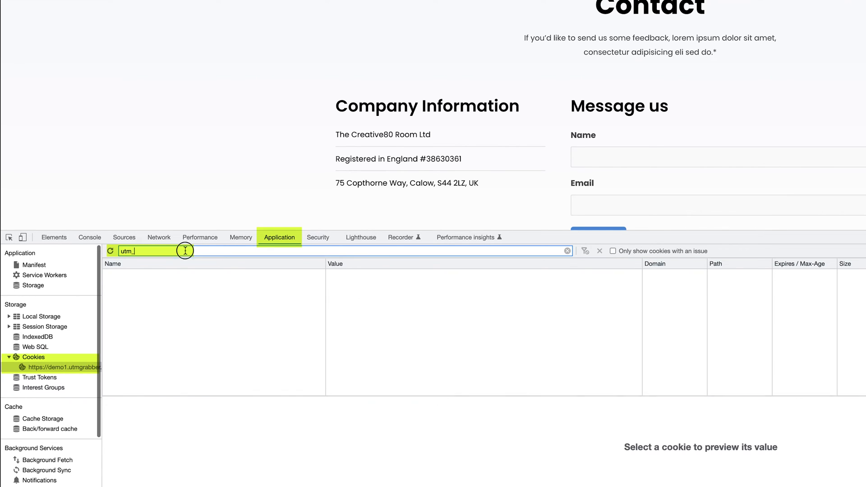
pyautogui.write('handl_')
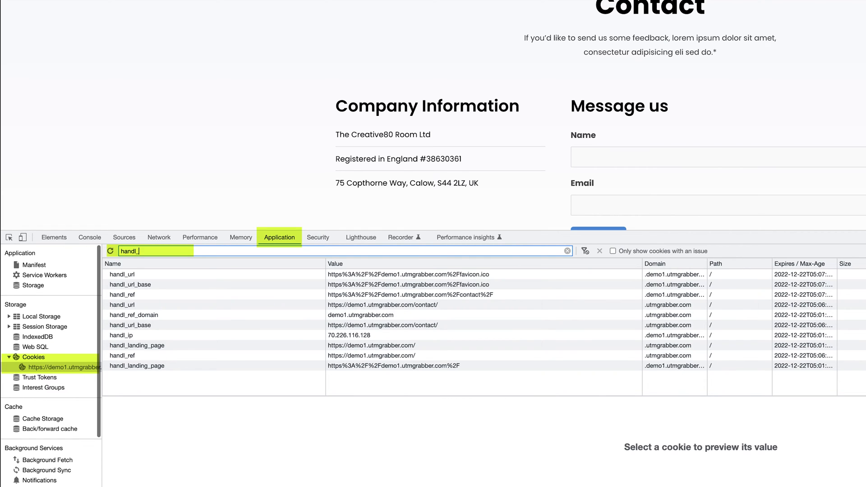
pyautogui.click(130, 274)
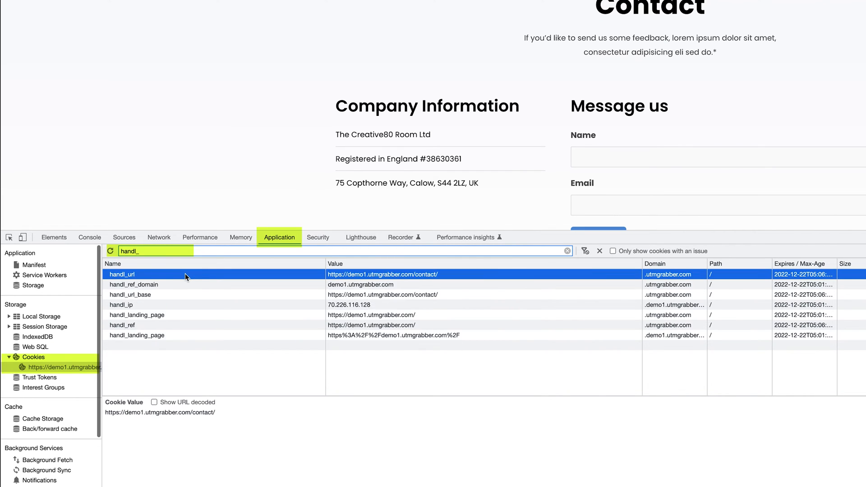
pyautogui.click(599, 251)
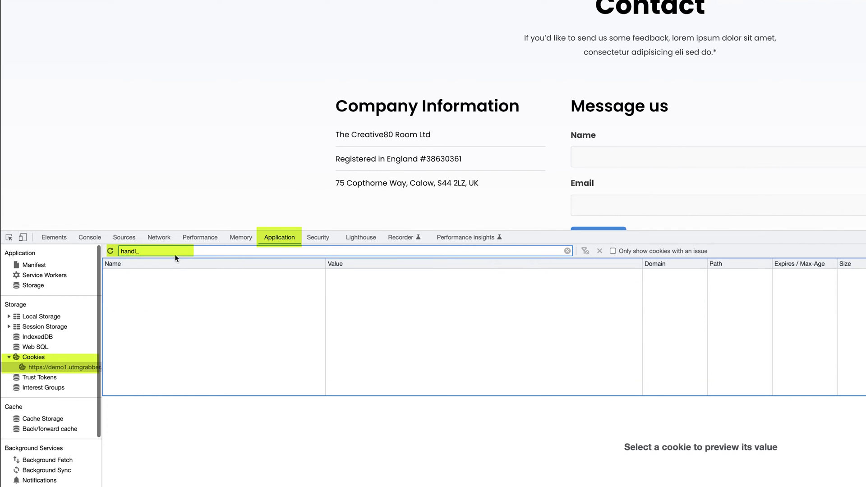
# Filter for the organic and traffic source cookies and remove the handlID cookie
pyautogui.write('orga')
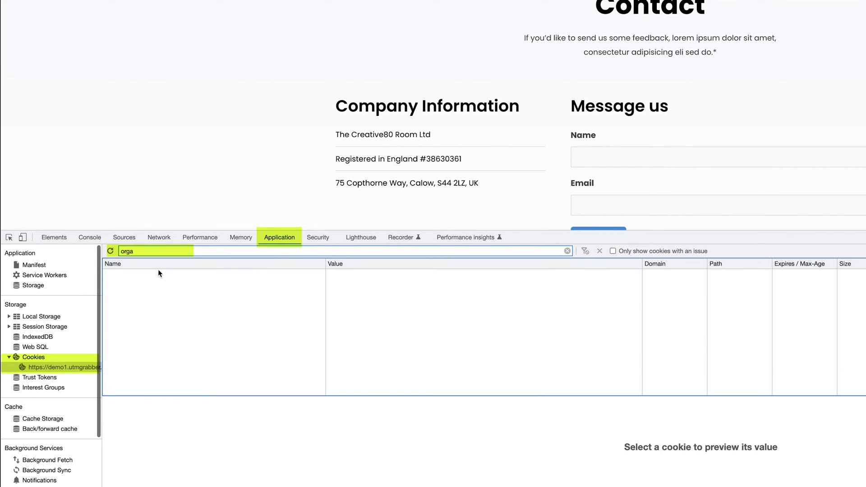
pyautogui.write('tra')
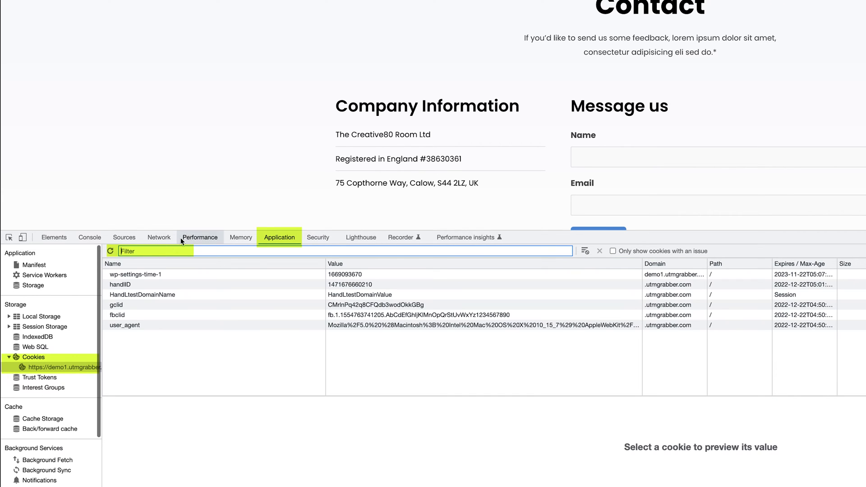
pyautogui.click(115, 305)
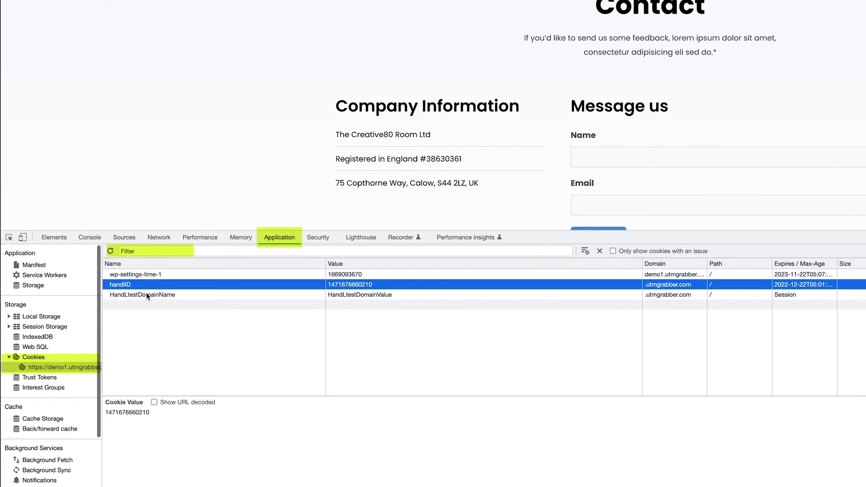
pyautogui.click(120, 284)
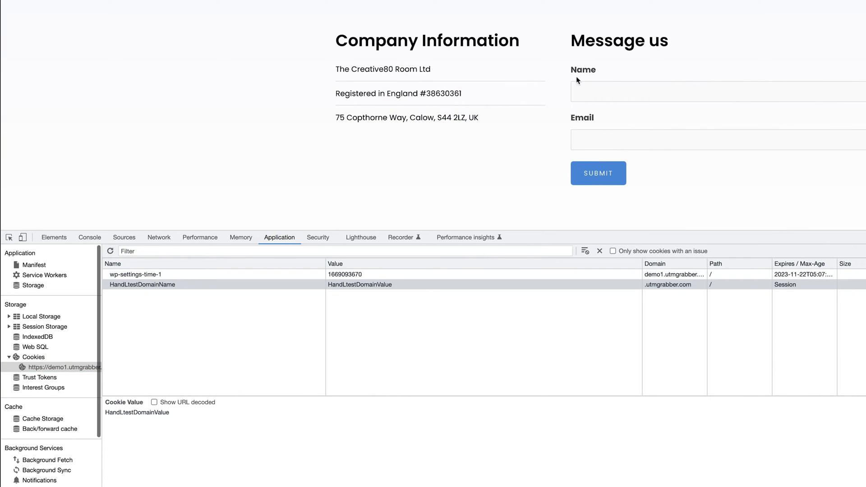
pyautogui.click(717, 92)
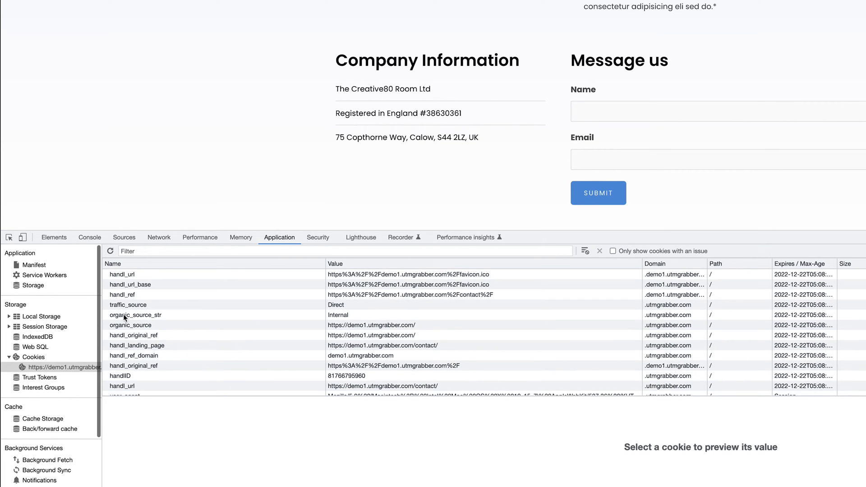
pyautogui.moveTo(199, 338)
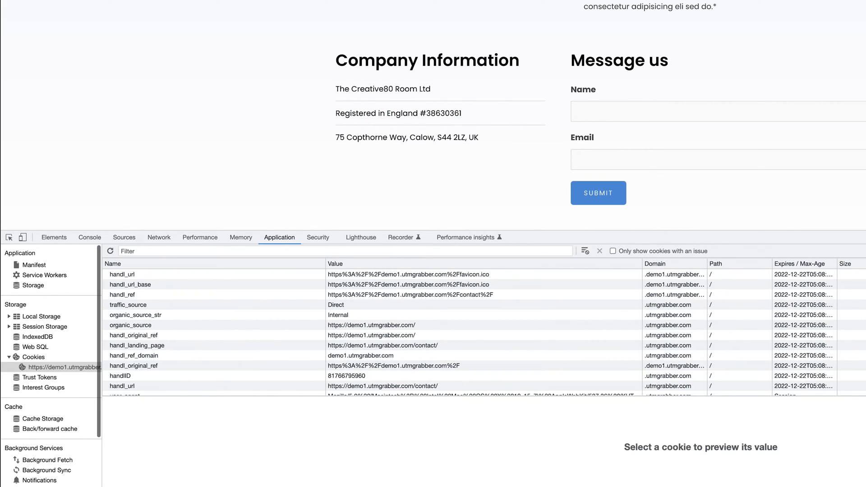
# Fill the Name field from autofill and enter a test email in the contact form
pyautogui.click(640, 112)
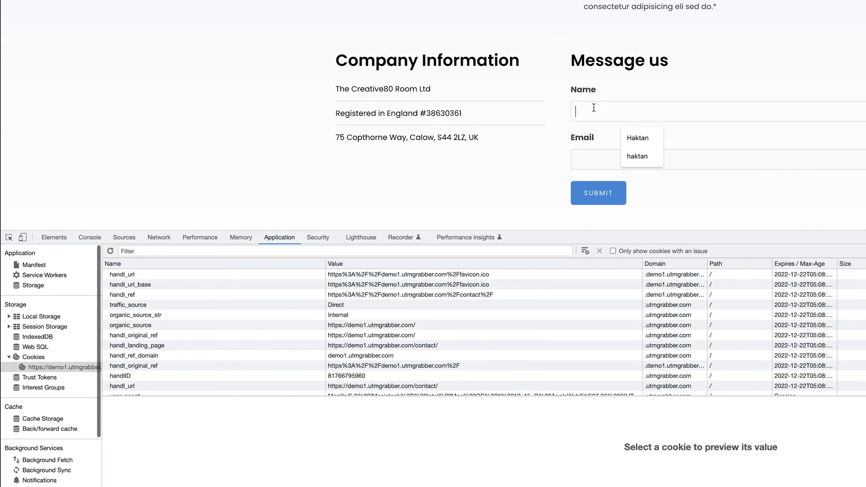
pyautogui.click(637, 137)
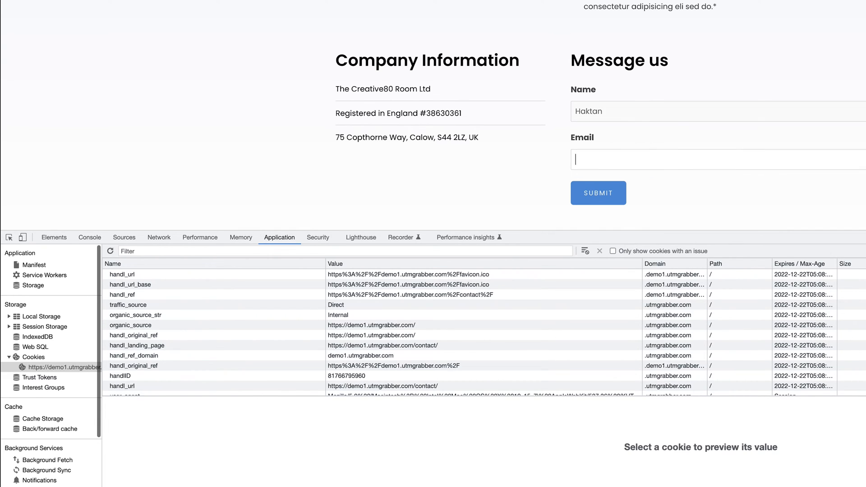
pyautogui.write('demo1.utmgrabber.com/contact/')
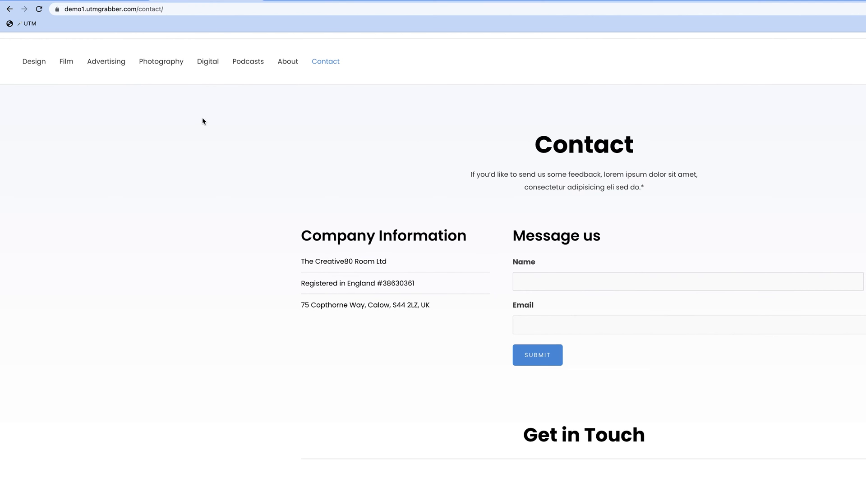
pyautogui.moveTo(347, 403)
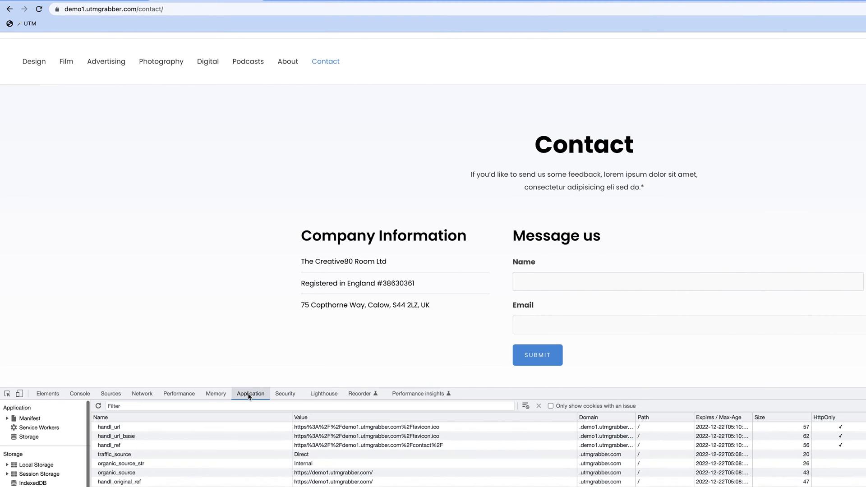
# Filter the site's cookies by utm_, showing none are stored
pyautogui.write('utm')
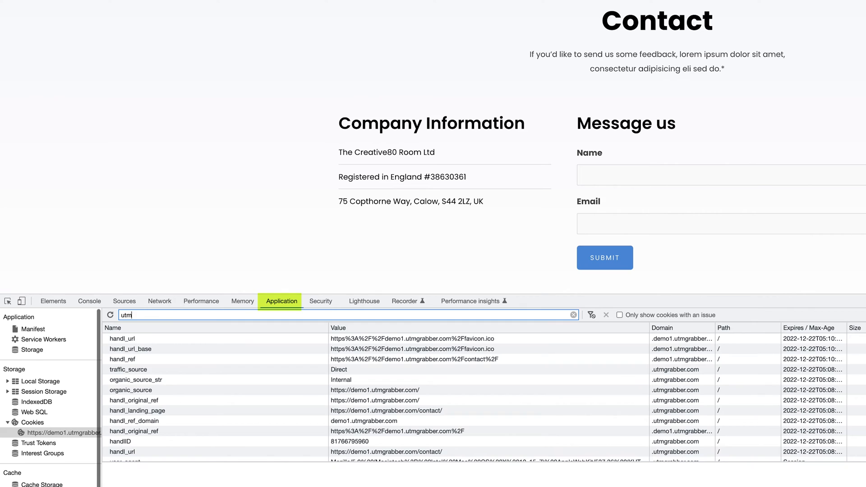
pyautogui.write('_')
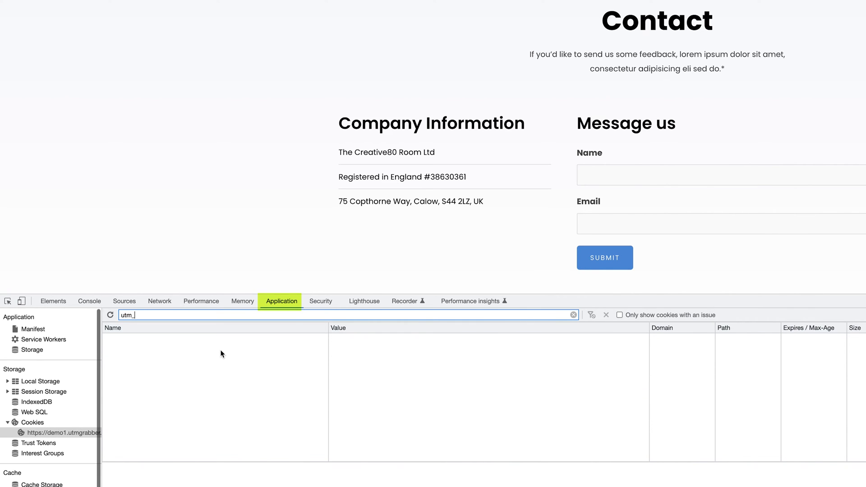
pyautogui.moveTo(208, 355)
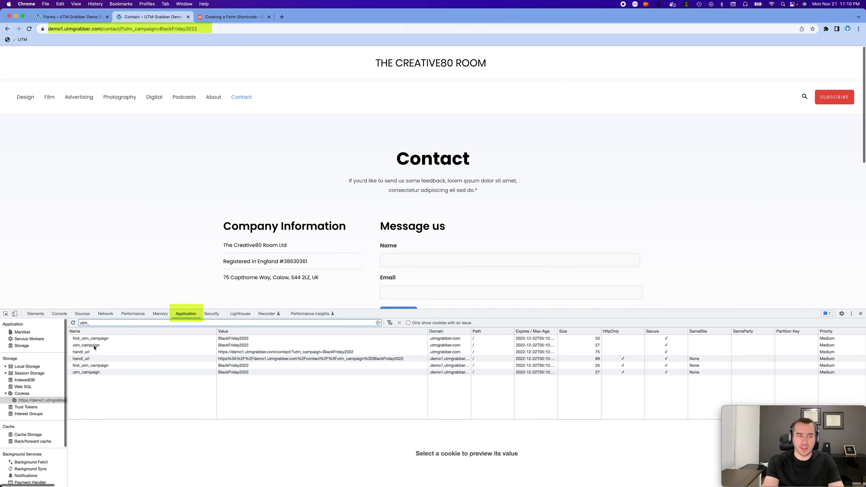
# Check the utm_campaign cookie value and browse to another page on the site
pyautogui.click(86, 344)
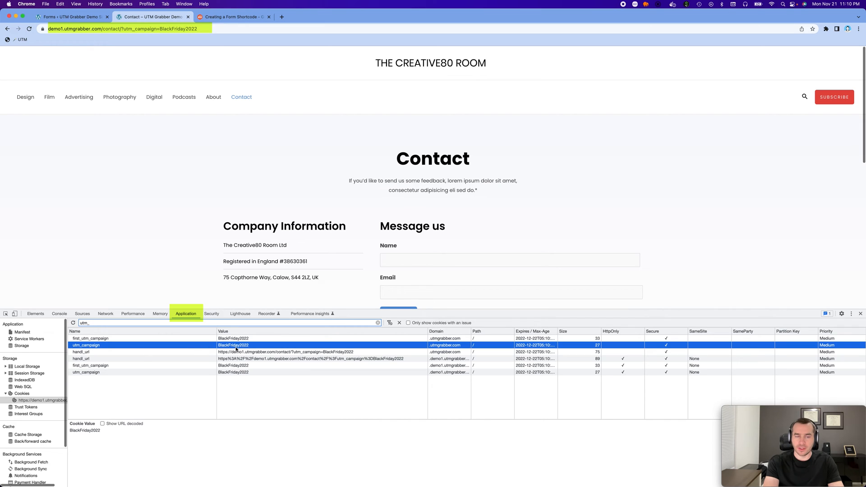
pyautogui.moveTo(263, 433)
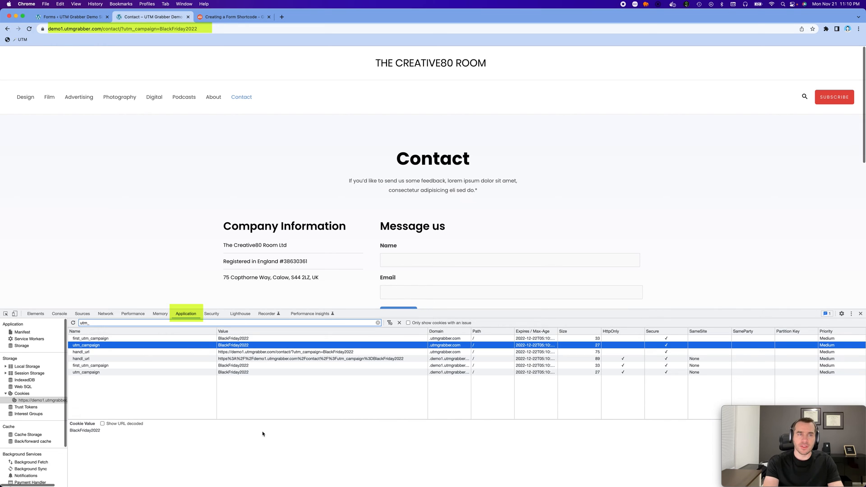
pyautogui.click(127, 29)
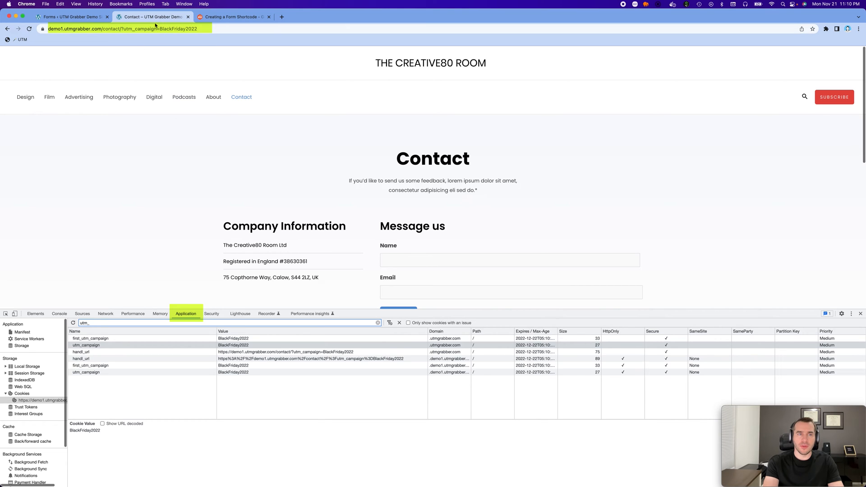
pyautogui.moveTo(162, 96)
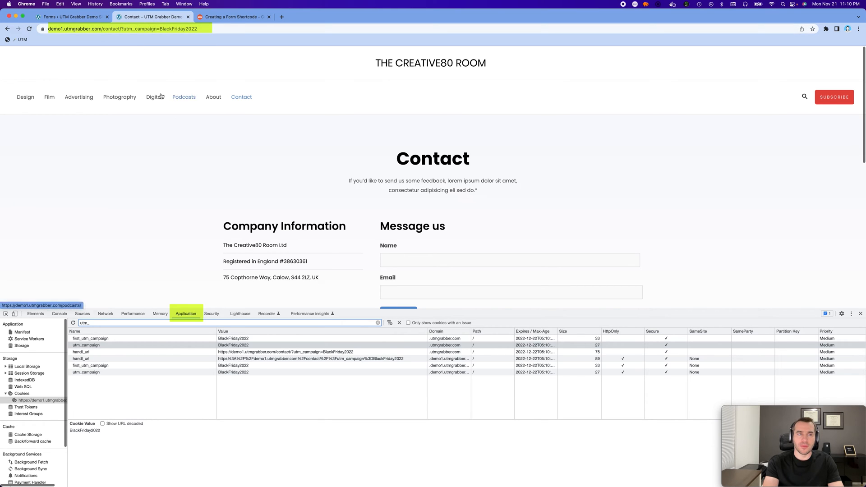
pyautogui.click(119, 98)
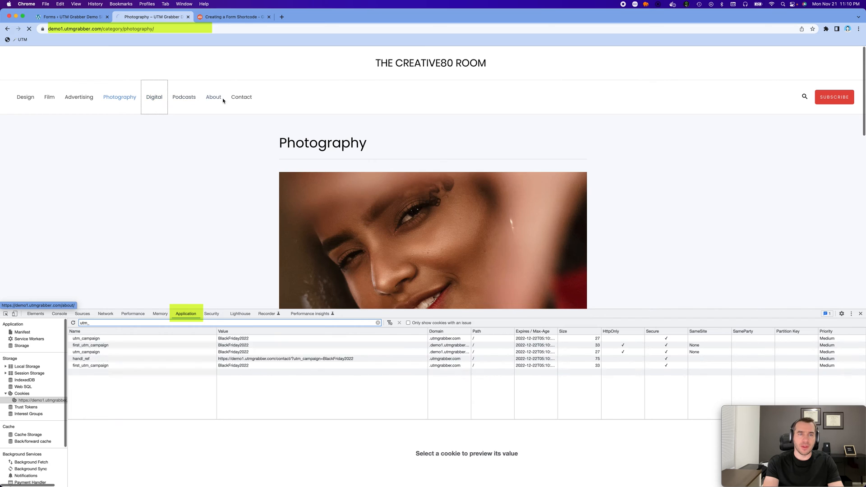
# Open the Contact page, enter a test email and submit the form
pyautogui.click(242, 97)
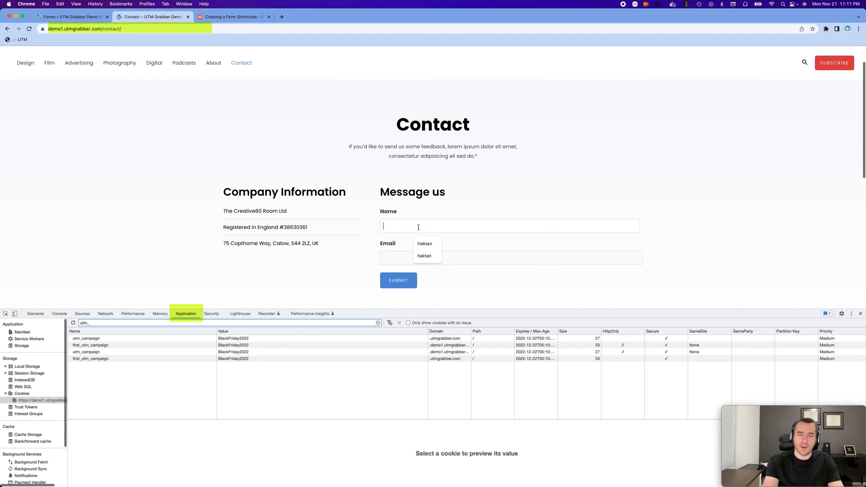
pyautogui.write('demo@domain.com')
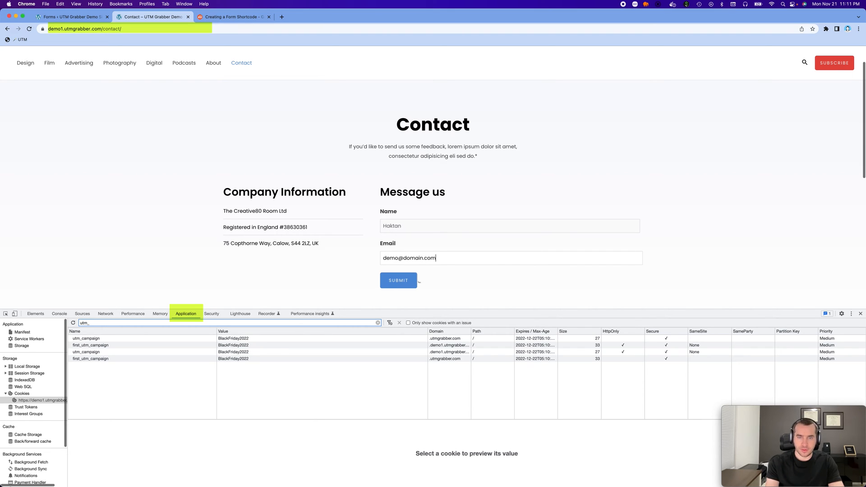
pyautogui.click(398, 280)
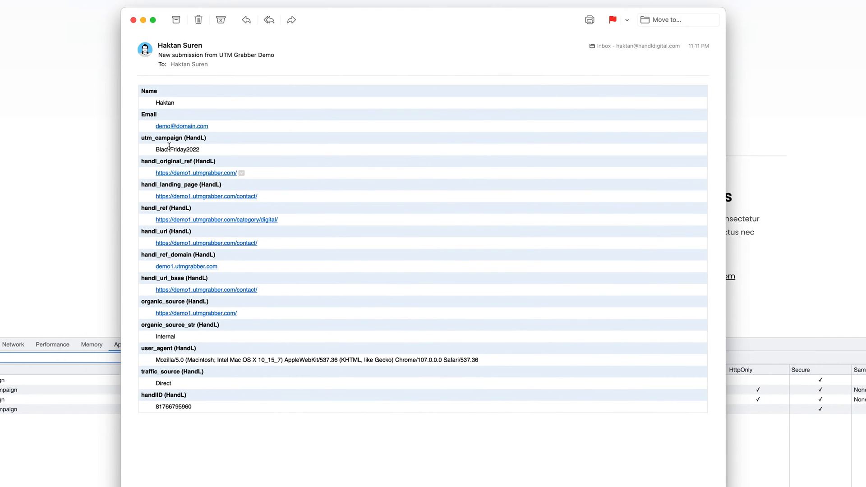
# In the submission email, pick out the captured utm_campaign value BlackFriday2022
pyautogui.doubleClick(177, 149)
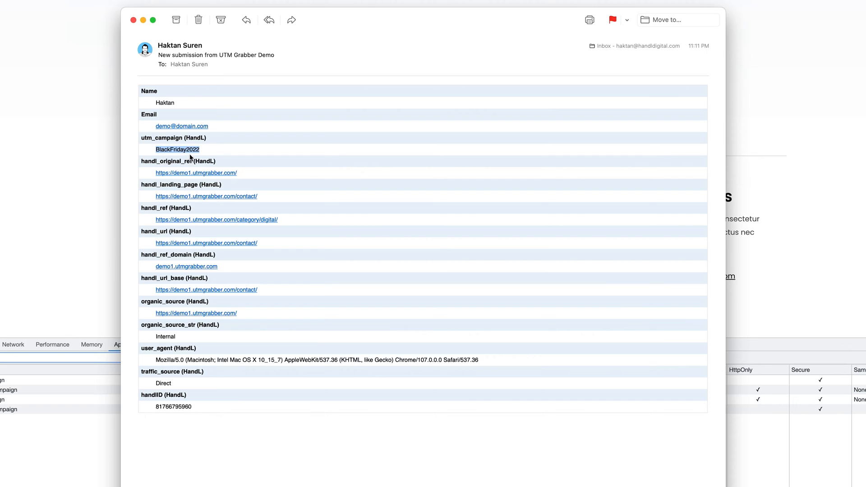
pyautogui.moveTo(112, 187)
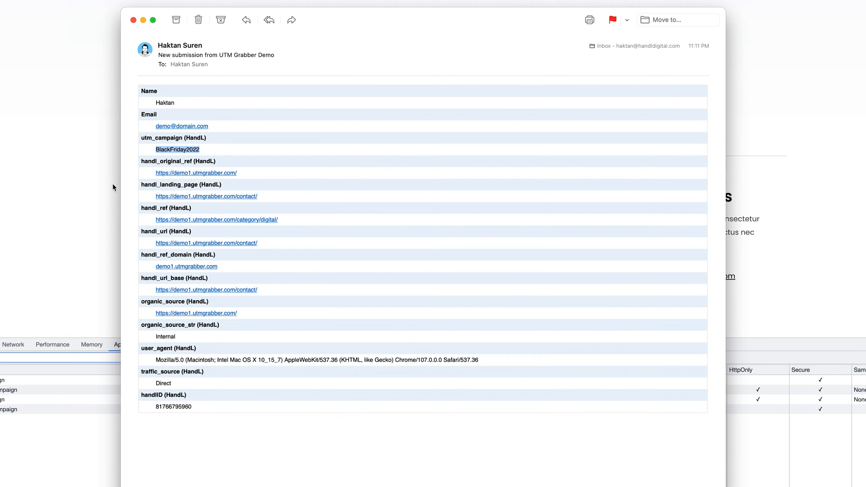
pyautogui.moveTo(33, 347)
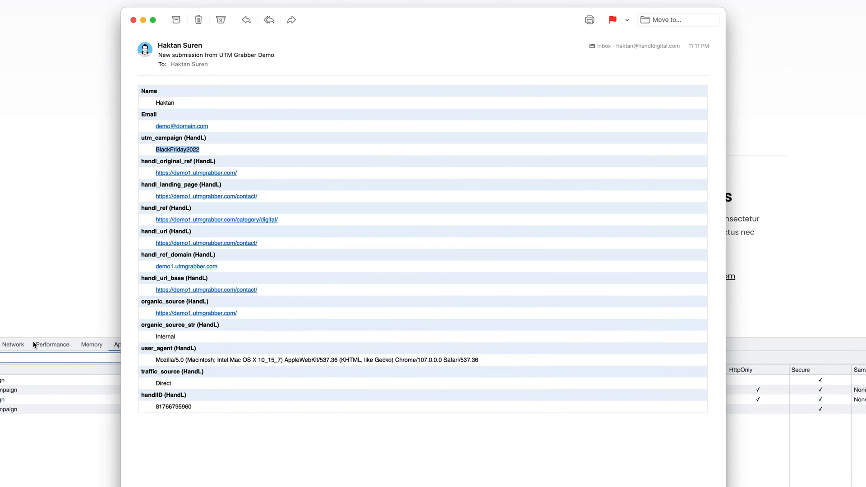
pyautogui.moveTo(30, 389)
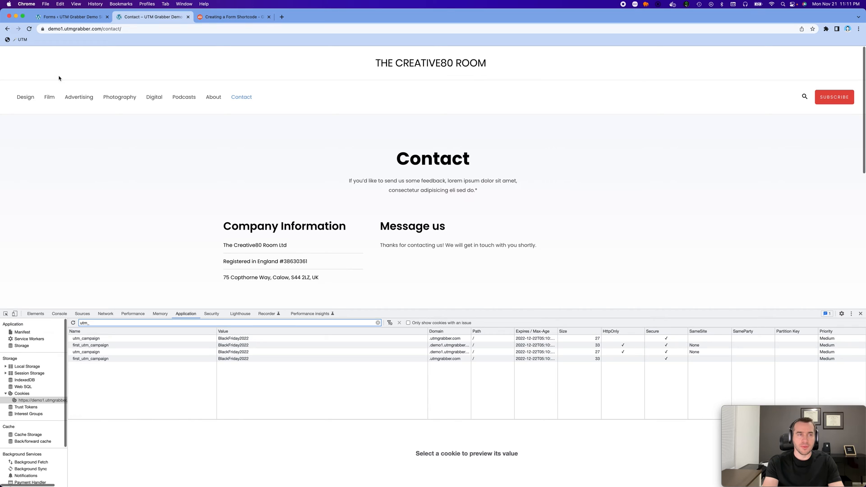
pyautogui.moveTo(21, 40)
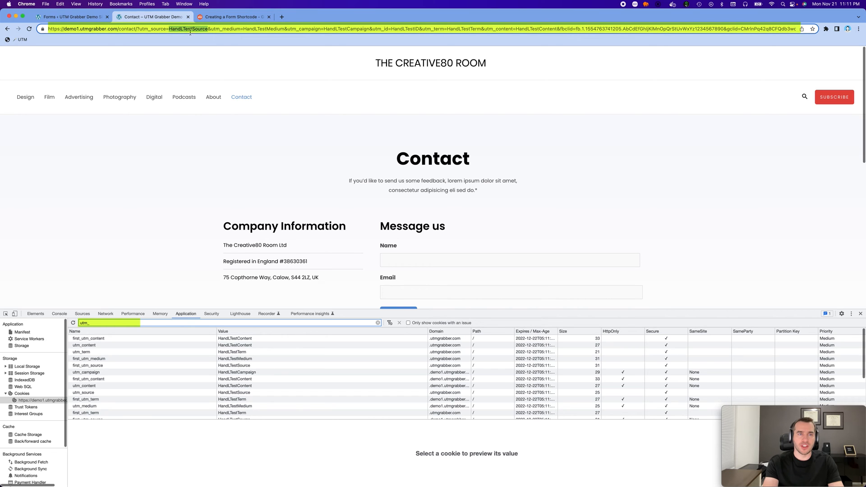
pyautogui.moveTo(339, 35)
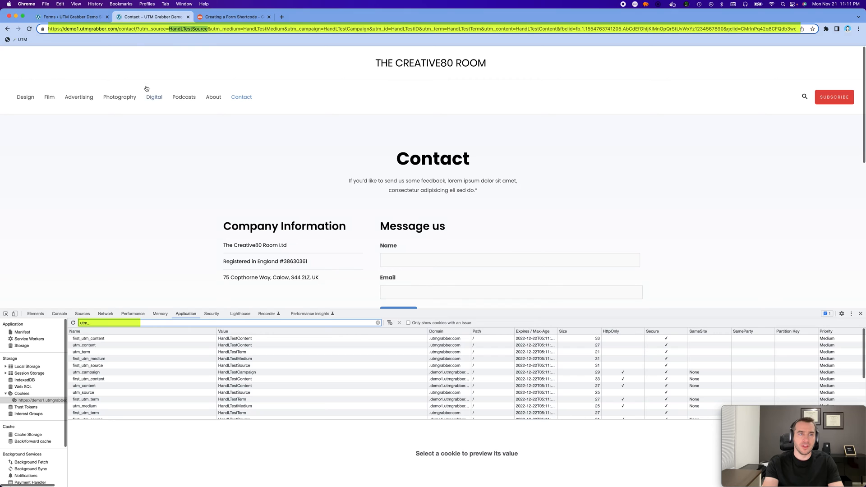
# Browse Digital then Contact, fill in a name and demo@test email, and submit the form
pyautogui.click(154, 98)
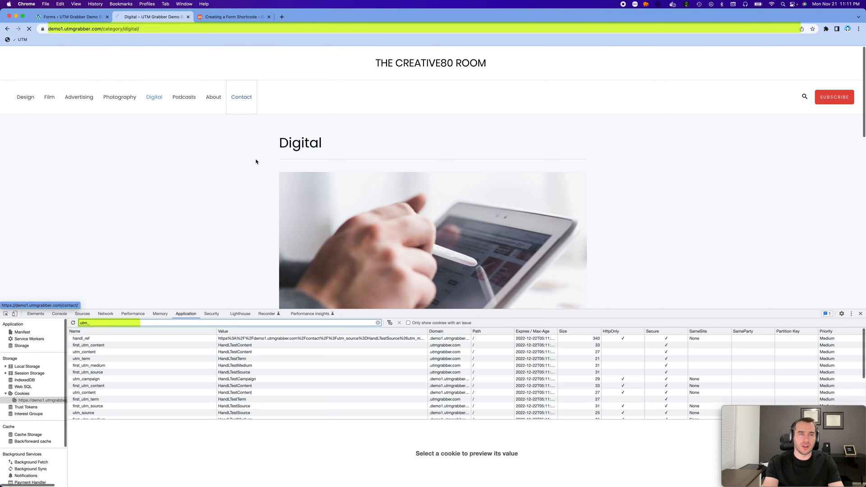
pyautogui.click(242, 97)
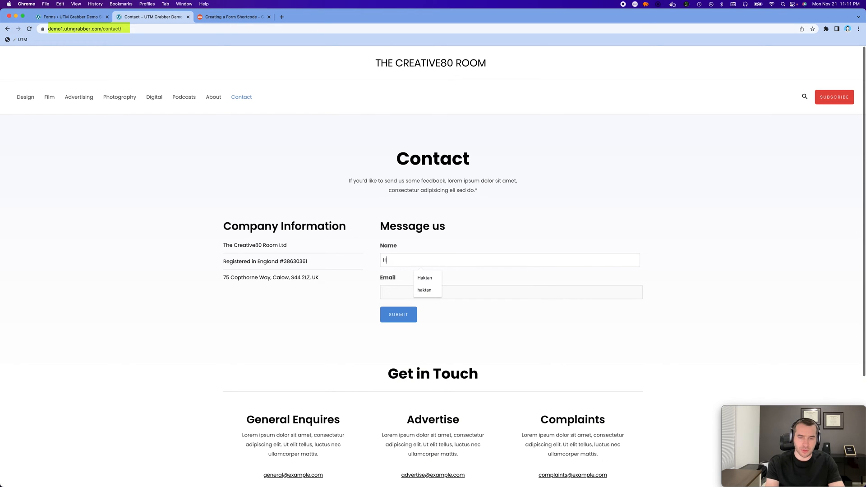
pyautogui.click(511, 293)
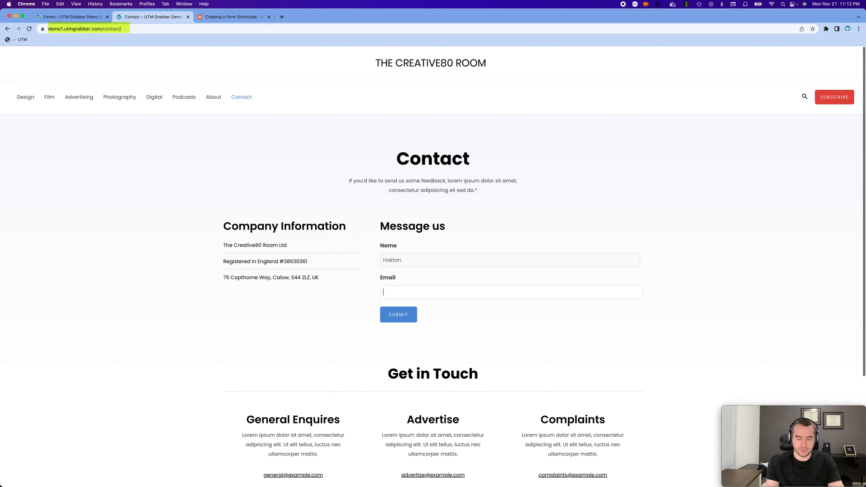
pyautogui.write('demo@test.com')
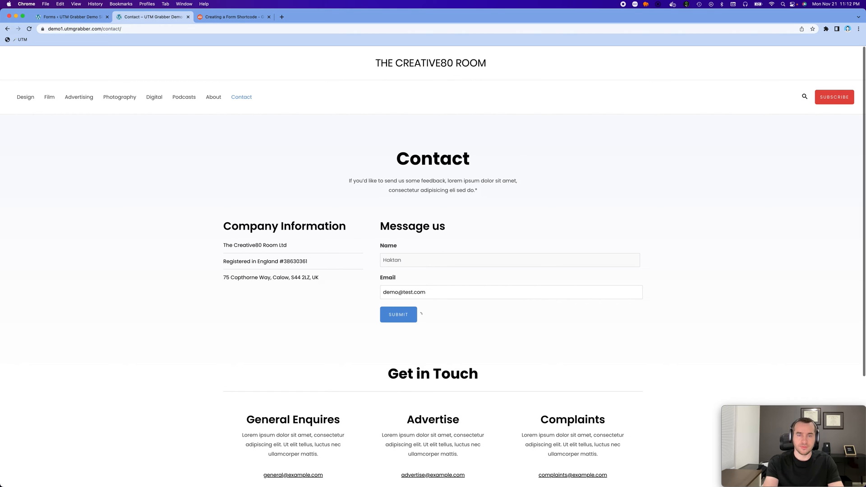
pyautogui.click(399, 314)
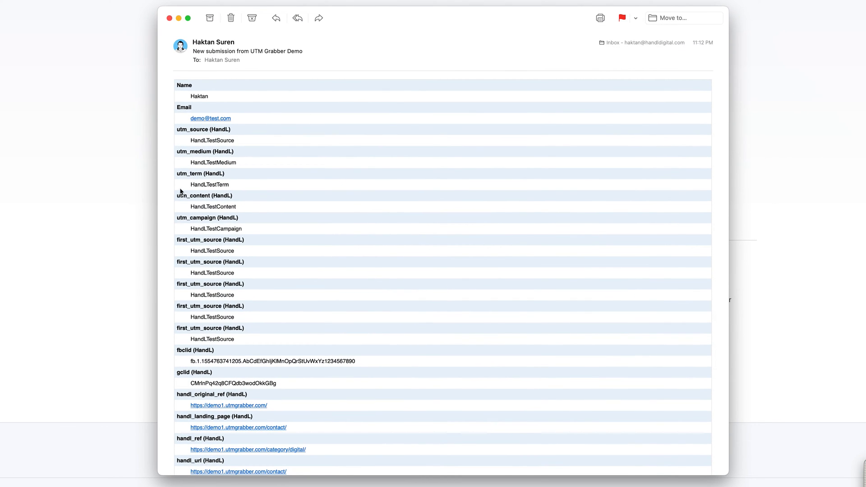
# Highlight the captured HandLTest utm_ field values in the submission email and scroll through them
pyautogui.moveTo(196, 184); pyautogui.dragTo(216, 228)
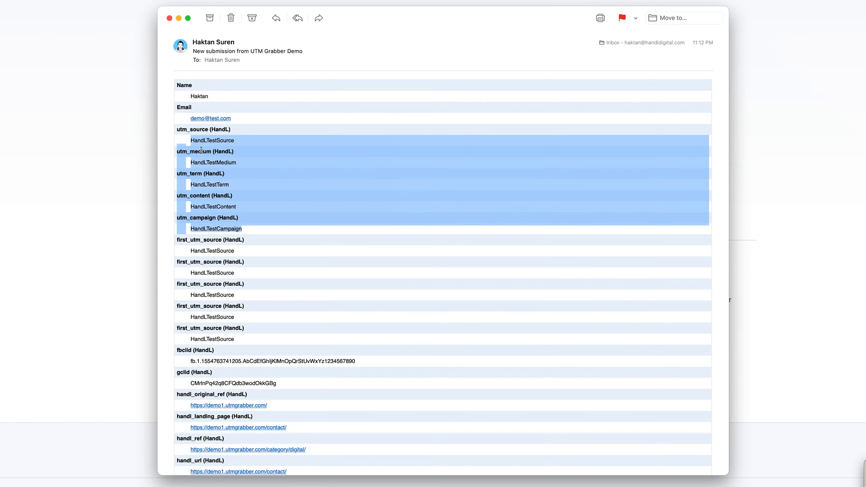
pyautogui.moveTo(312, 284)
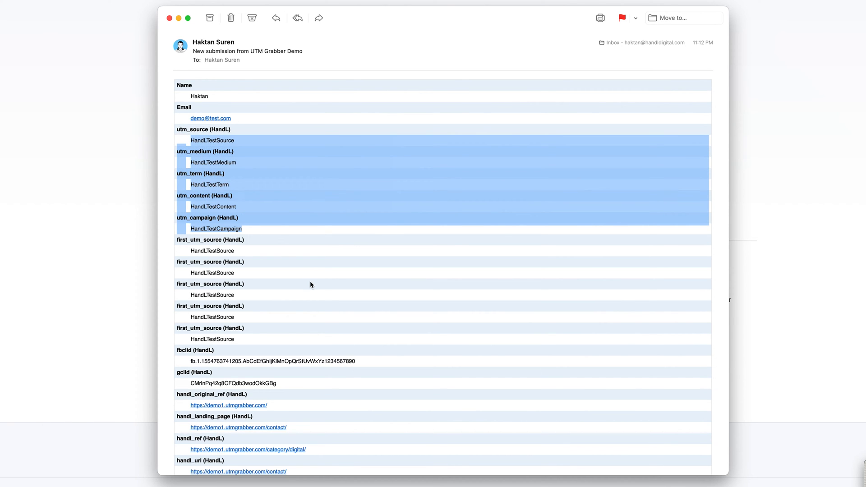
pyautogui.scroll(-3)
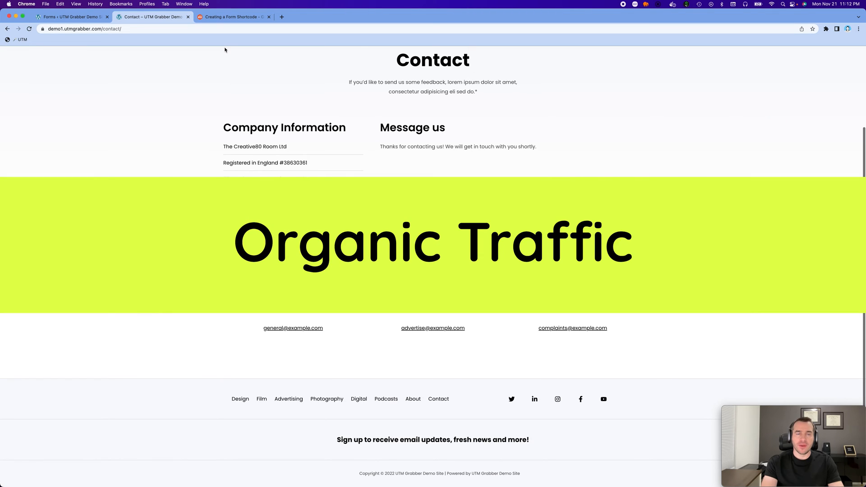
pyautogui.moveTo(208, 81)
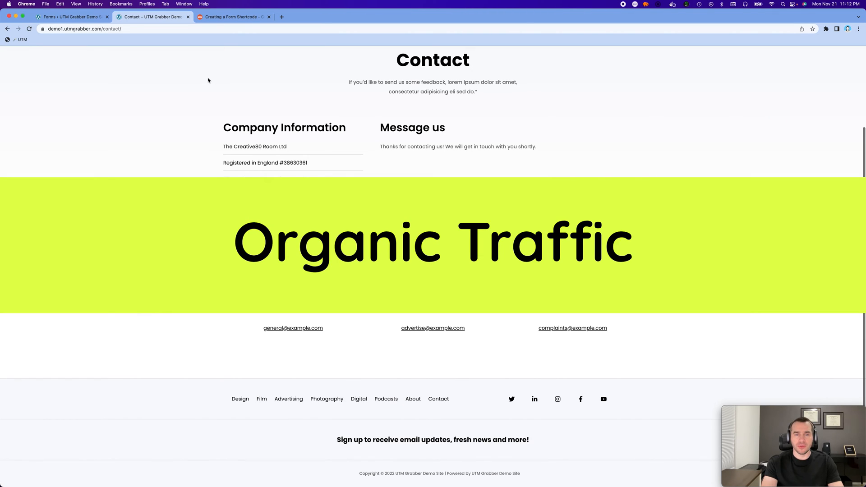
pyautogui.moveTo(196, 139)
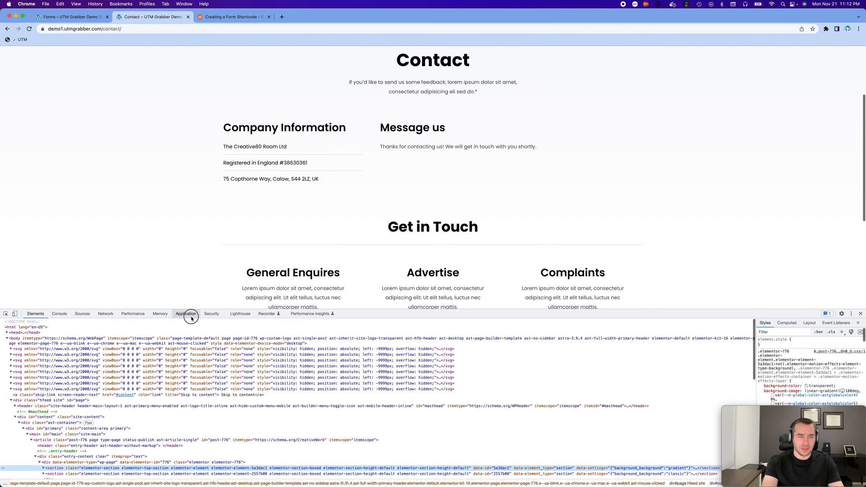
# Show the site's cookies and clear those matching utm_ and handl_
pyautogui.click(186, 313)
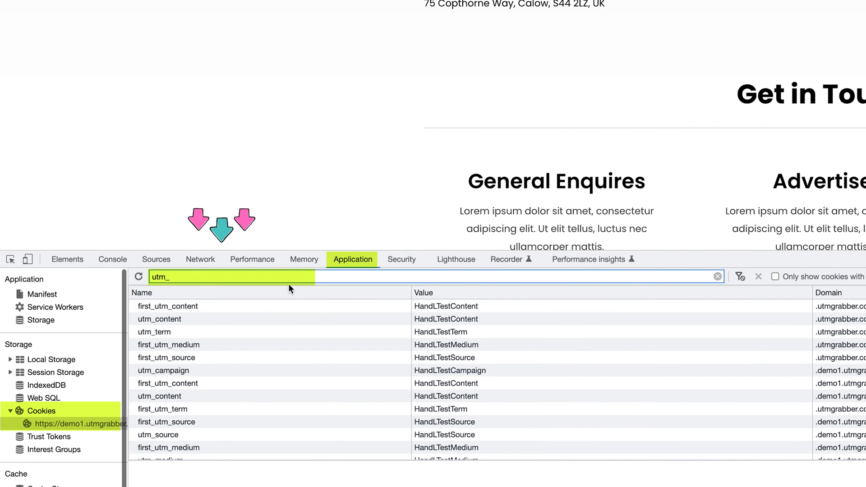
pyautogui.click(168, 307)
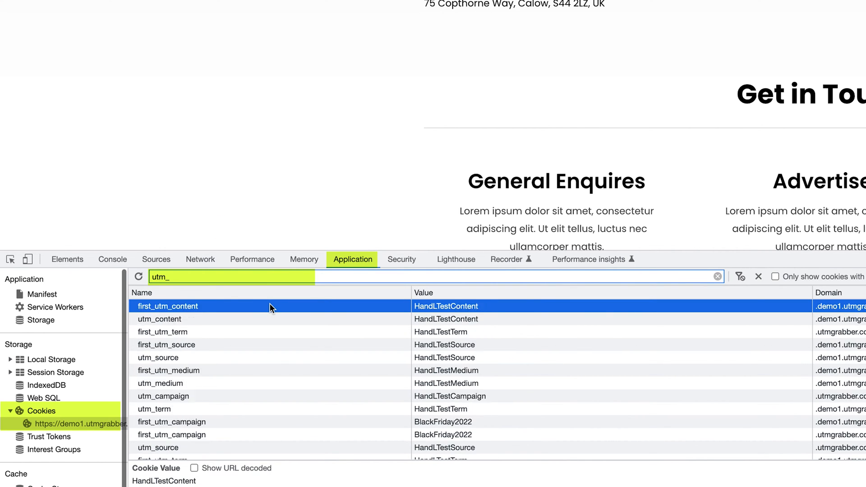
pyautogui.click(759, 277)
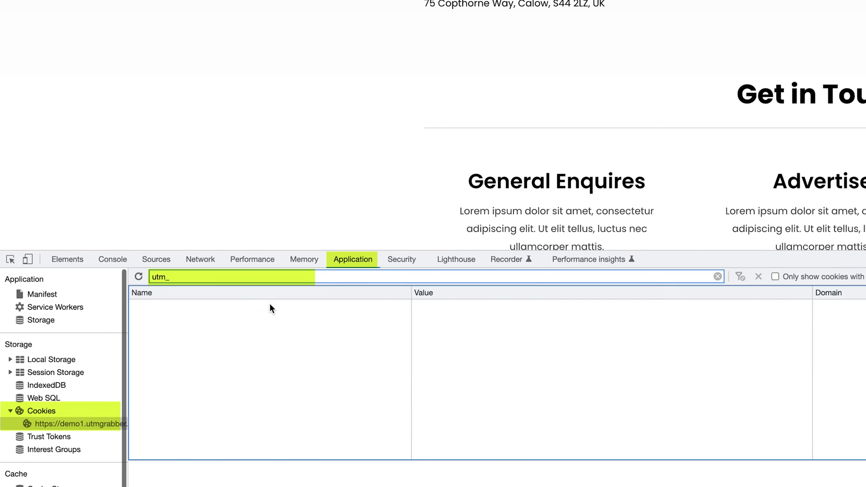
pyautogui.moveTo(259, 280)
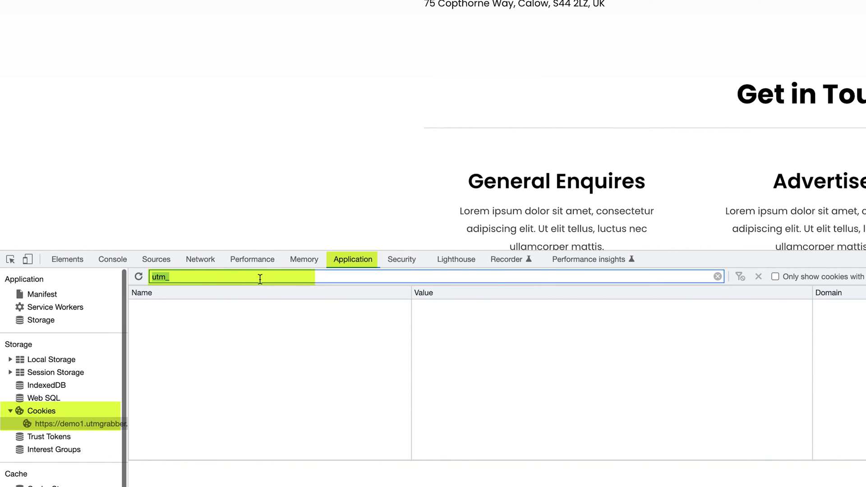
pyautogui.write('handl_')
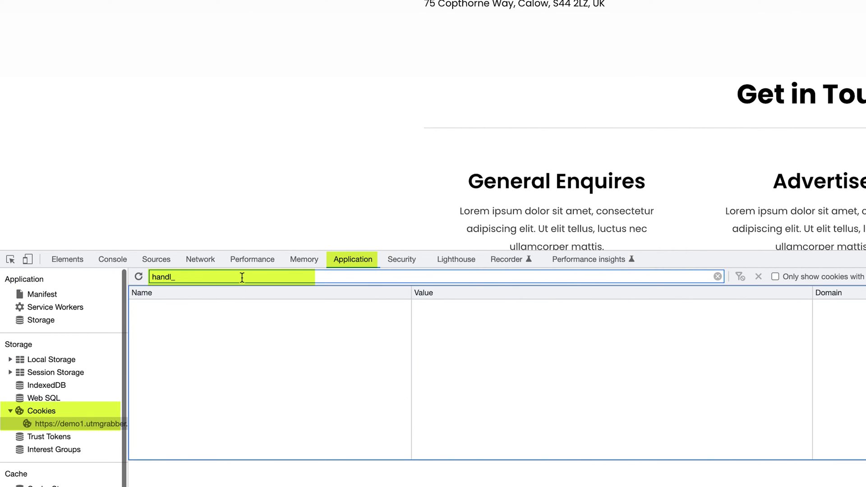
# Clear the organic source cookies and the leftover traffic click-id cookies
pyautogui.write('organic')
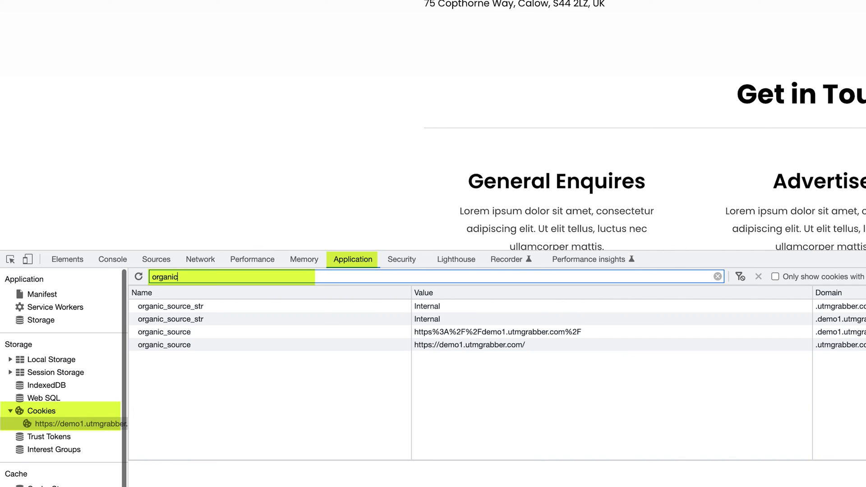
pyautogui.click(188, 307)
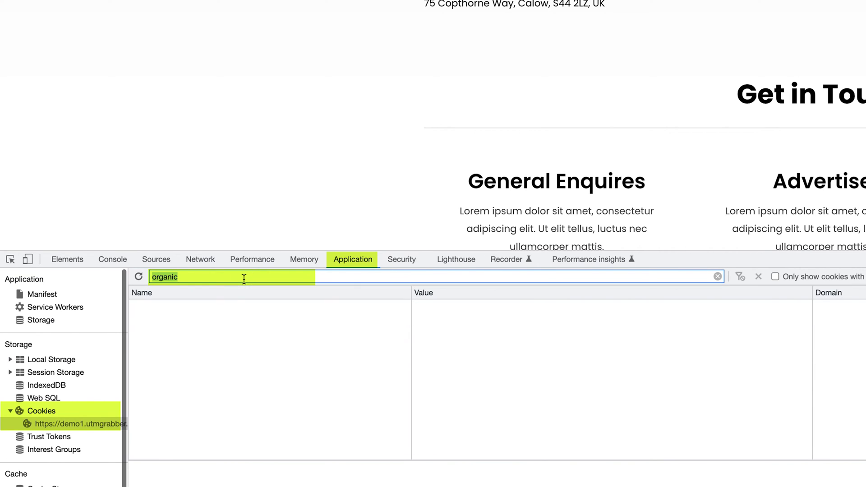
pyautogui.write('traffi')
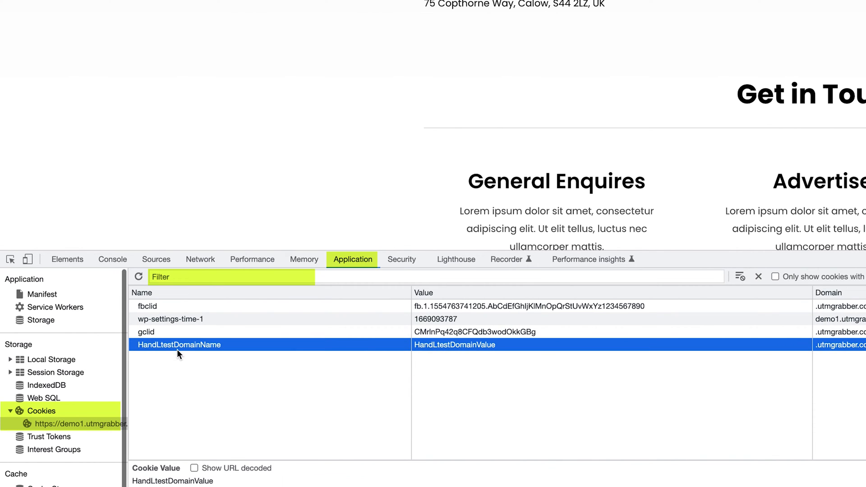
pyautogui.click(147, 307)
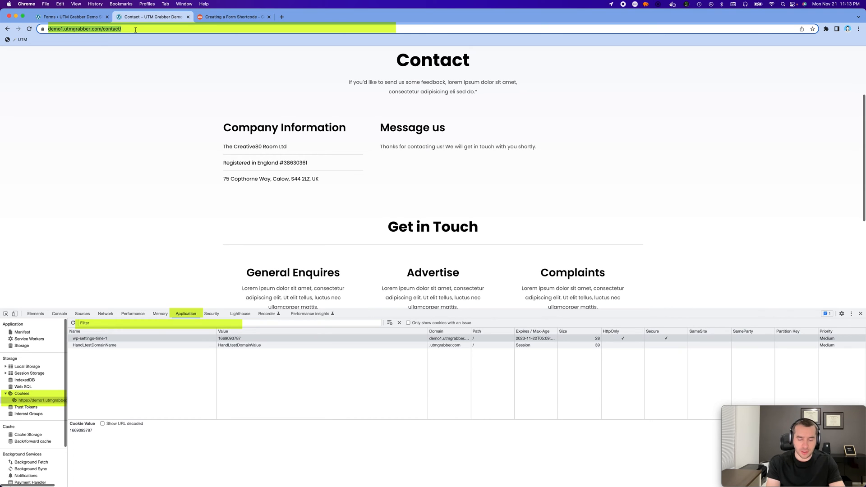
# Search Google for site:demo1.utmgrabber.com and open the Film result
pyautogui.write('site%3A')
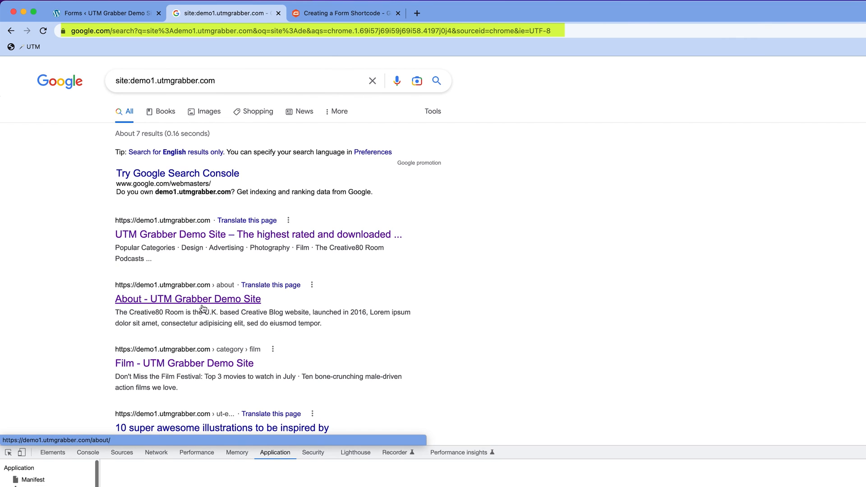
pyautogui.click(184, 363)
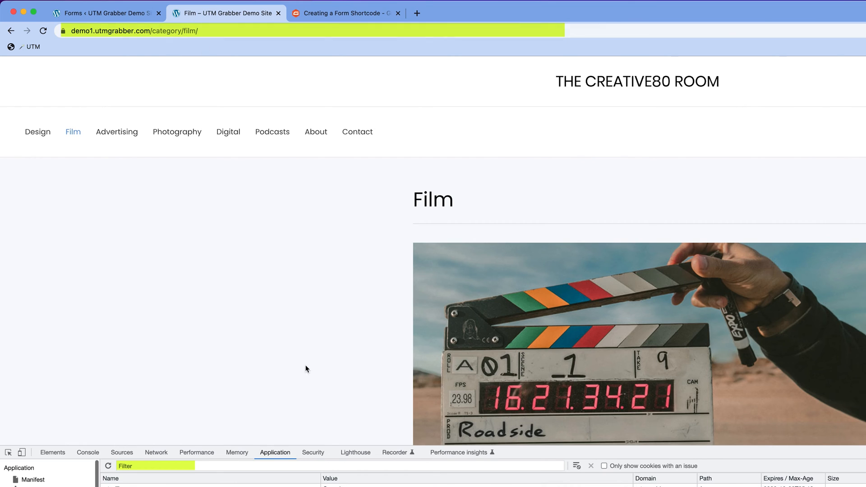
# Filter cookies by traffic then orga to confirm traffic_source Organic and organic source Google
pyautogui.click(146, 478)
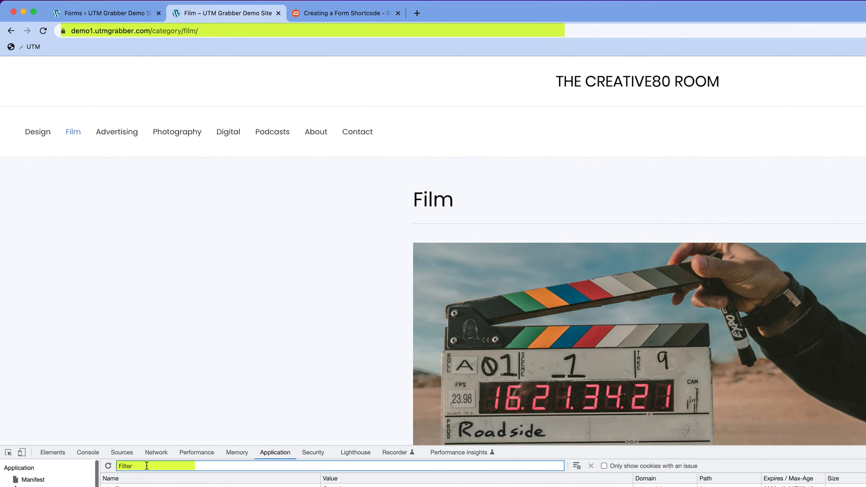
pyautogui.write('traffic')
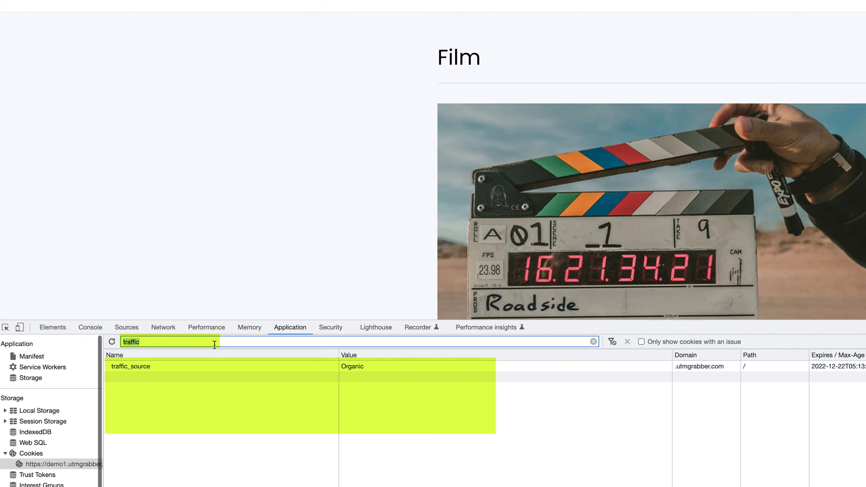
pyautogui.write('orga')
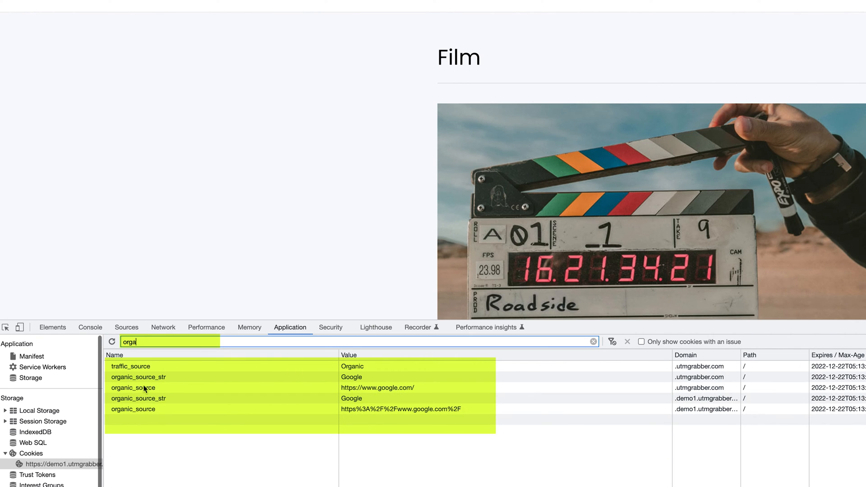
pyautogui.click(133, 388)
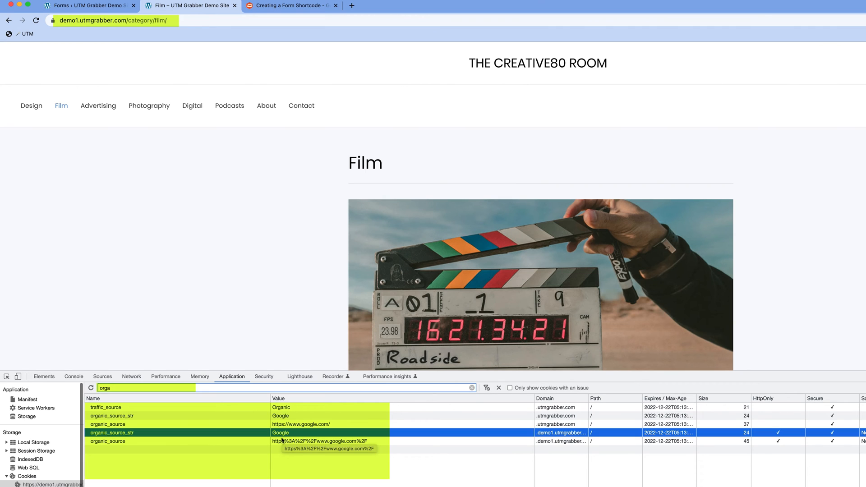
# Filter the cookie list by utm_ to confirm no UTM cookies exist
pyautogui.click(169, 388)
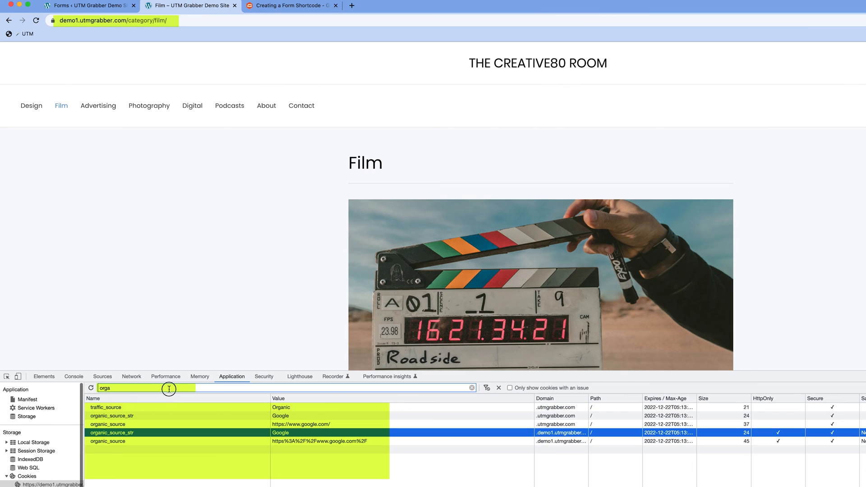
pyautogui.write('utm_')
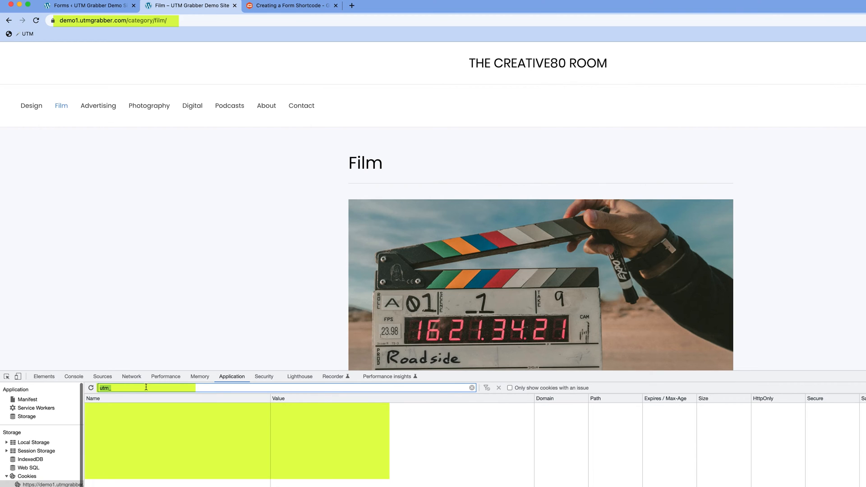
pyautogui.moveTo(322, 148)
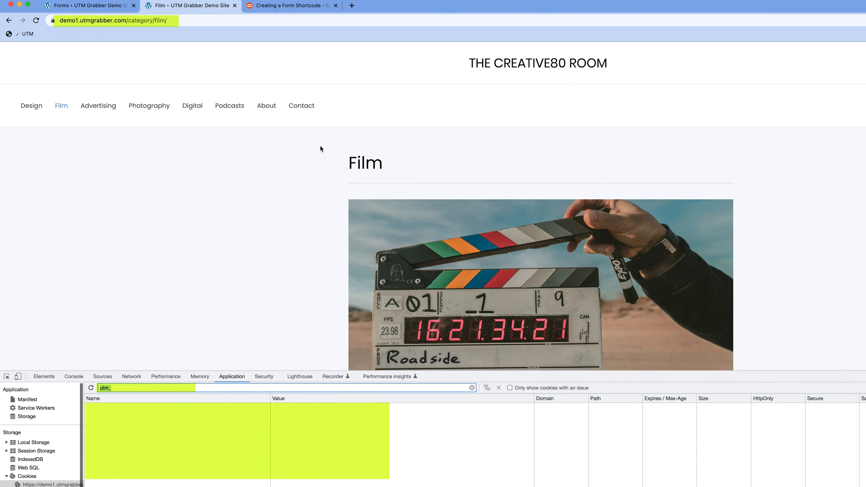
pyautogui.moveTo(304, 137)
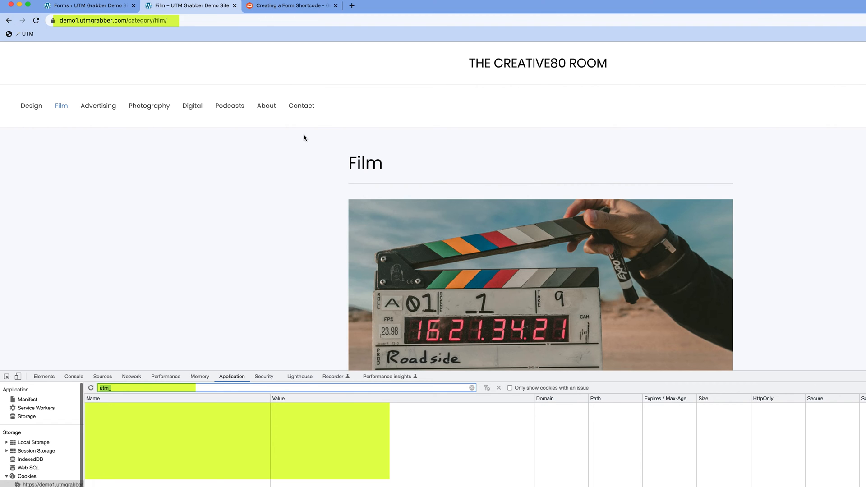
pyautogui.click(301, 105)
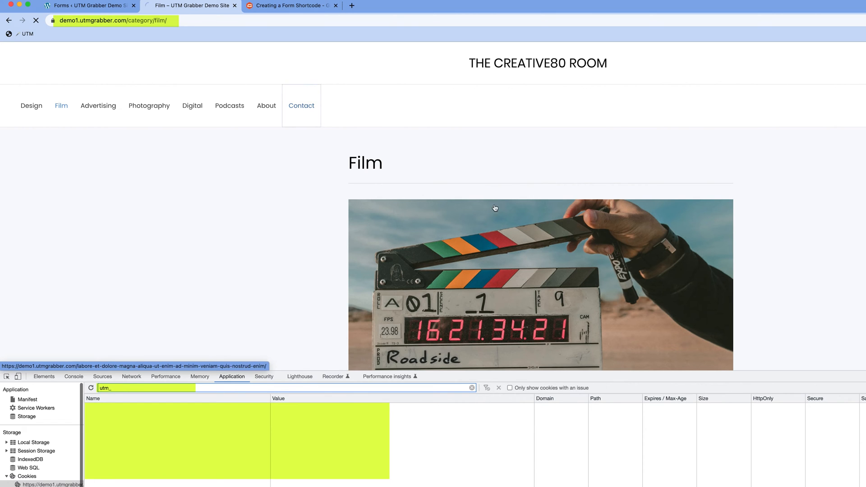
pyautogui.click(301, 106)
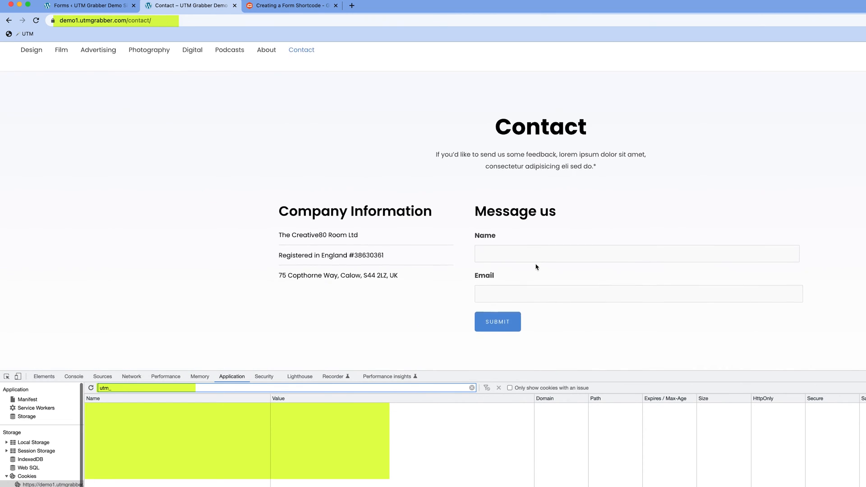
pyautogui.write('Haktan')
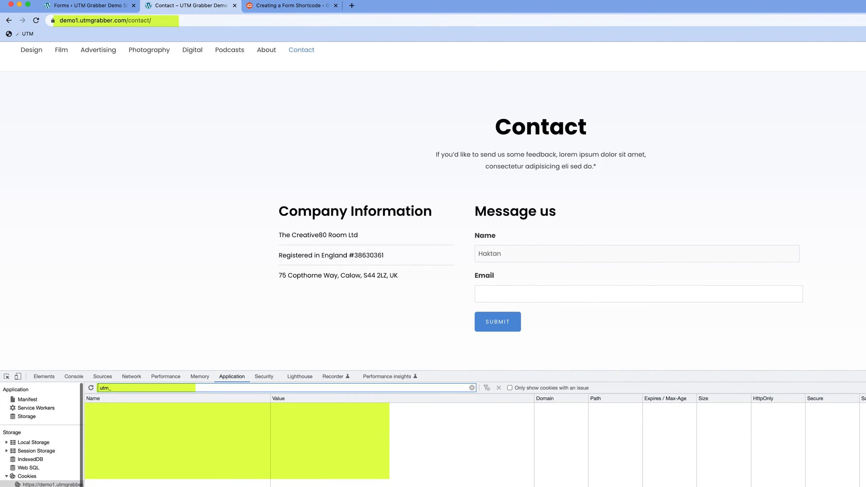
pyautogui.write('demo@test.com')
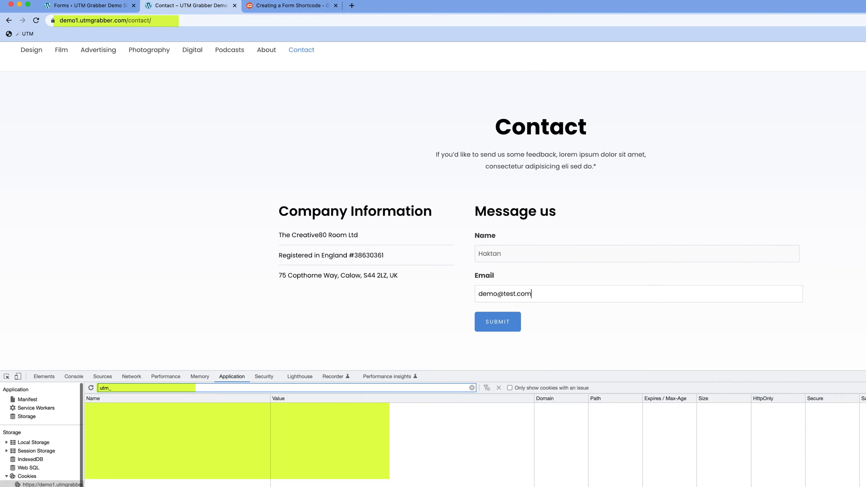
pyautogui.click(498, 321)
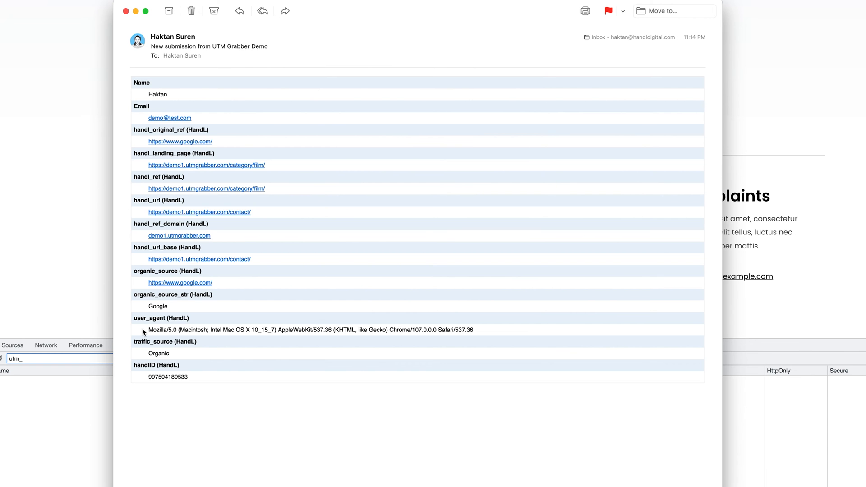
# Highlight the organic_source Google and traffic_source Organic values in the submission email
pyautogui.doubleClick(157, 307)
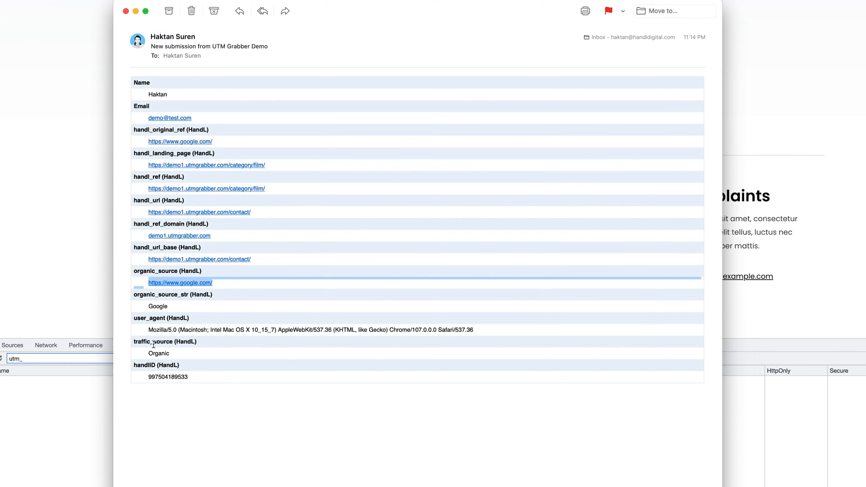
pyautogui.doubleClick(158, 354)
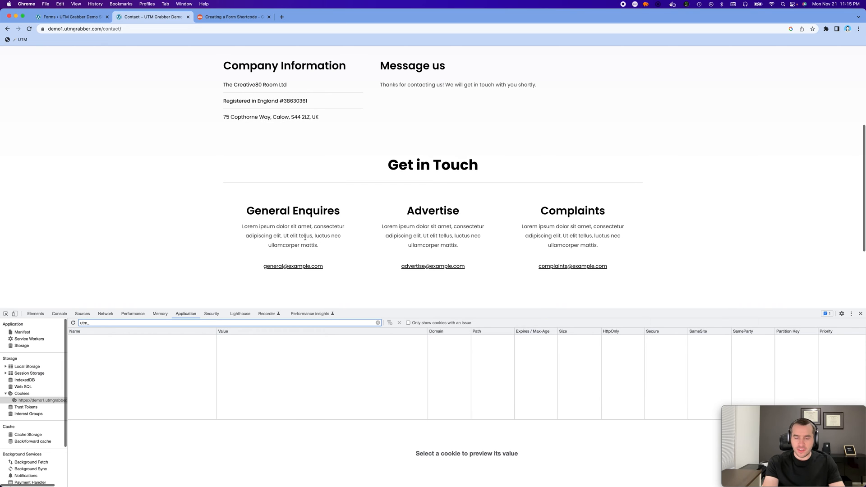
pyautogui.scroll(-3)
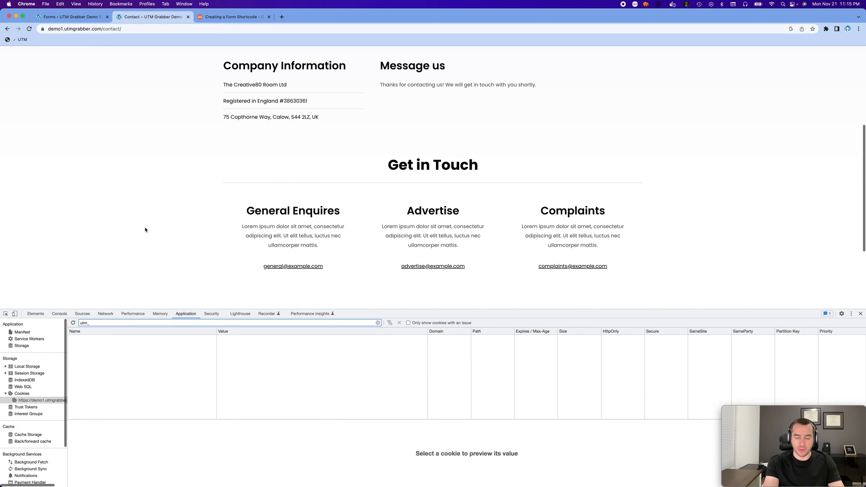
pyautogui.moveTo(192, 211)
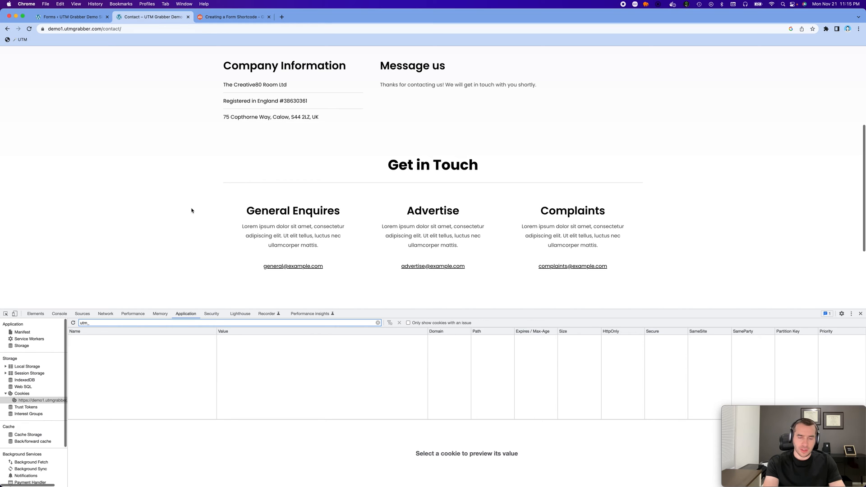
pyautogui.moveTo(441, 50)
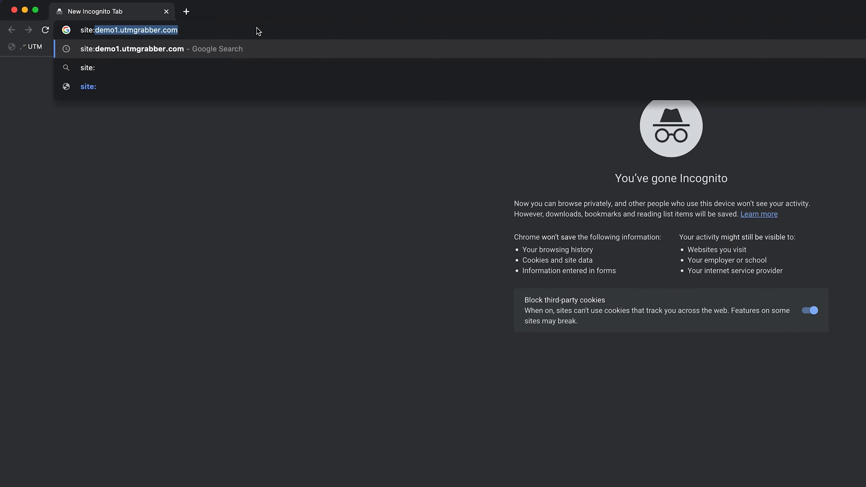
# Run the incognito site: search, open the About result, and go to the Contact page
pyautogui.press('Enter')
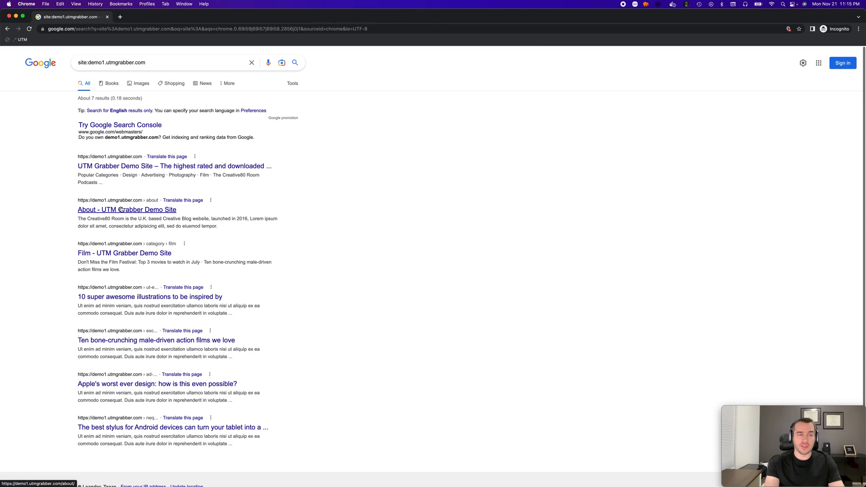
pyautogui.click(122, 209)
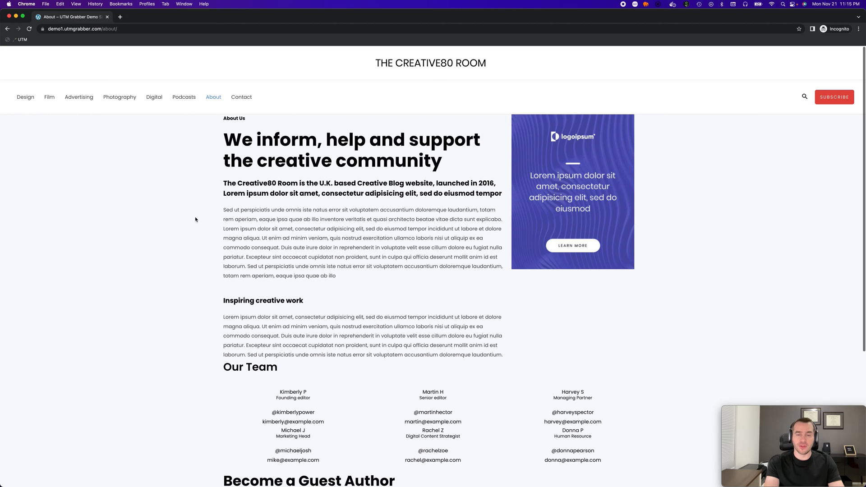
pyautogui.click(242, 96)
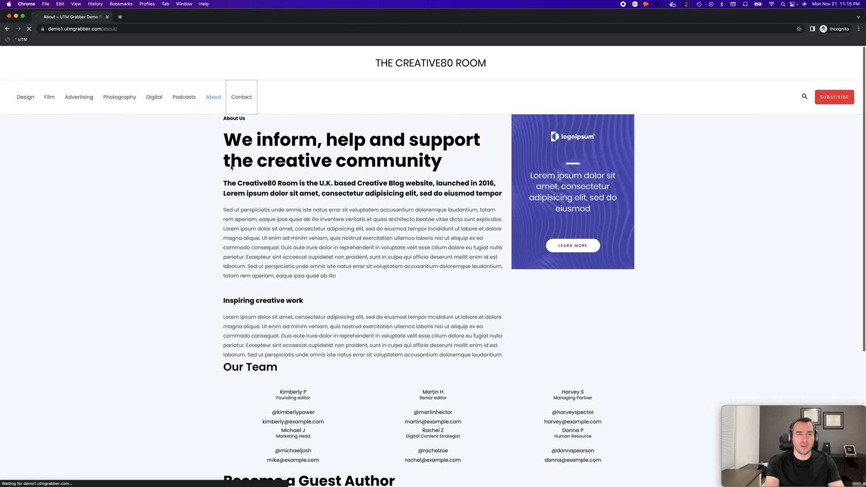
# Submit the Contact form with the email demo@domain
pyautogui.click(242, 96)
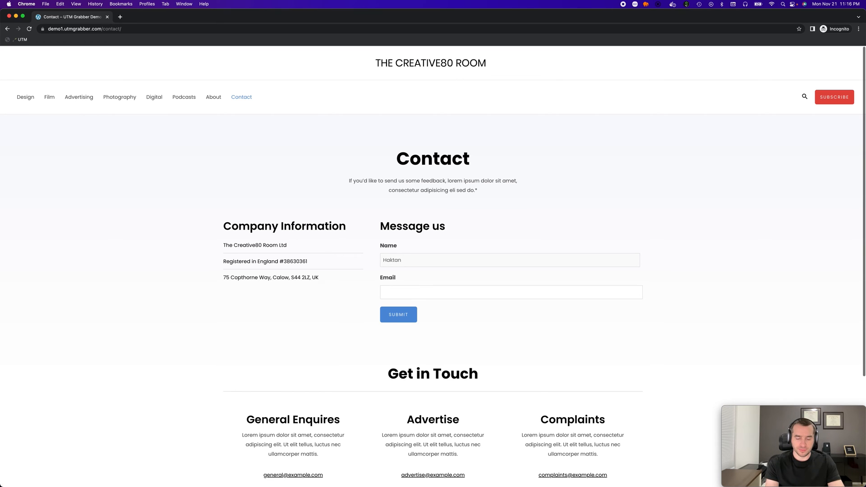
pyautogui.write('demo@domain')
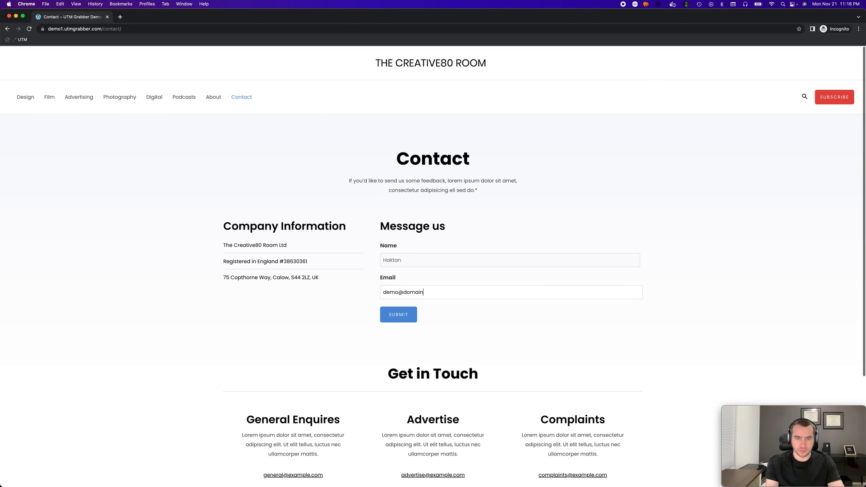
pyautogui.click(399, 314)
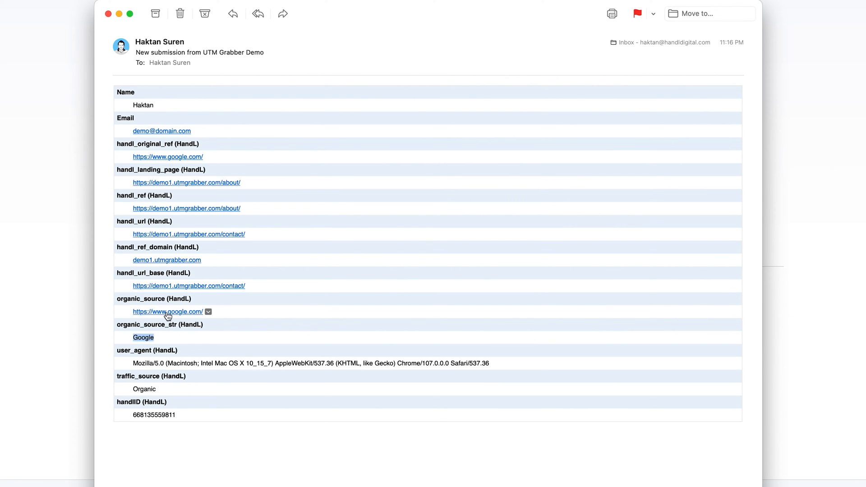
pyautogui.moveTo(150, 385)
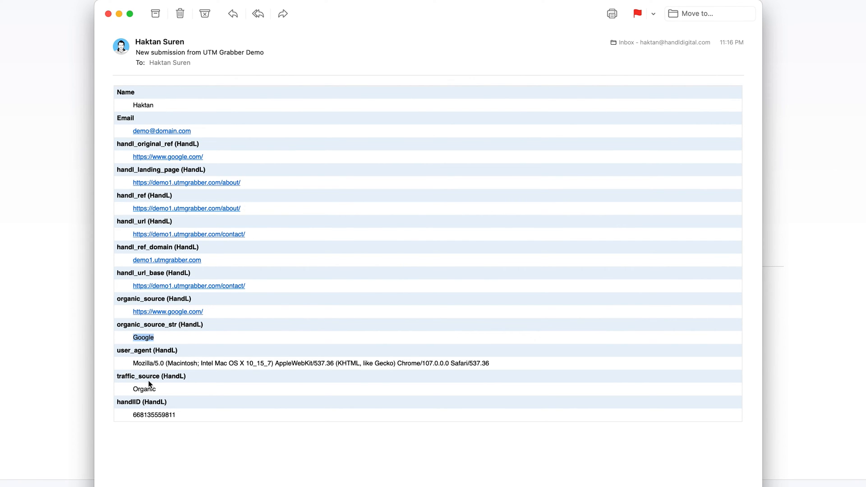
pyautogui.moveTo(130, 364)
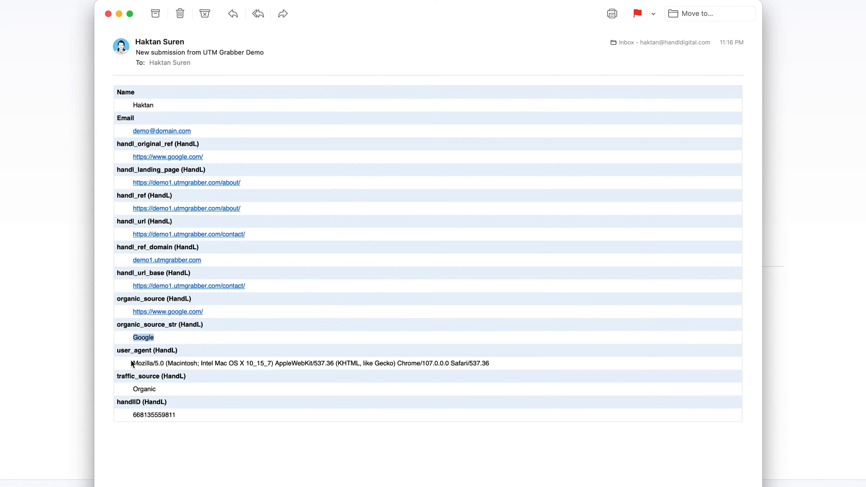
pyautogui.moveTo(141, 389)
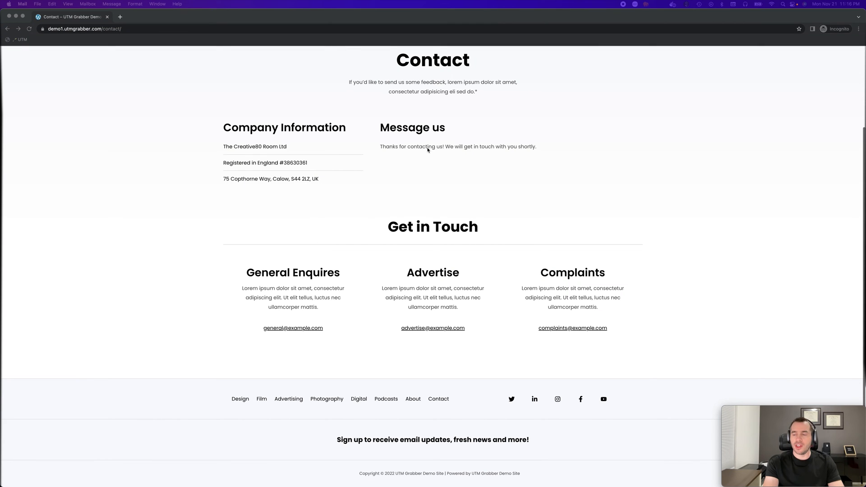
pyautogui.moveTo(428, 157)
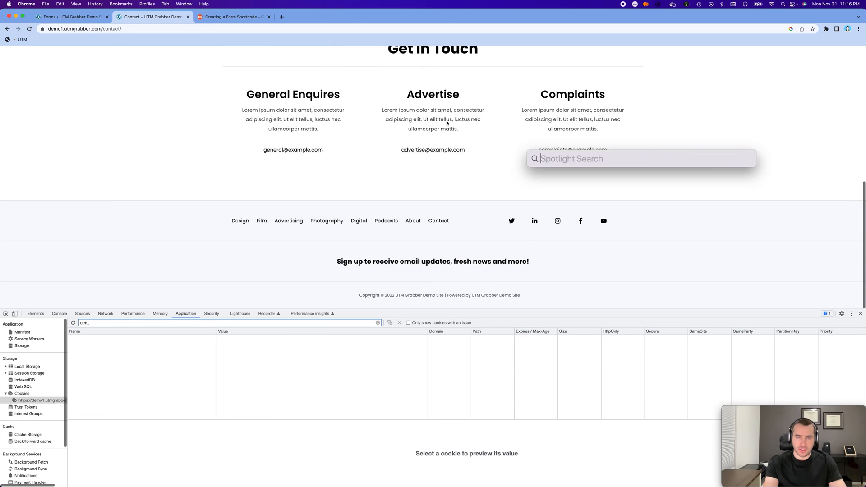
# Launch Safari from Spotlight as a fresh test browser
pyautogui.write('safari')
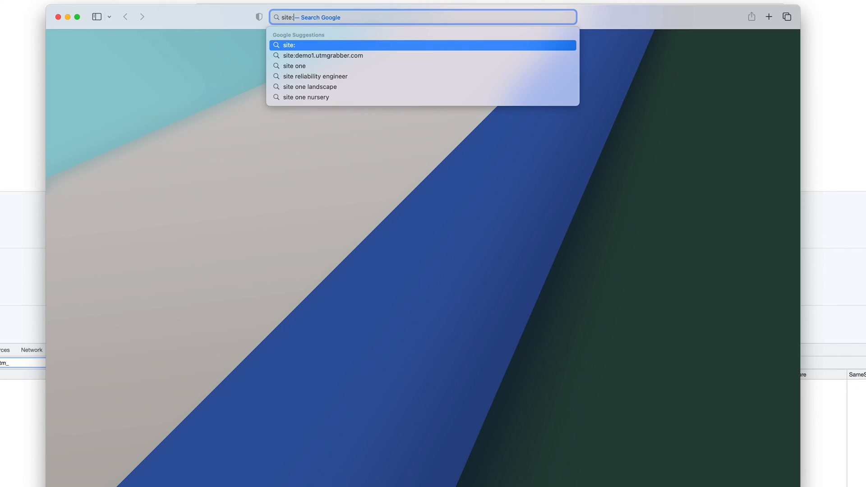
# Search Google for the demo site, open the Film result and go to the Contact page
pyautogui.click(322, 56)
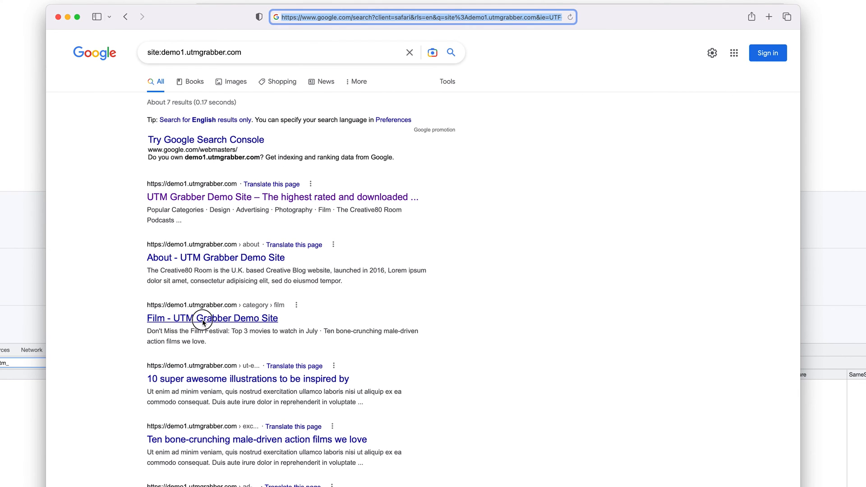
pyautogui.click(204, 317)
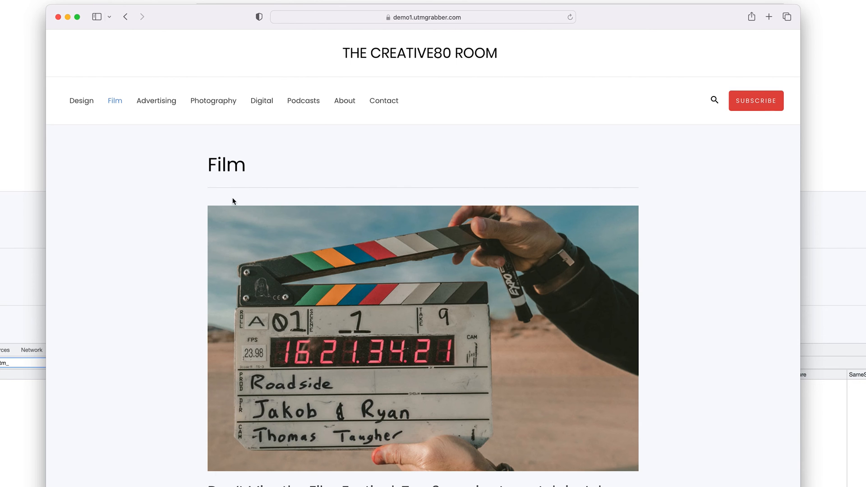
pyautogui.click(384, 101)
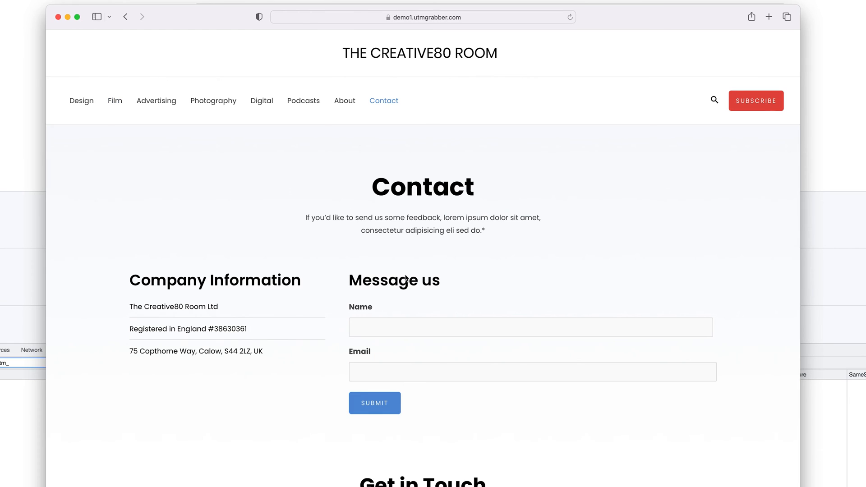
# Fill the form with name Hakan and a demo@test email, then view Safari's tracker report
pyautogui.write('Hakan')
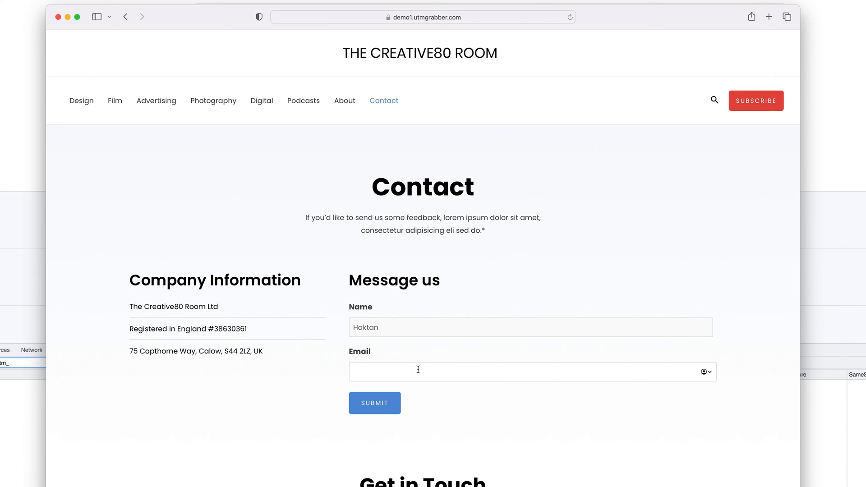
pyautogui.click(416, 372)
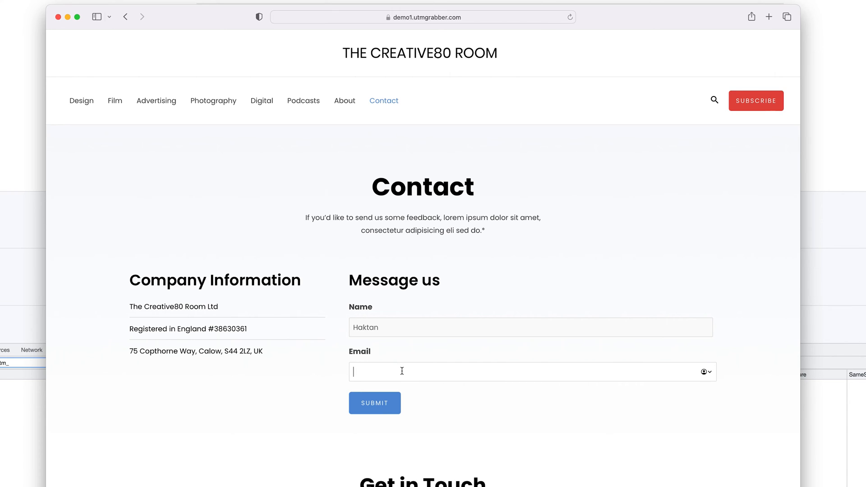
pyautogui.write('demo@test,c')
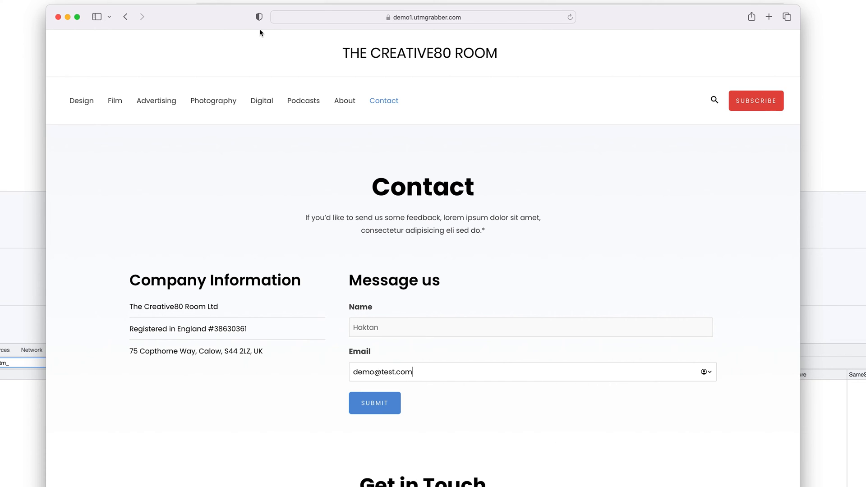
pyautogui.click(258, 16)
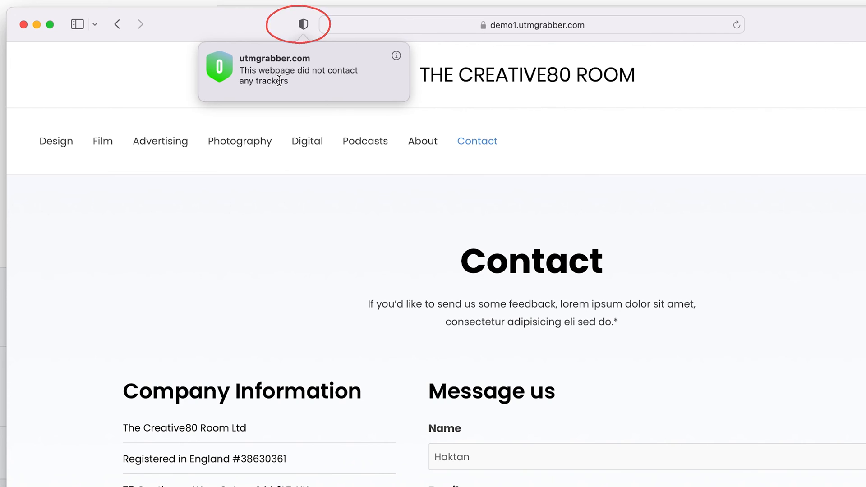
pyautogui.moveTo(312, 28)
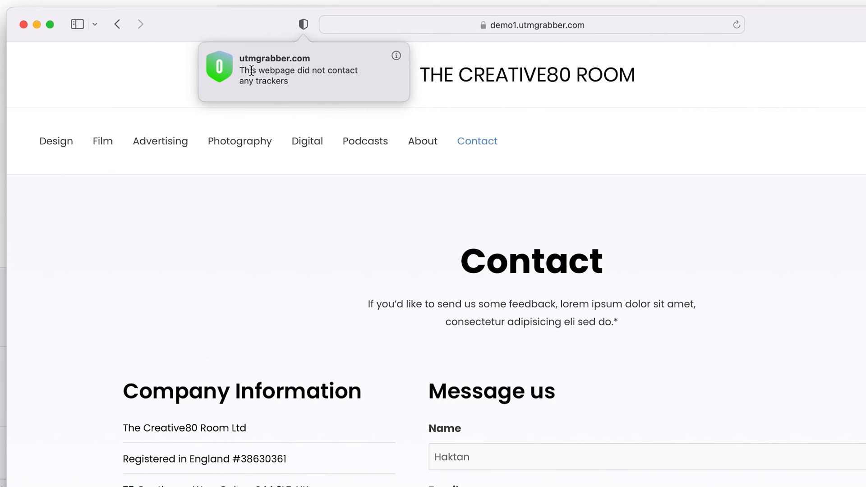
pyautogui.moveTo(270, 67)
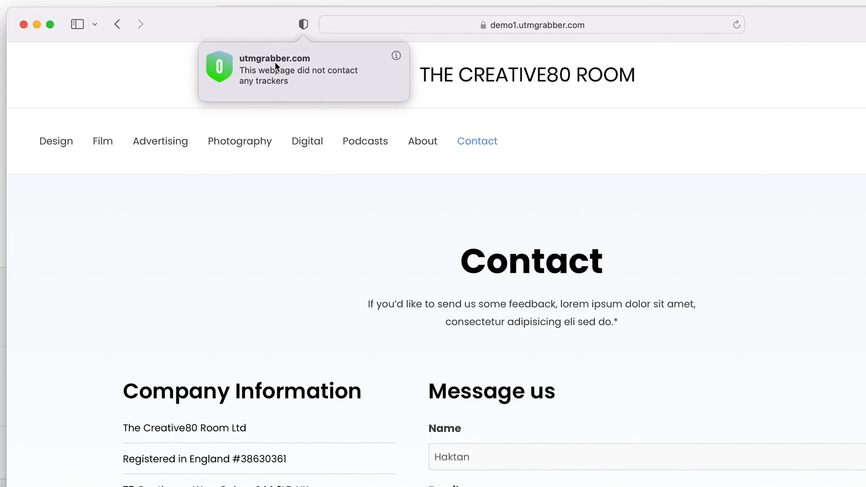
pyautogui.moveTo(293, 66)
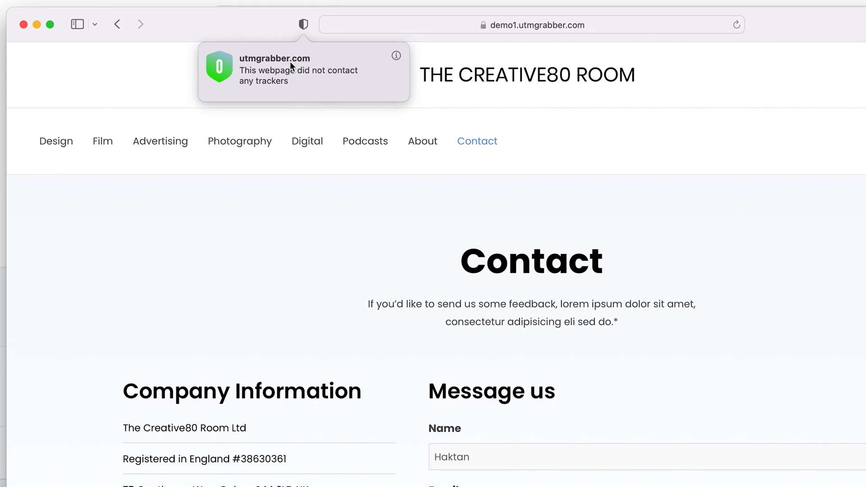
pyautogui.moveTo(271, 29)
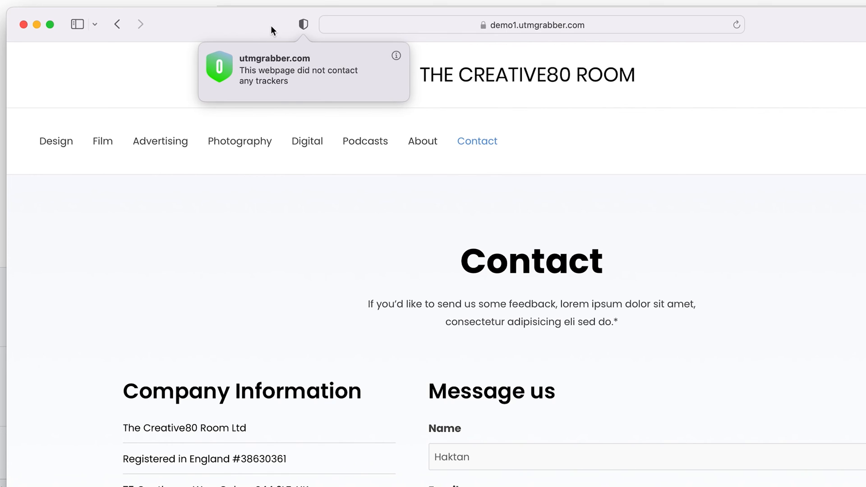
pyautogui.moveTo(298, 27)
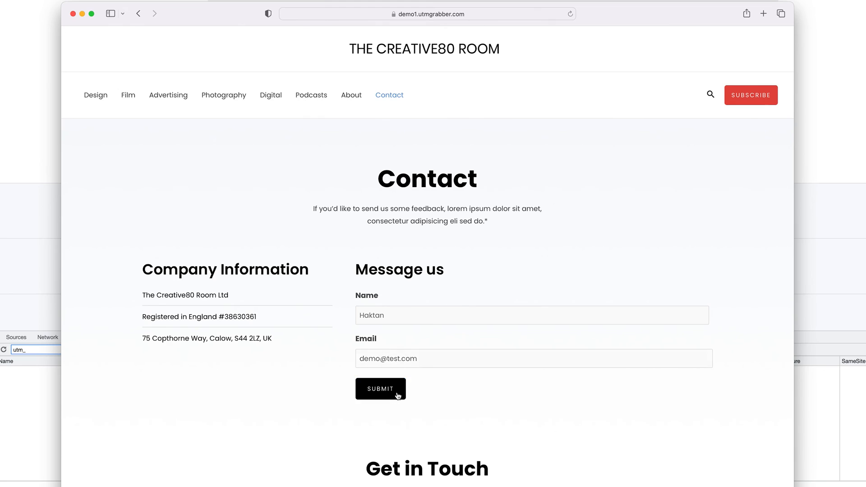
# Submit the contact form and review the notification email showing organic source Google and the Film landing page
pyautogui.click(381, 389)
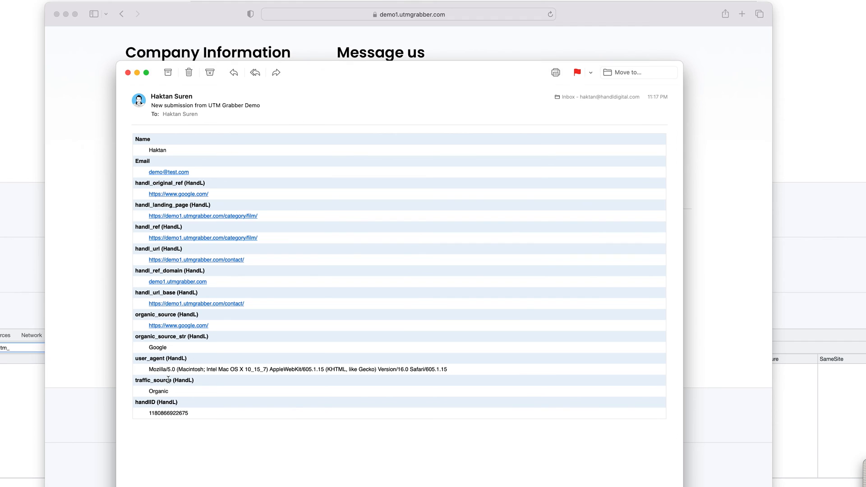
pyautogui.doubleClick(157, 347)
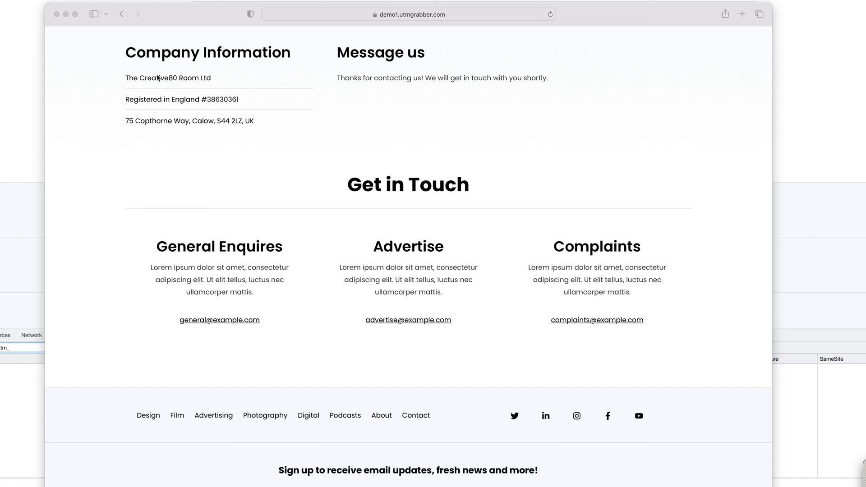
pyautogui.scroll(-3)
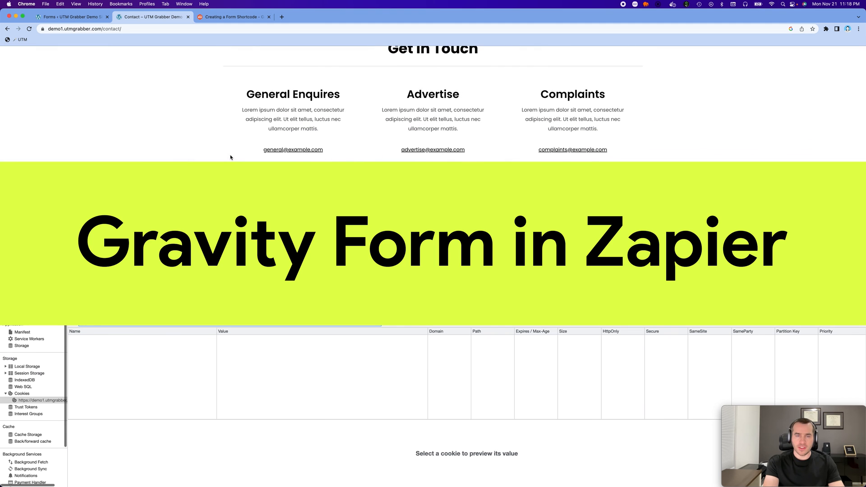
# Reach the HandL UTM Grabber options and the Zapier trigger holding the catch-hook URL
pyautogui.scroll(3)
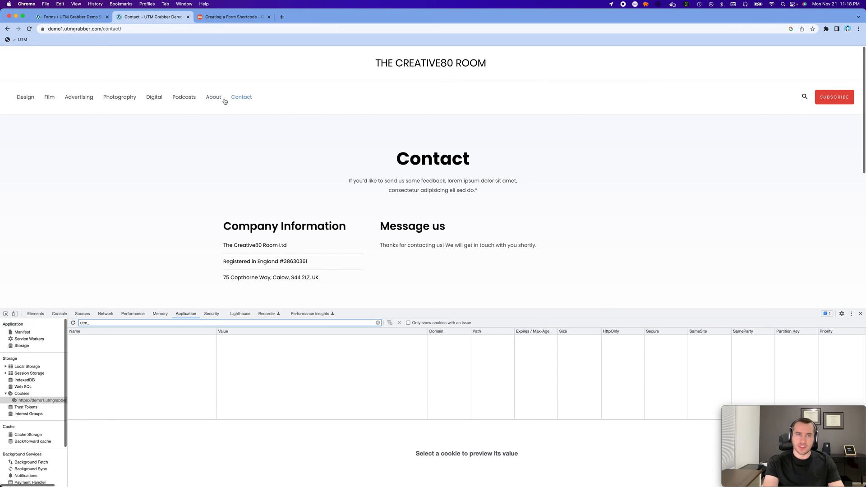
pyautogui.moveTo(225, 101)
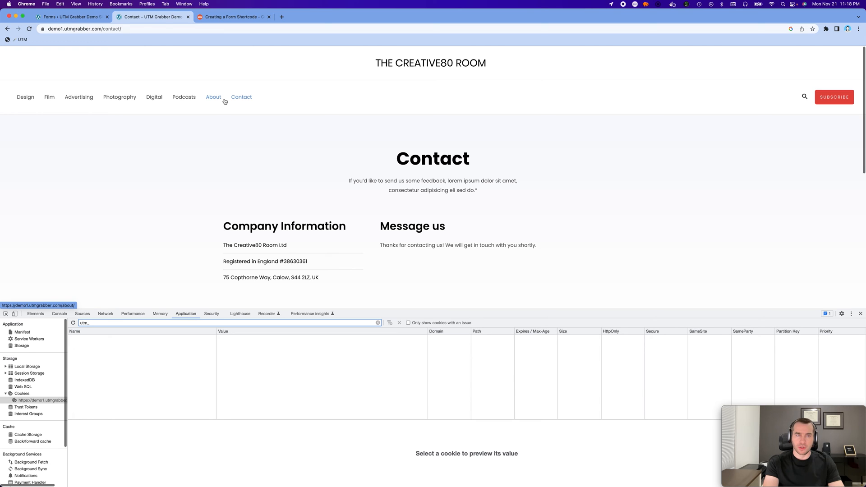
pyautogui.click(69, 17)
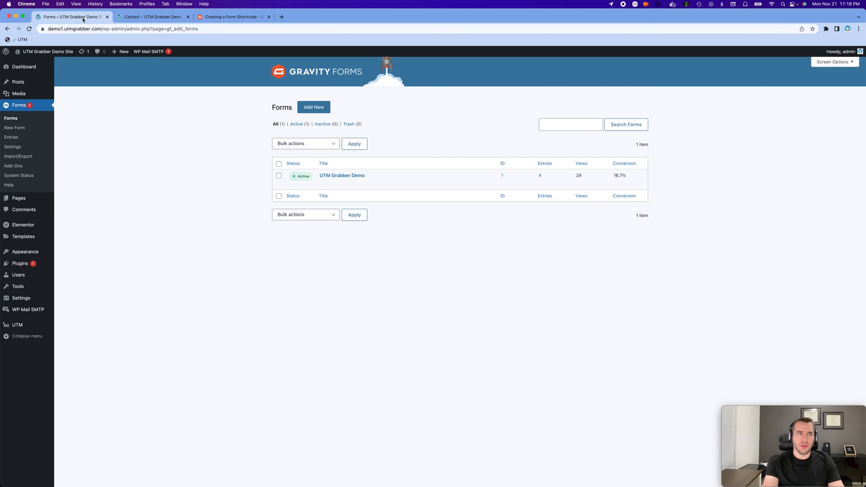
pyautogui.click(17, 324)
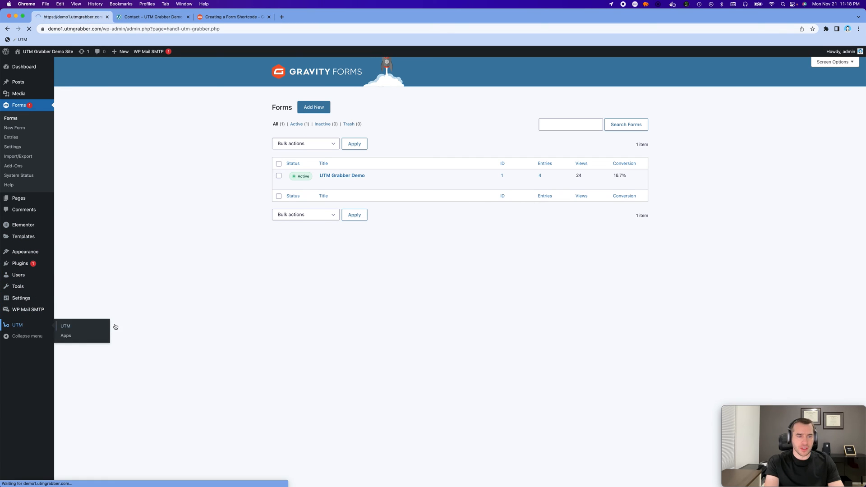
pyautogui.click(65, 326)
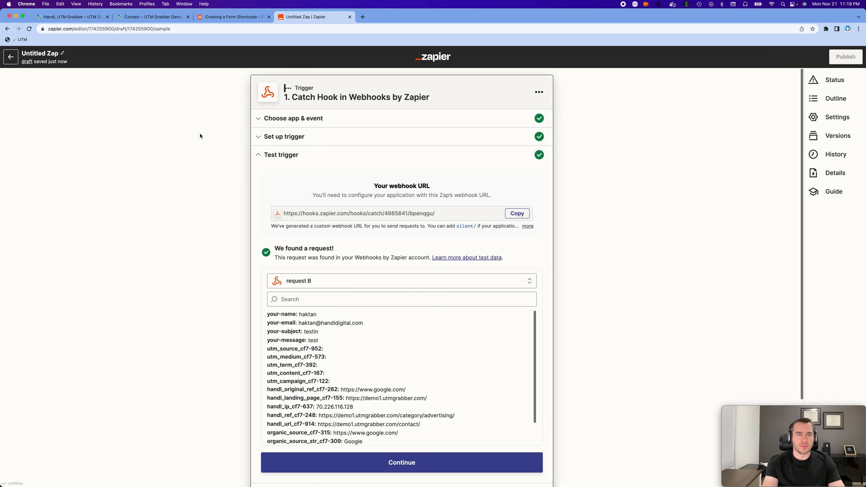
pyautogui.moveTo(190, 175)
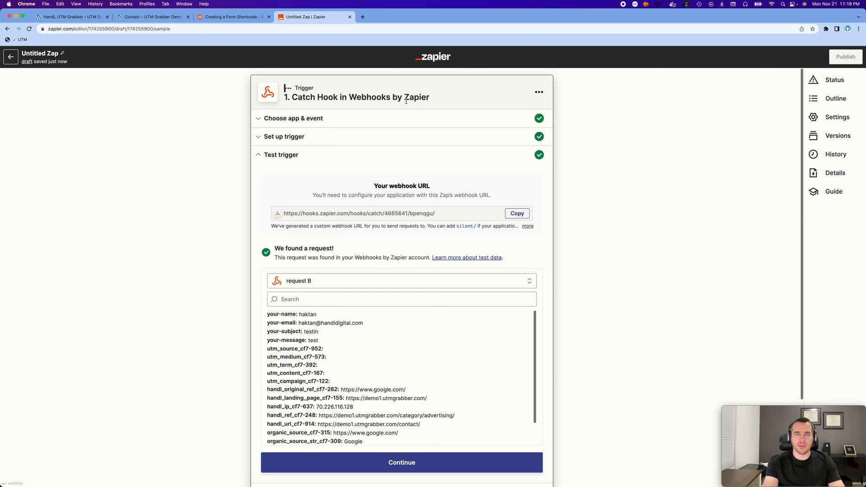
# Copy the Zapier Catch Hook URL and paste it into HandL's Zapier Webhook URL setting
pyautogui.click(517, 213)
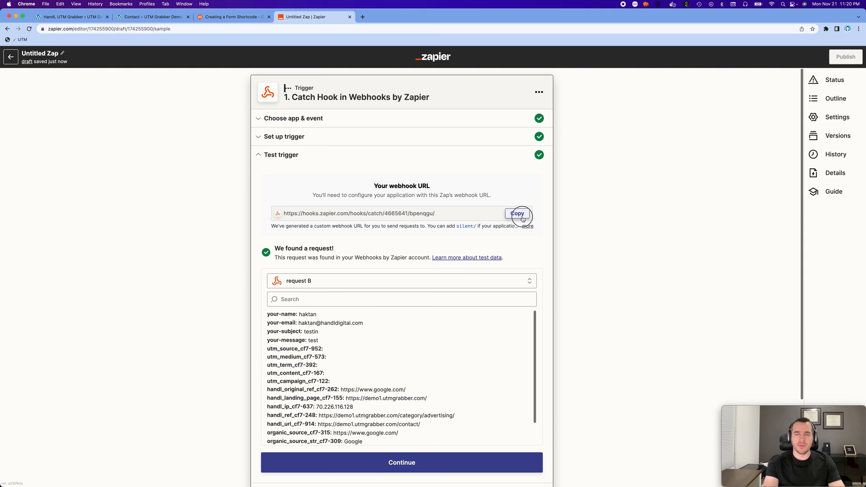
pyautogui.click(518, 213)
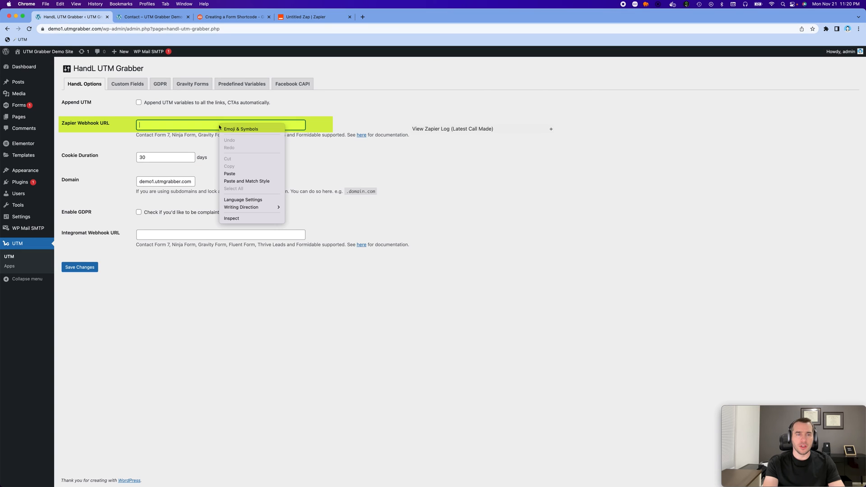
pyautogui.click(79, 267)
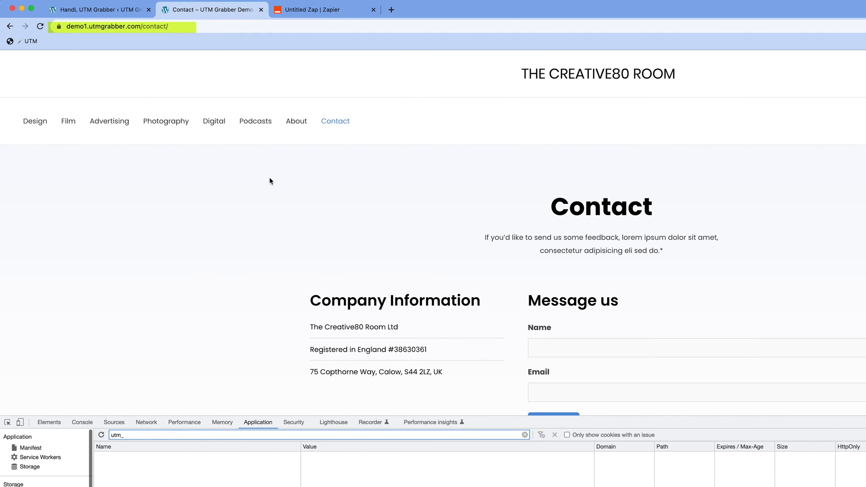
# Visit the contact page with a BlackFriday2022 UTM campaign, browse the Digital category and return to Contact
pyautogui.click(122, 26)
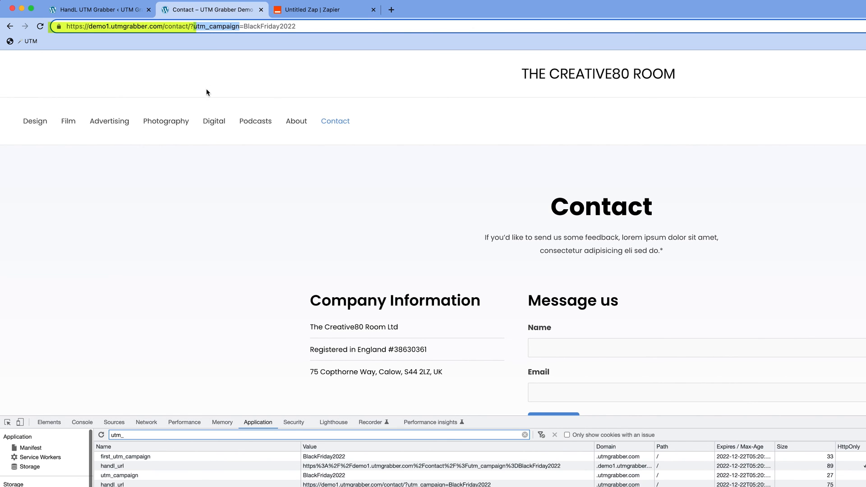
pyautogui.click(214, 121)
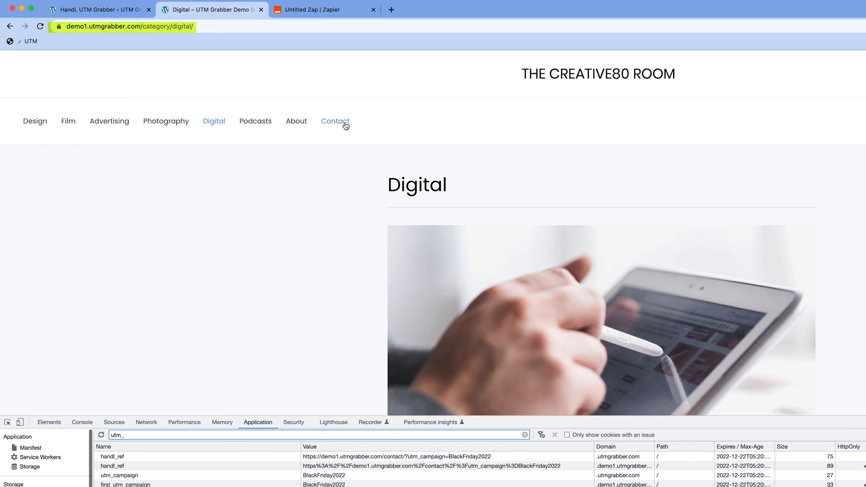
pyautogui.click(335, 121)
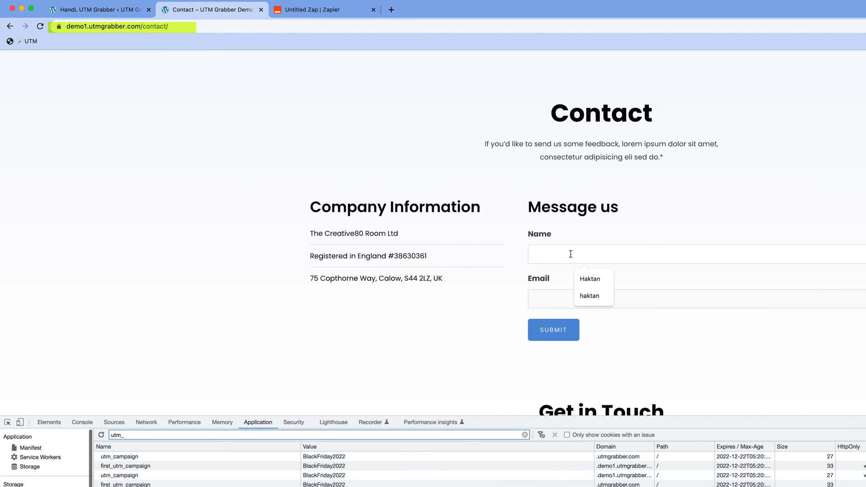
pyautogui.click(590, 279)
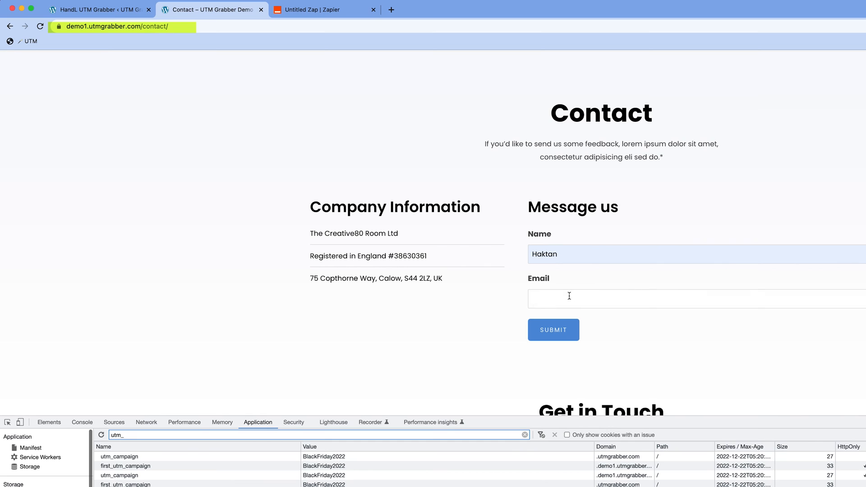
pyautogui.write('haktan@demo.com')
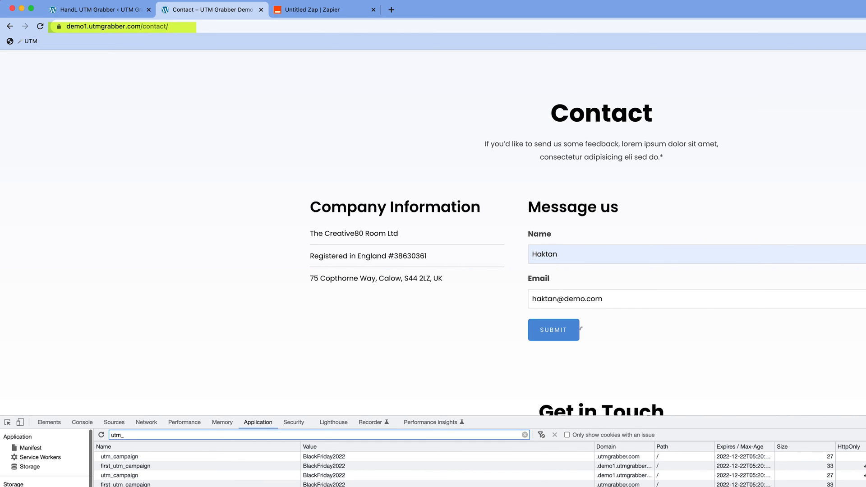
pyautogui.click(554, 330)
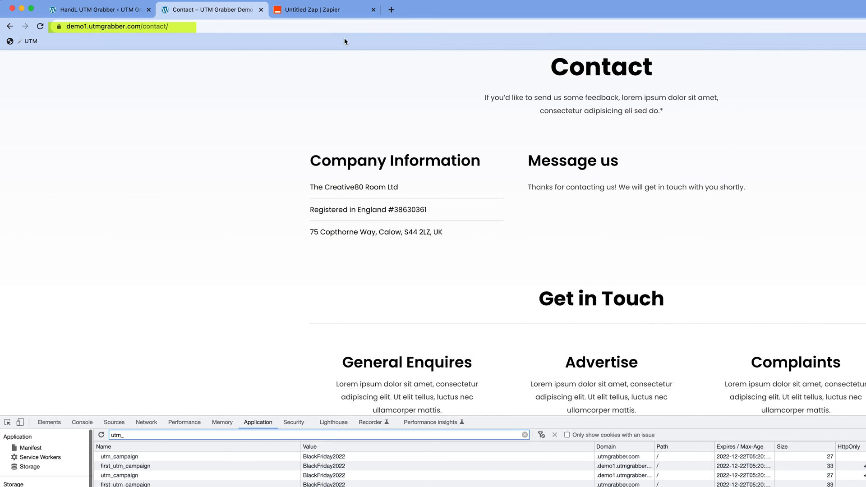
pyautogui.click(314, 9)
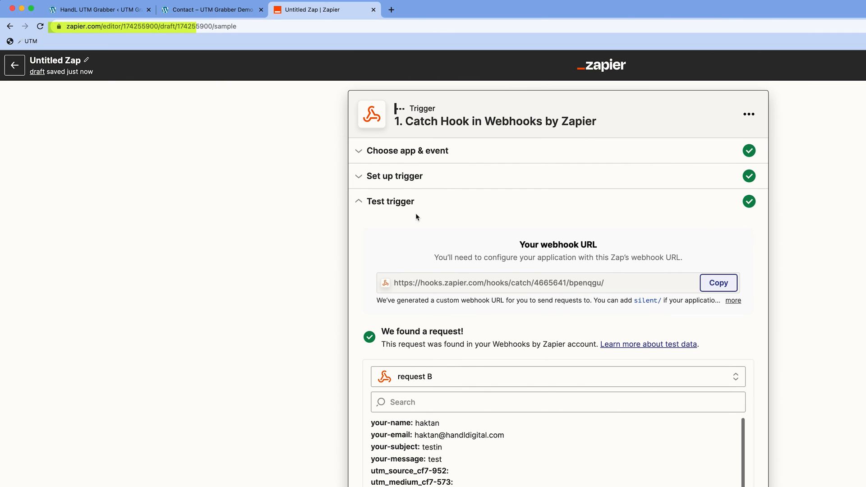
# Select the newest Gravity Forms request as the Catch Hook trigger's sample
pyautogui.scroll(-3)
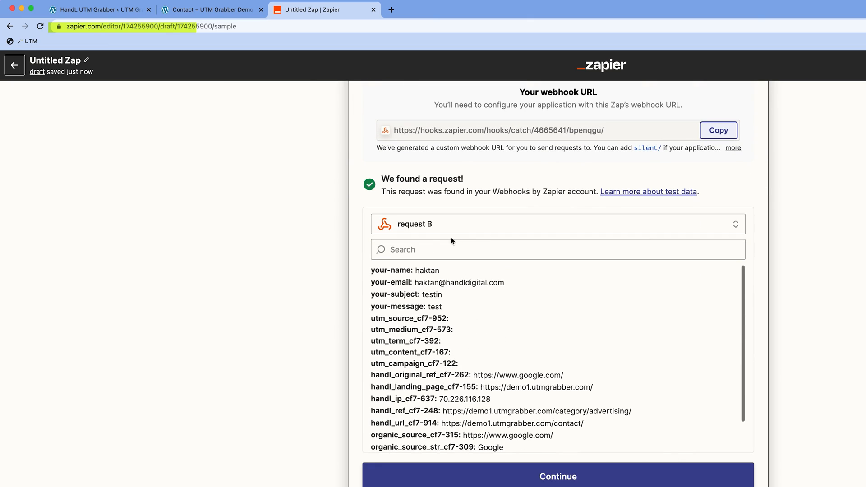
pyautogui.click(556, 224)
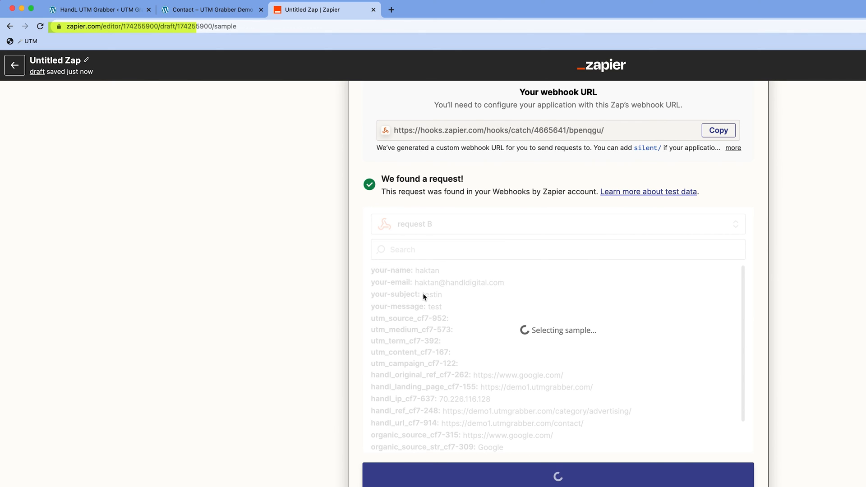
pyautogui.click(557, 224)
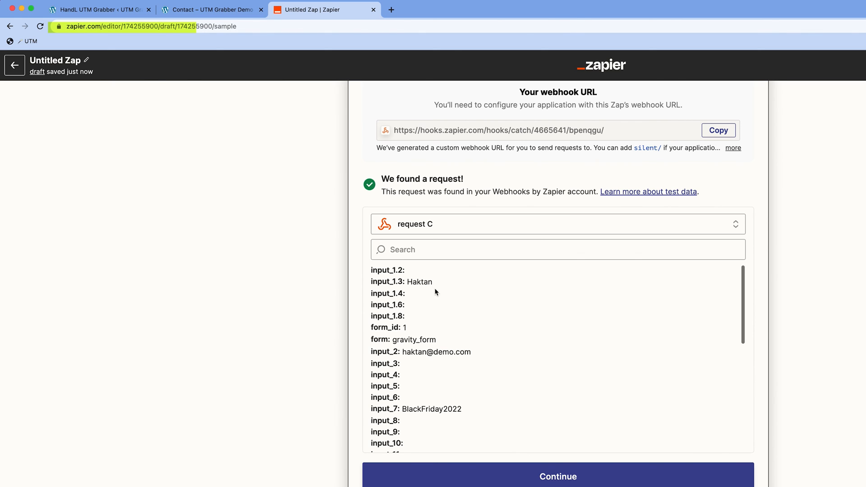
pyautogui.moveTo(413, 353)
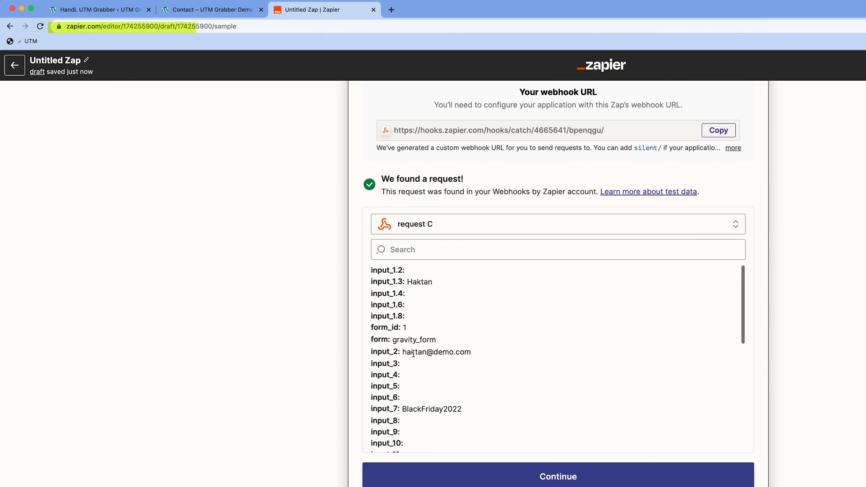
# Review the sample's fields, highlighting input_7 with BlackFriday2022 and the tracking URL values
pyautogui.doubleClick(384, 410)
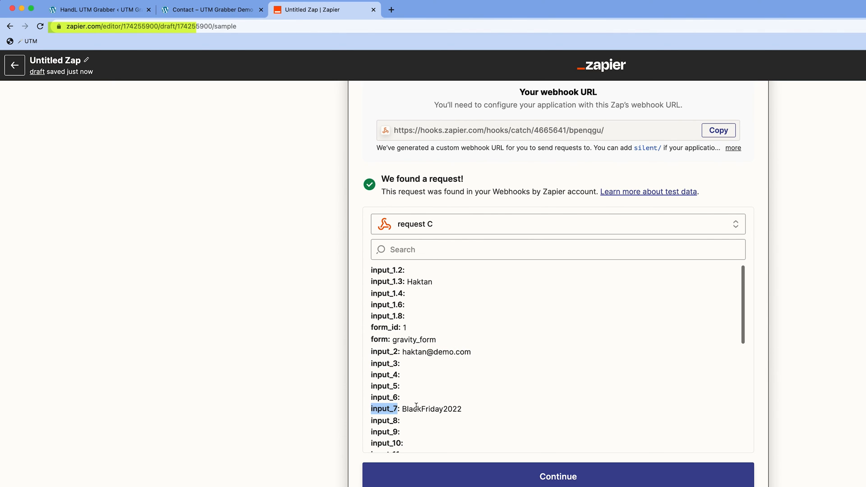
pyautogui.scroll(-3)
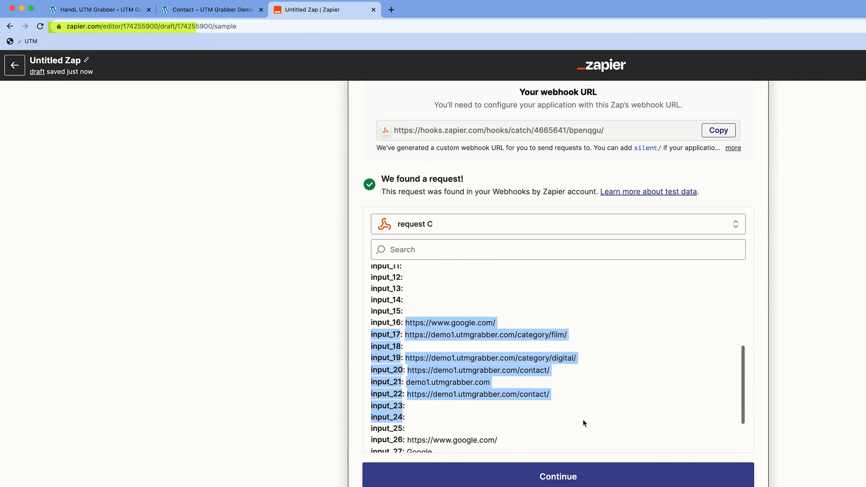
pyautogui.scroll(-3)
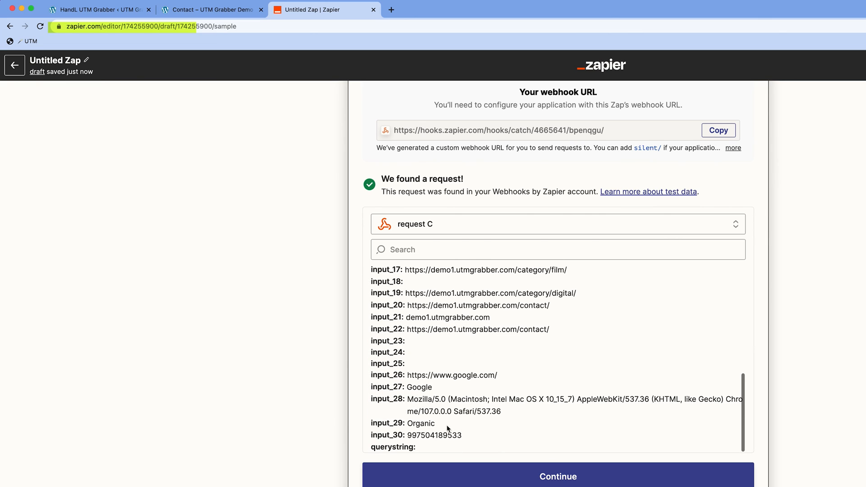
pyautogui.scroll(3)
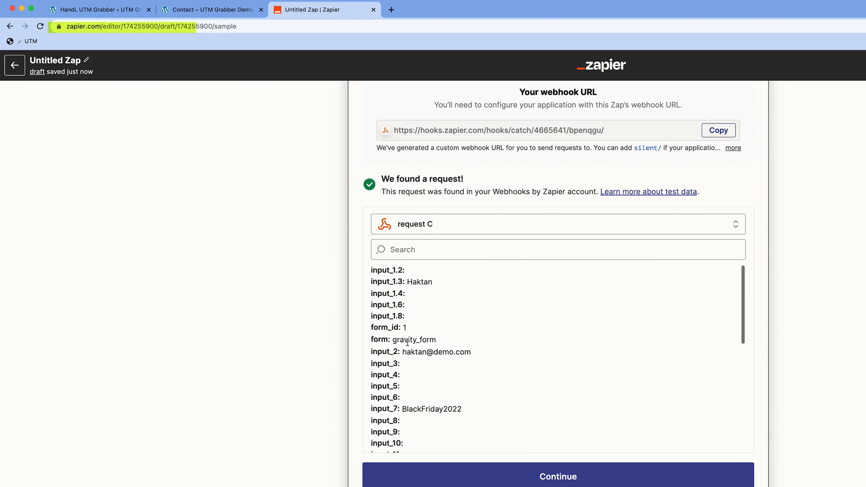
pyautogui.doubleClick(384, 328)
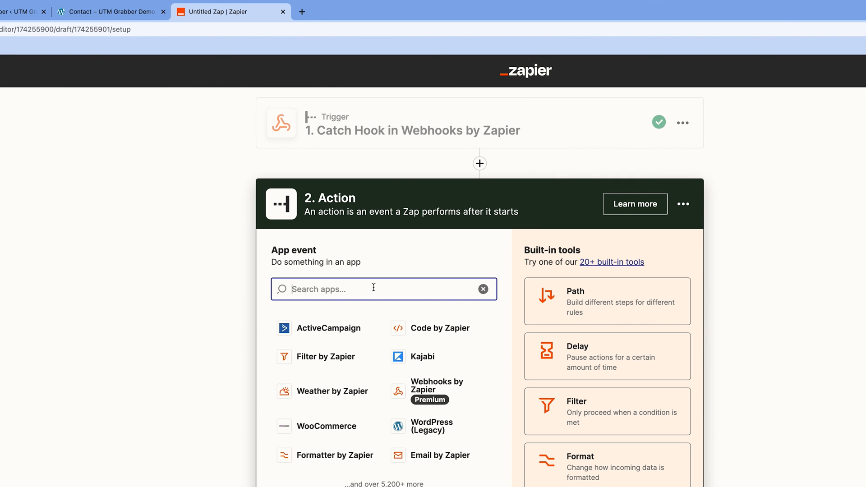
pyautogui.write('hubs')
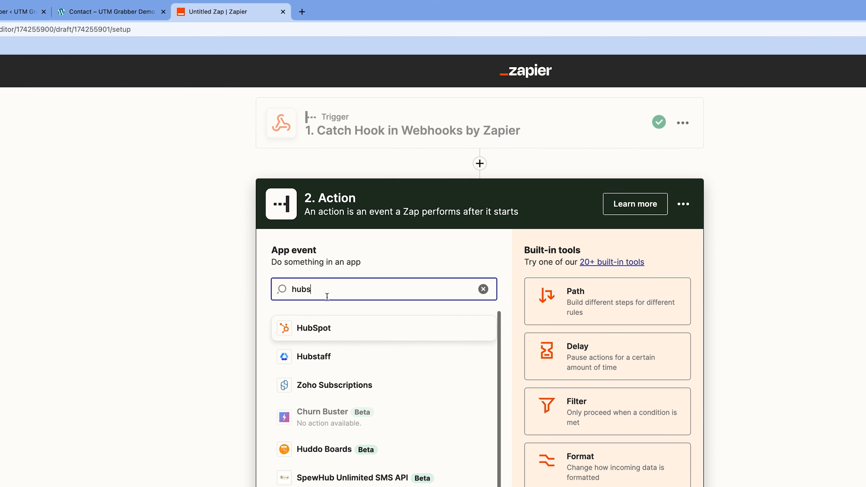
pyautogui.write('acti')
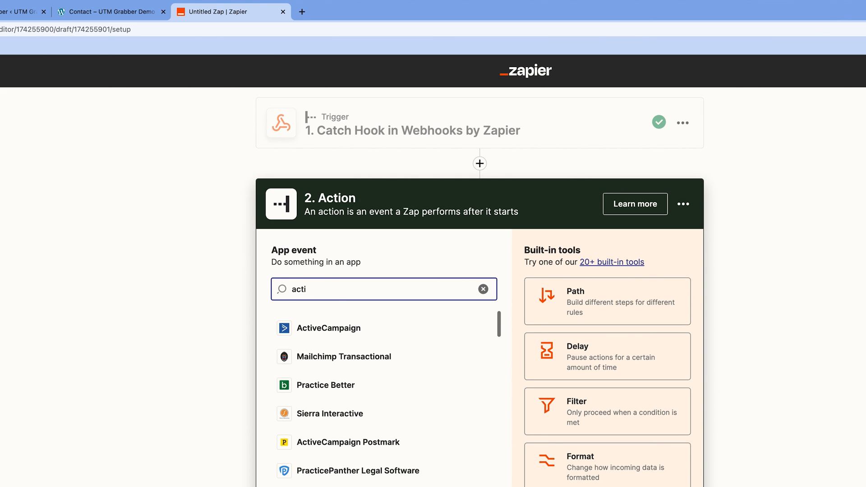
pyautogui.write('zoho')
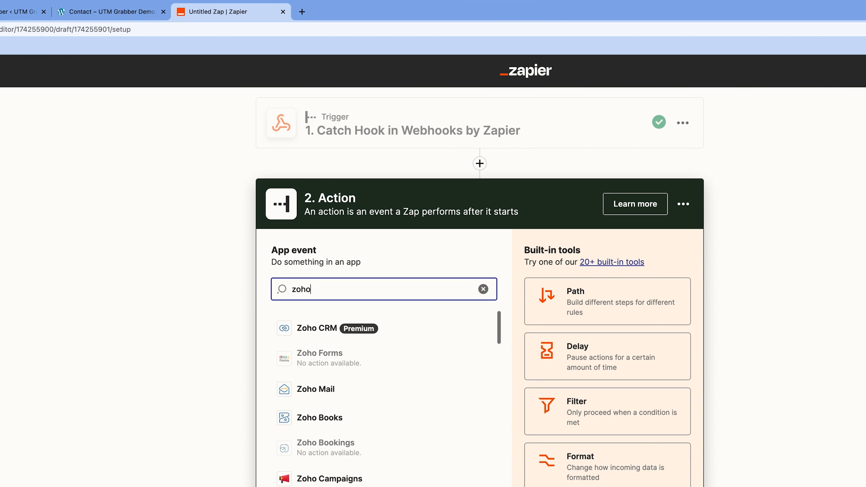
pyautogui.write('infusio')
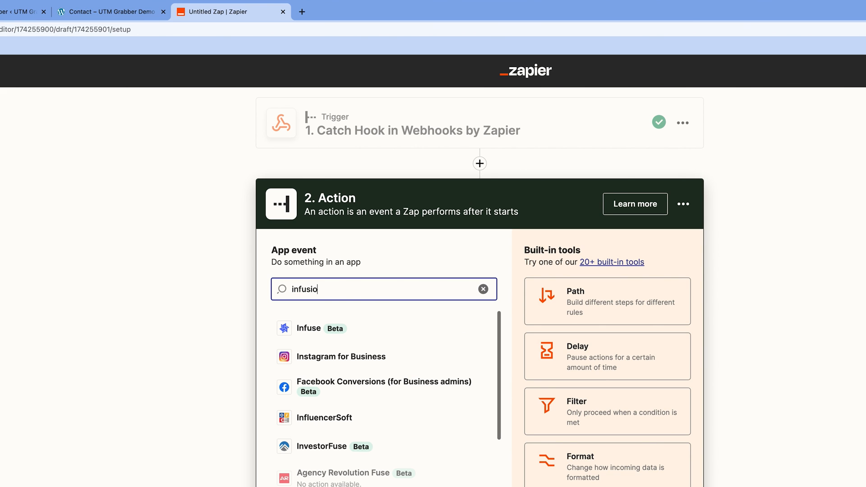
pyautogui.write('keap')
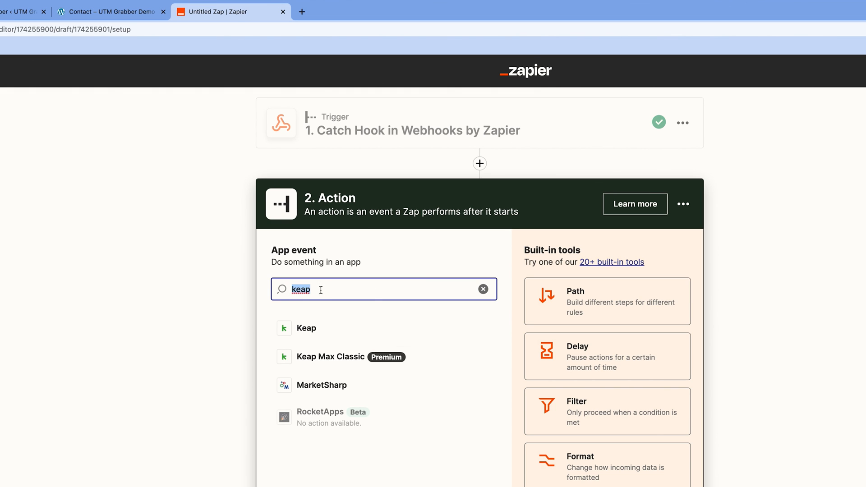
pyautogui.click(483, 288)
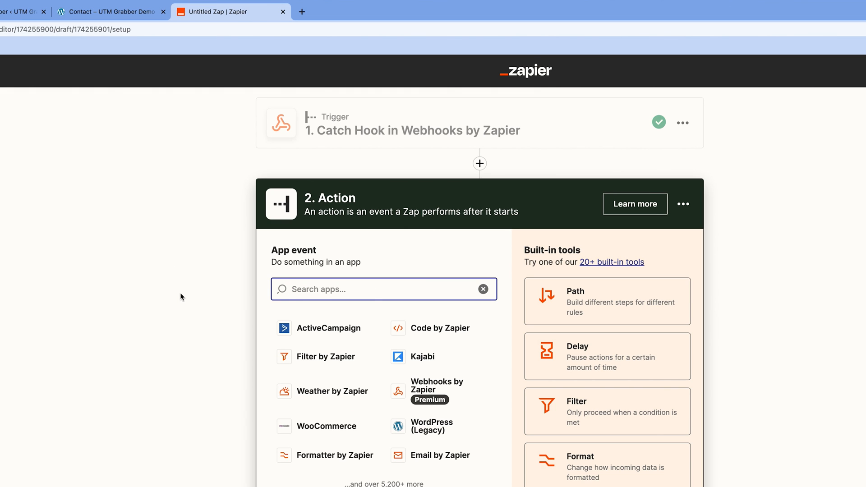
pyautogui.moveTo(344, 307)
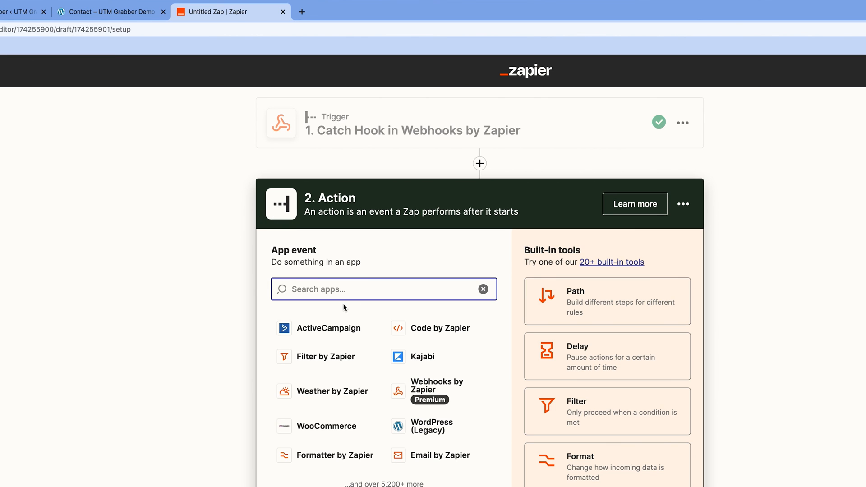
pyautogui.moveTo(338, 237)
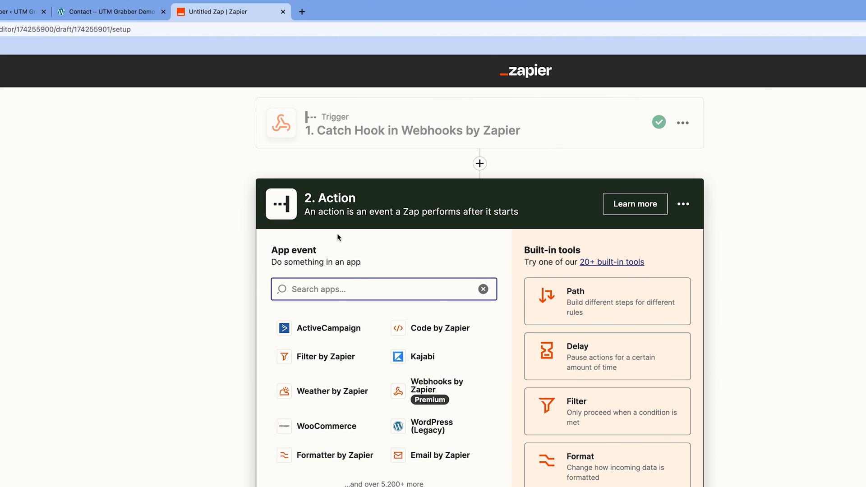
pyautogui.moveTo(381, 274)
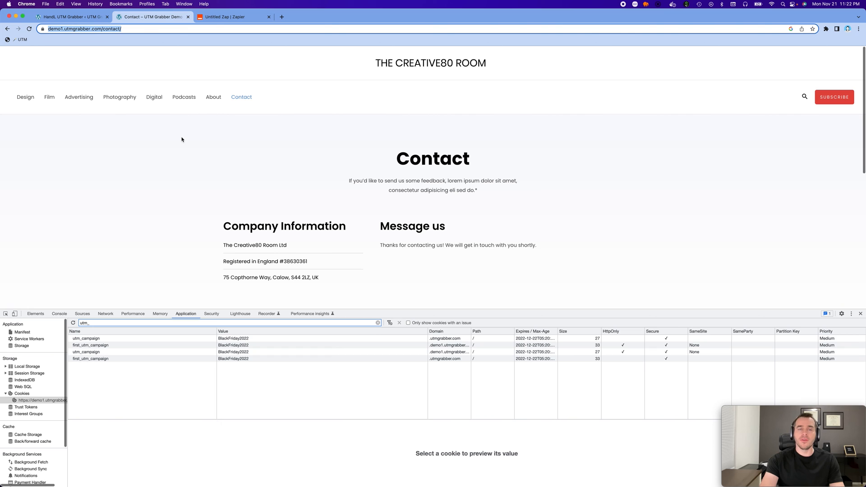
pyautogui.moveTo(195, 151)
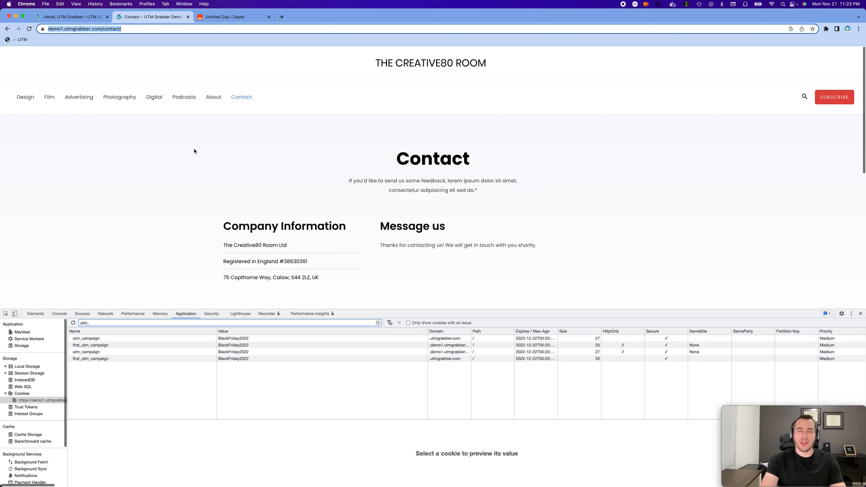
pyautogui.moveTo(211, 143)
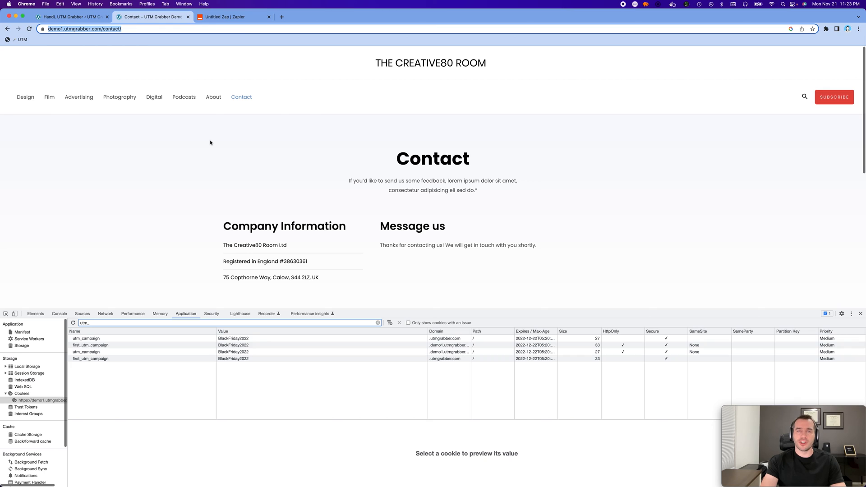